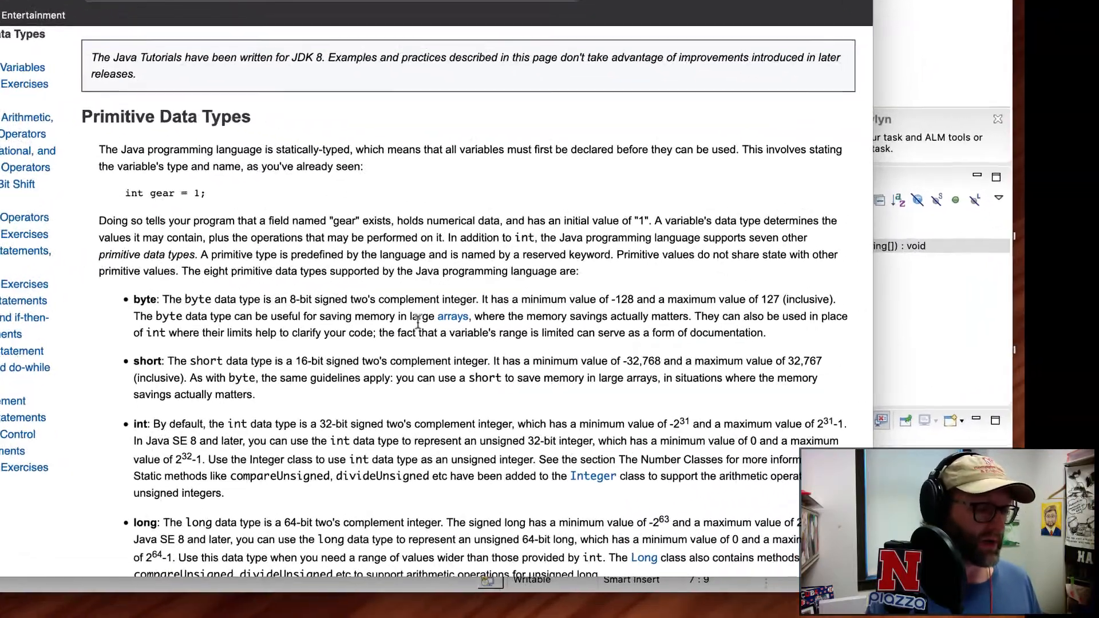
# Declare int a = 10 as the first variable in main.
pyautogui.scroll(-3)
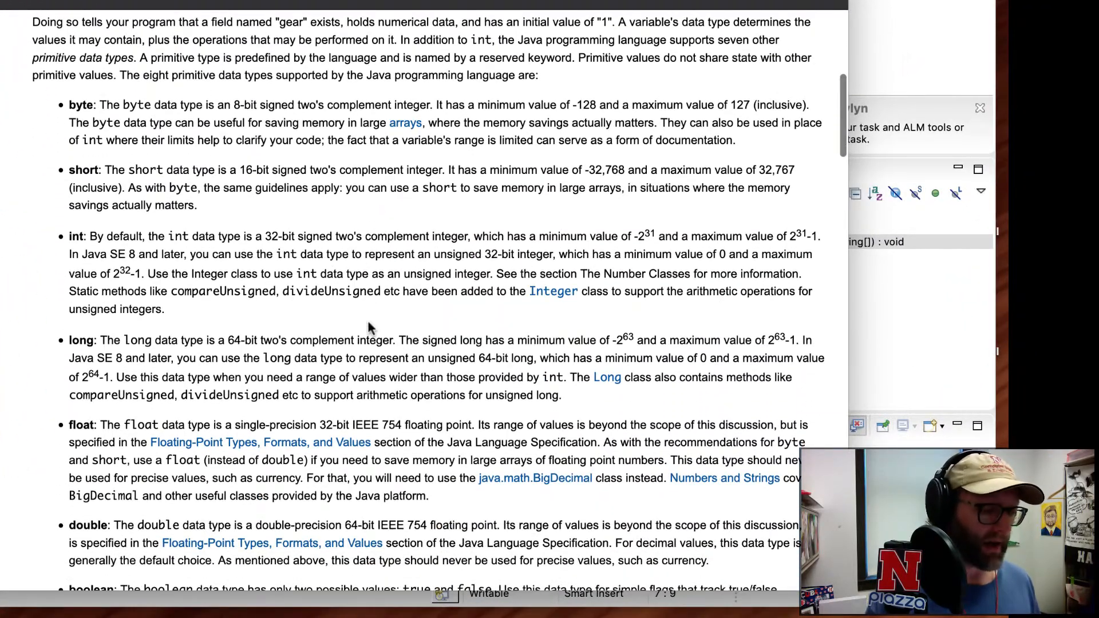
pyautogui.scroll(-3)
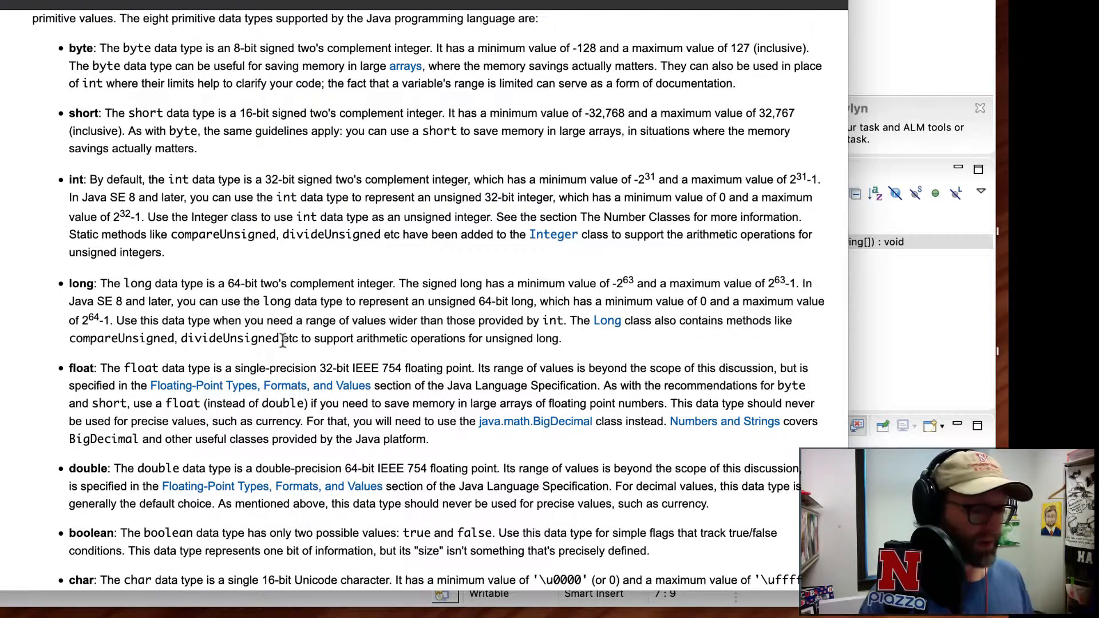
pyautogui.scroll(-3)
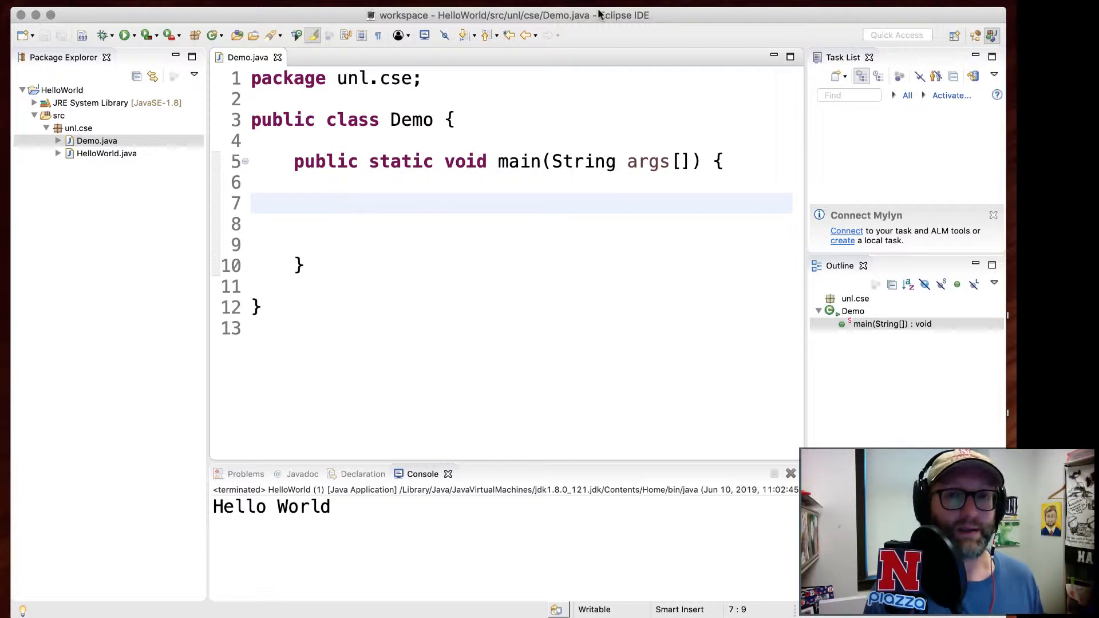
pyautogui.write('int')
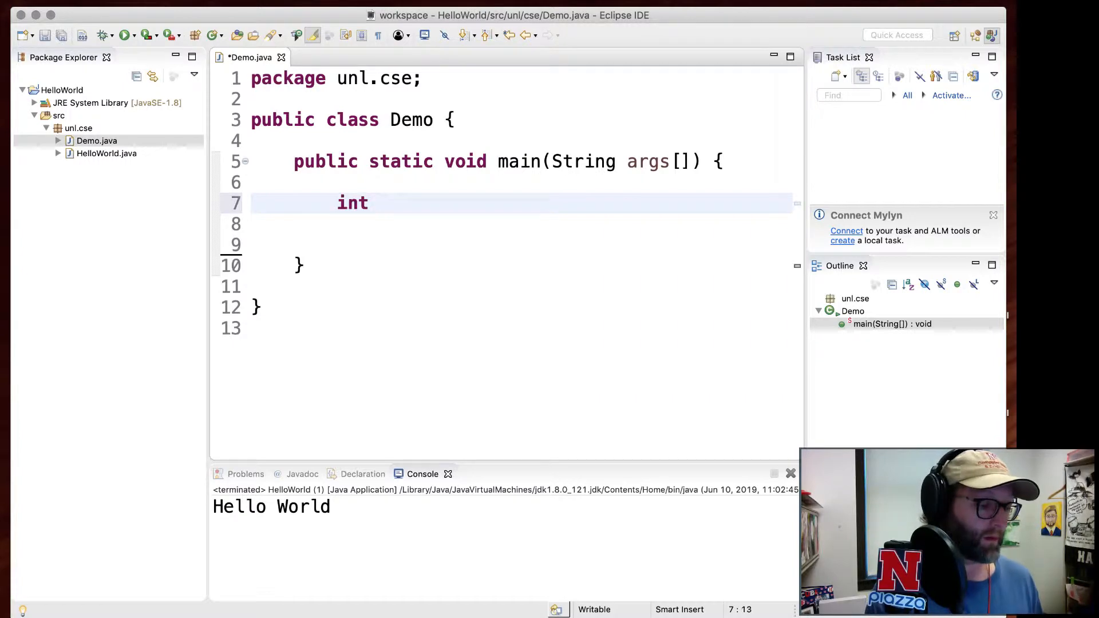
pyautogui.write('a = 10;')
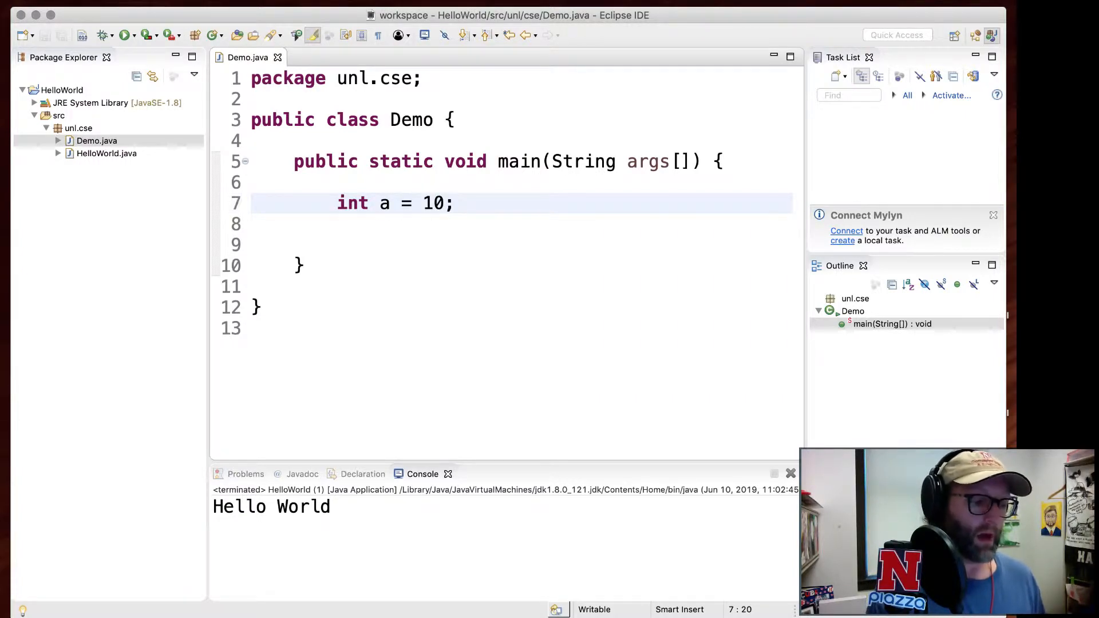
pyautogui.click(455, 203)
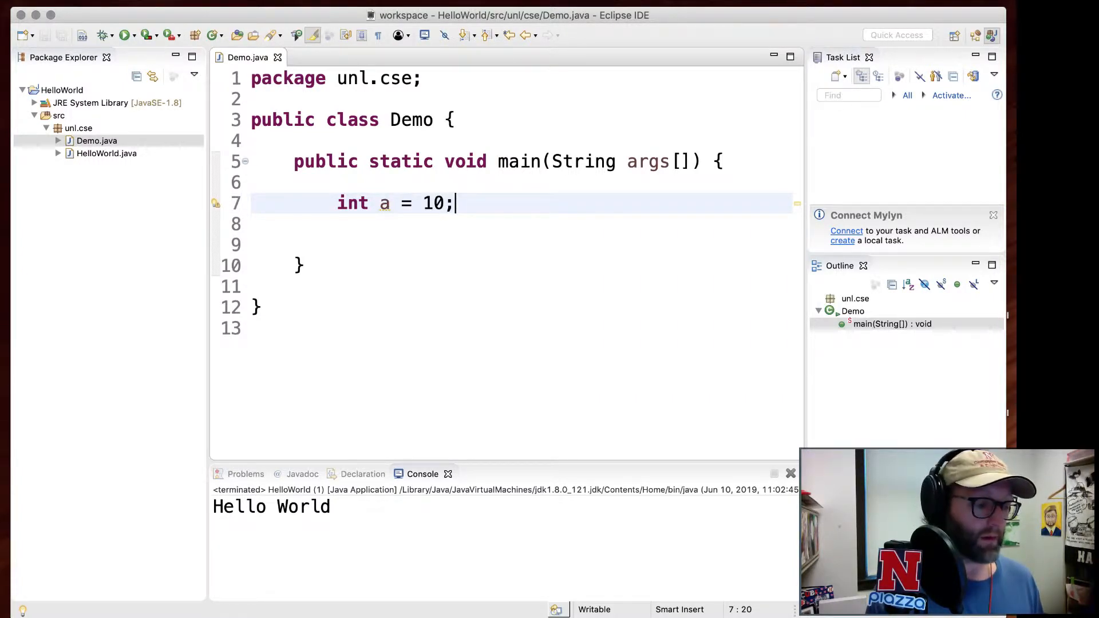
# Declare double pi = 3.14 and char initial = 'C' on the following lines.
pyautogui.write('double x')
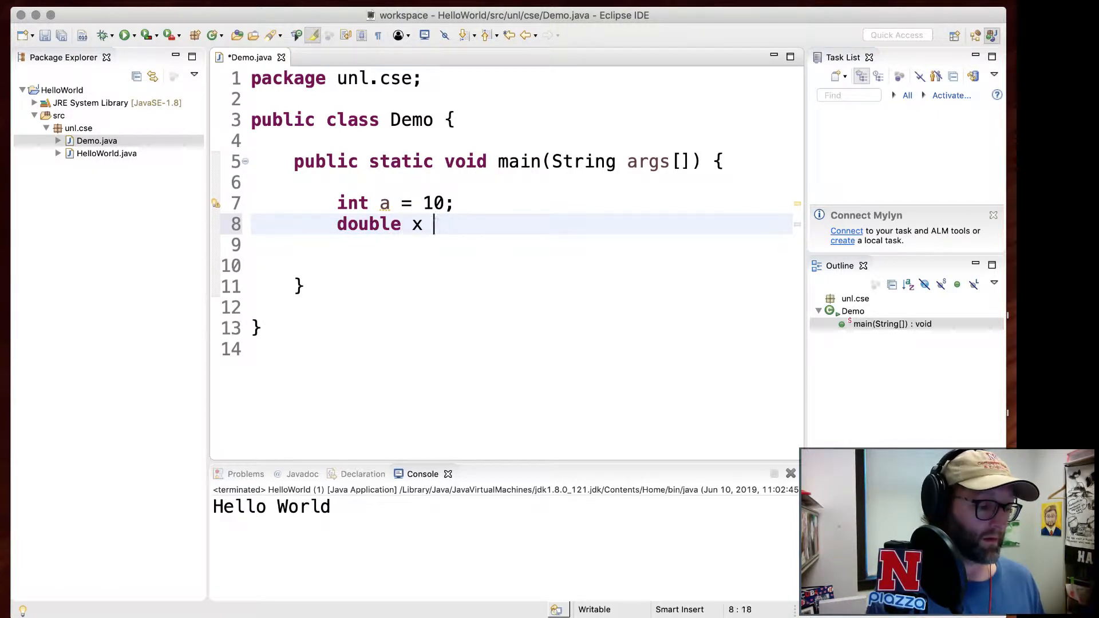
pyautogui.write('pi')
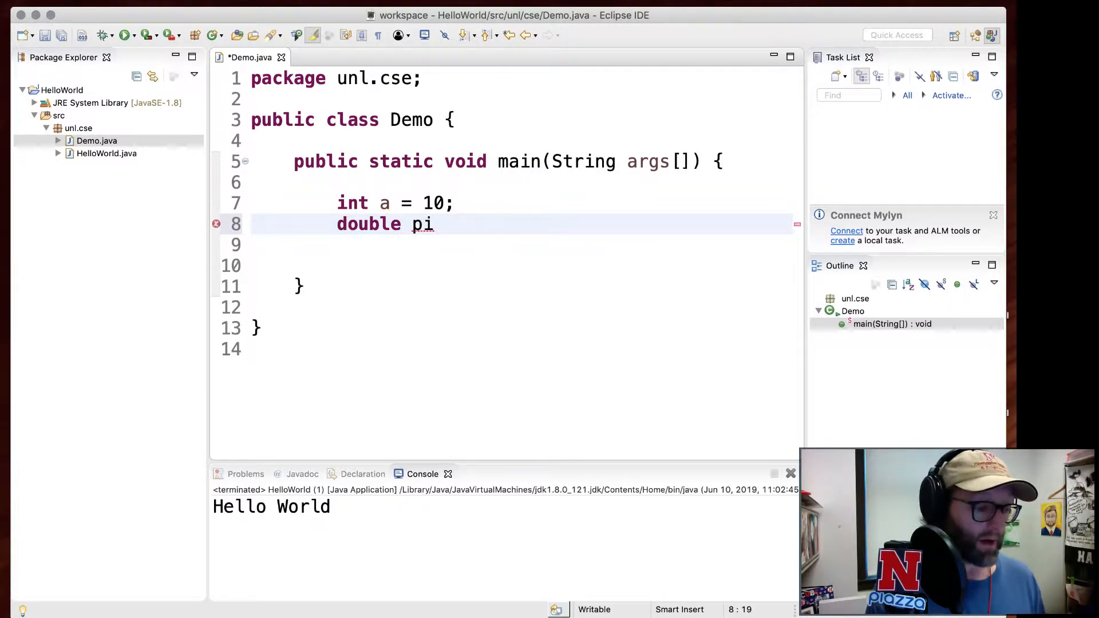
pyautogui.write('= 3.14;')
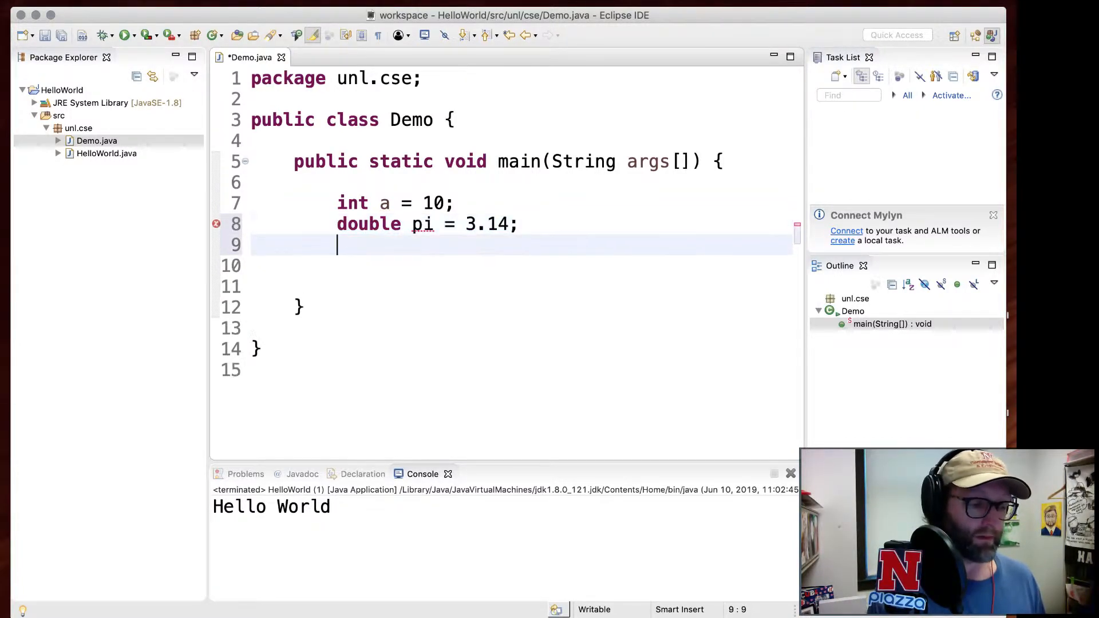
pyautogui.write('char')
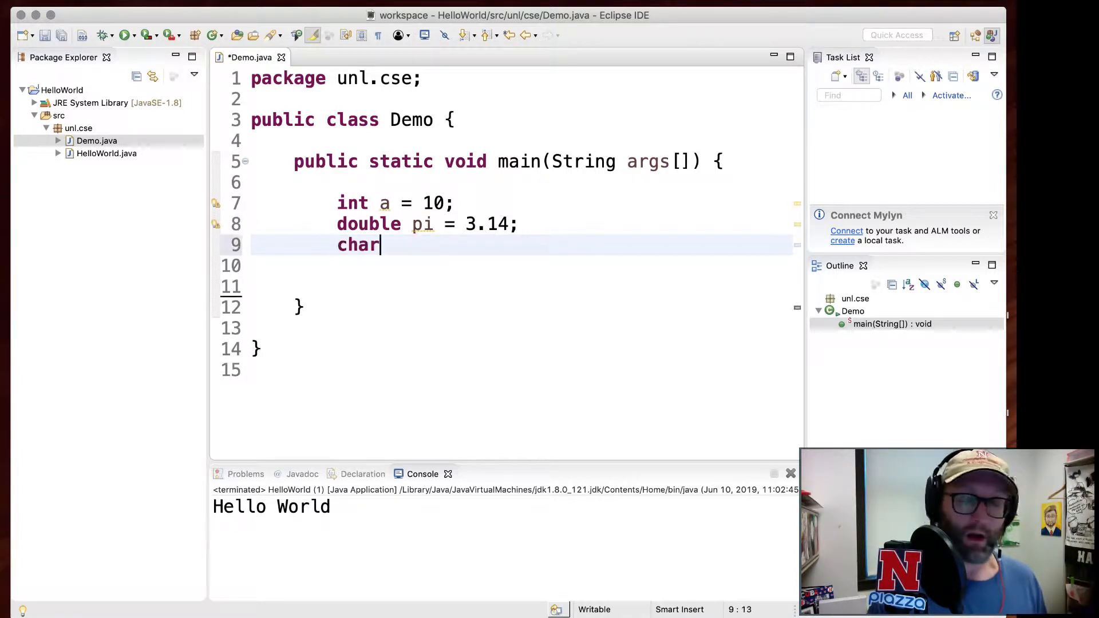
pyautogui.write('nitial =')
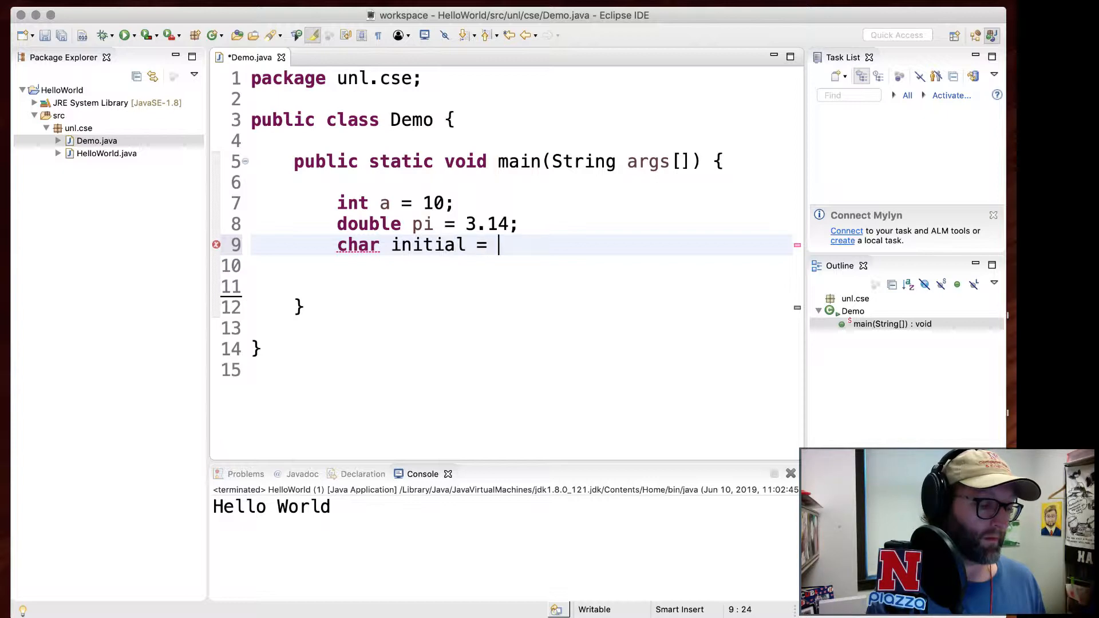
pyautogui.write("'C';")
pyautogui.click(522, 287)
pyautogui.write('a')
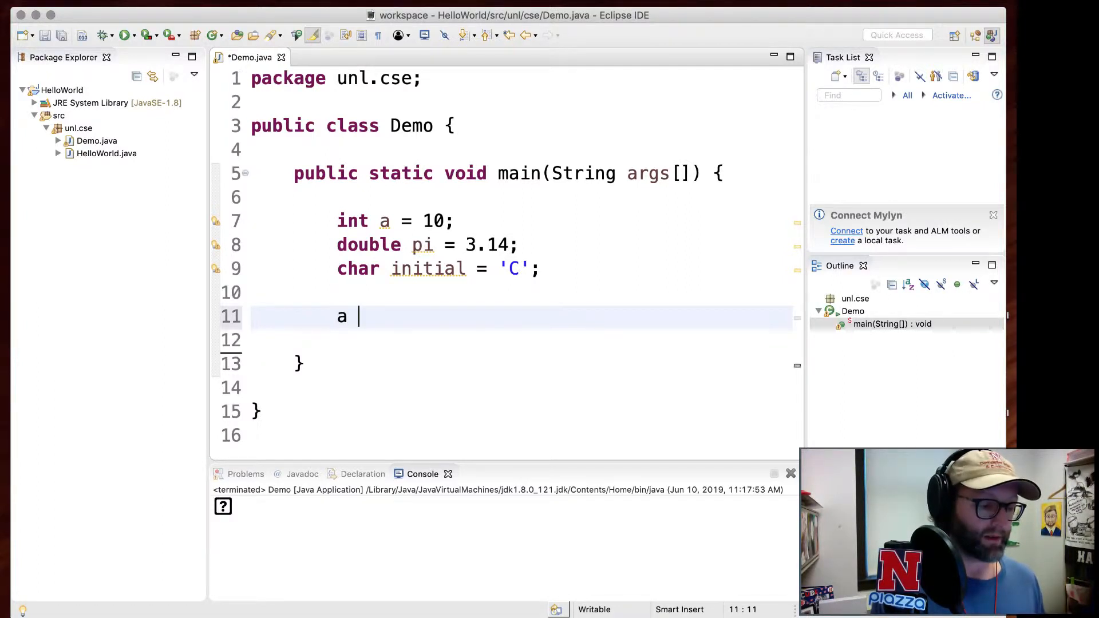
# Assign a = (int) pi, adding the explicit cast to clear the type mismatch error.
pyautogui.write('= pi;')
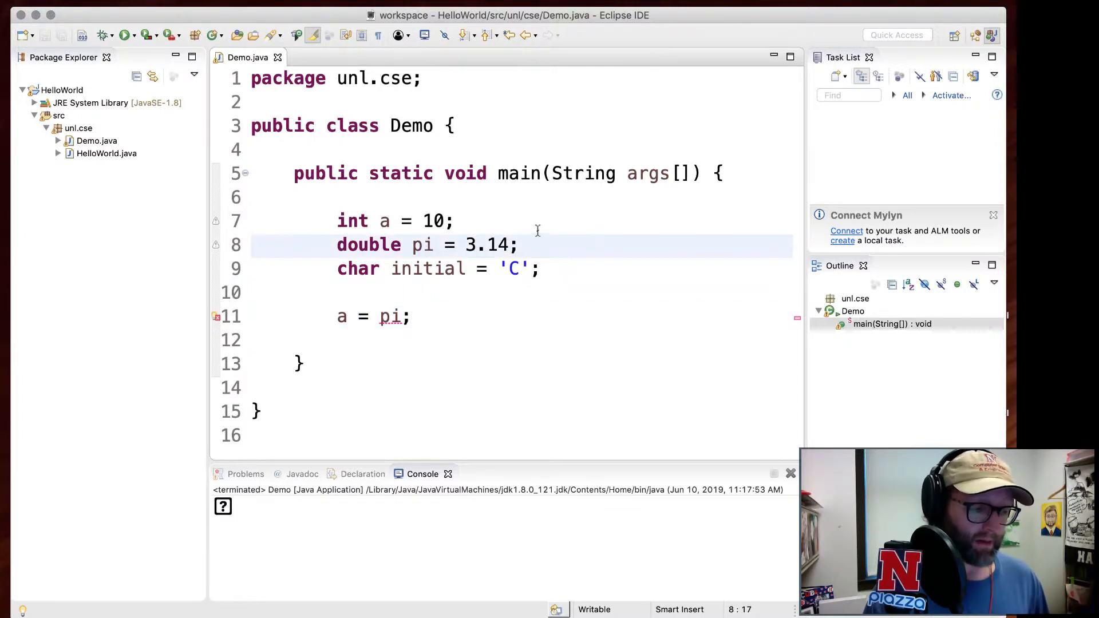
pyautogui.doubleClick(421, 245)
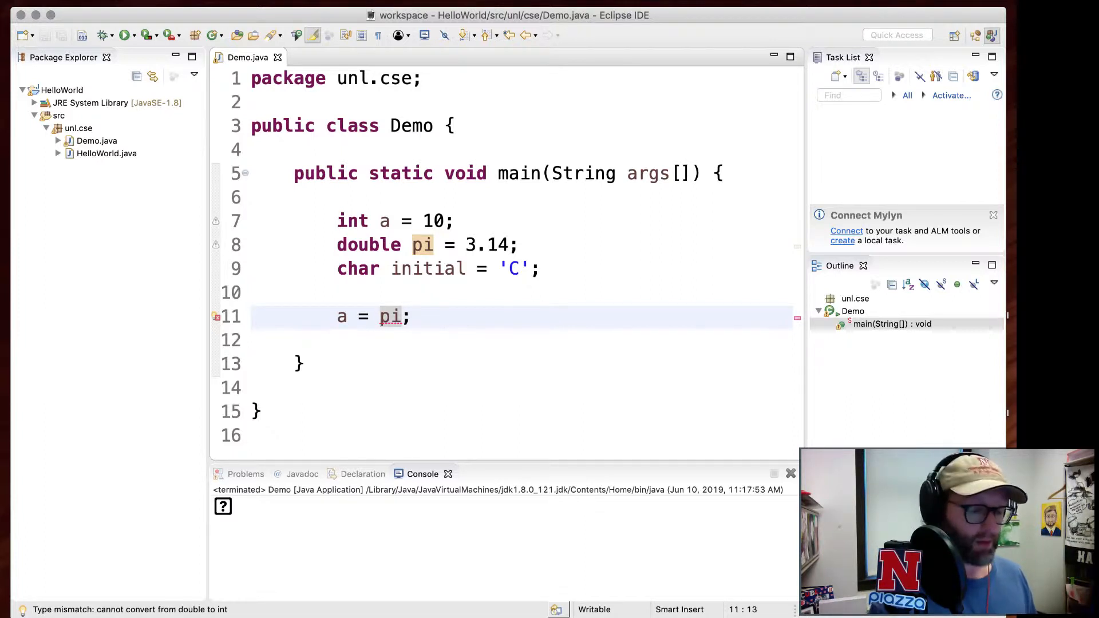
pyautogui.write('(')
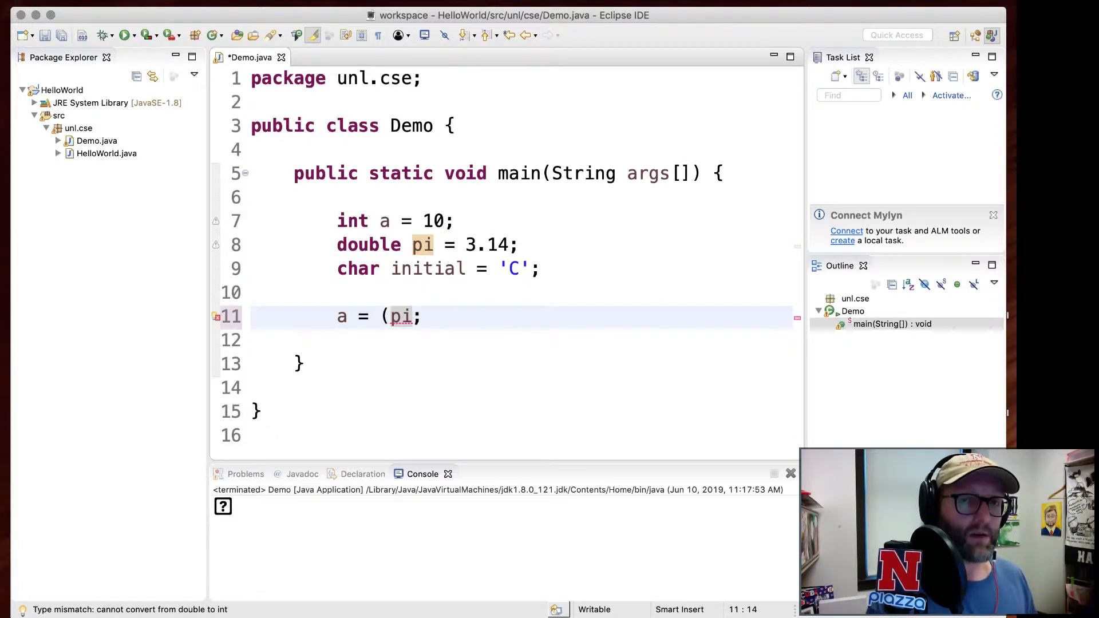
pyautogui.write('int)')
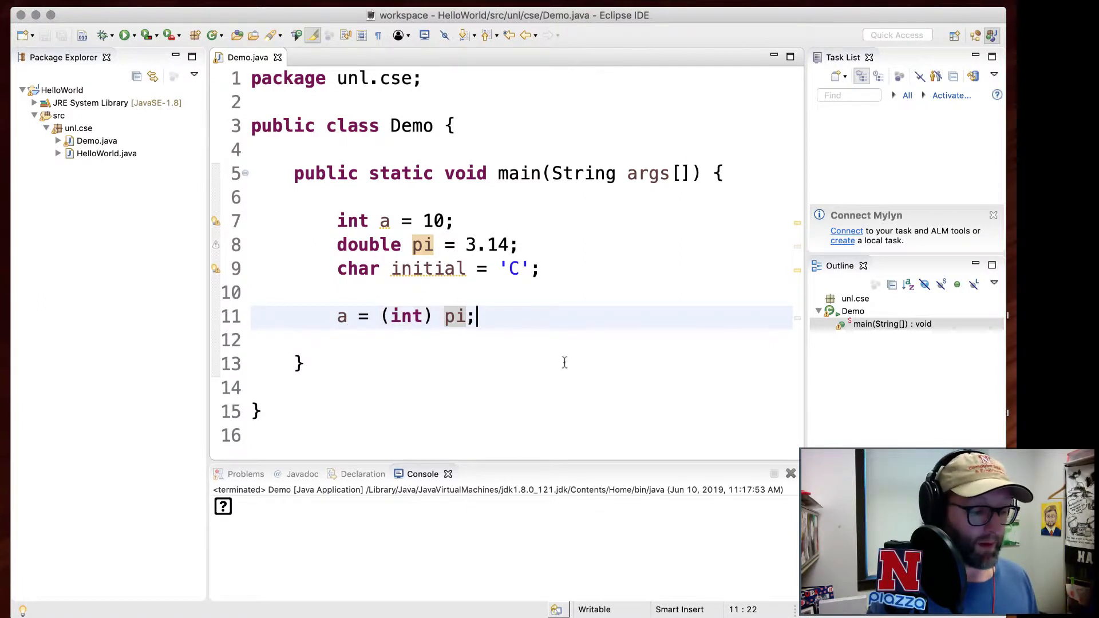
# Print a and run twice, showing the cast truncates pi (3.14 and 3.94) to 3.
pyautogui.write('System.')
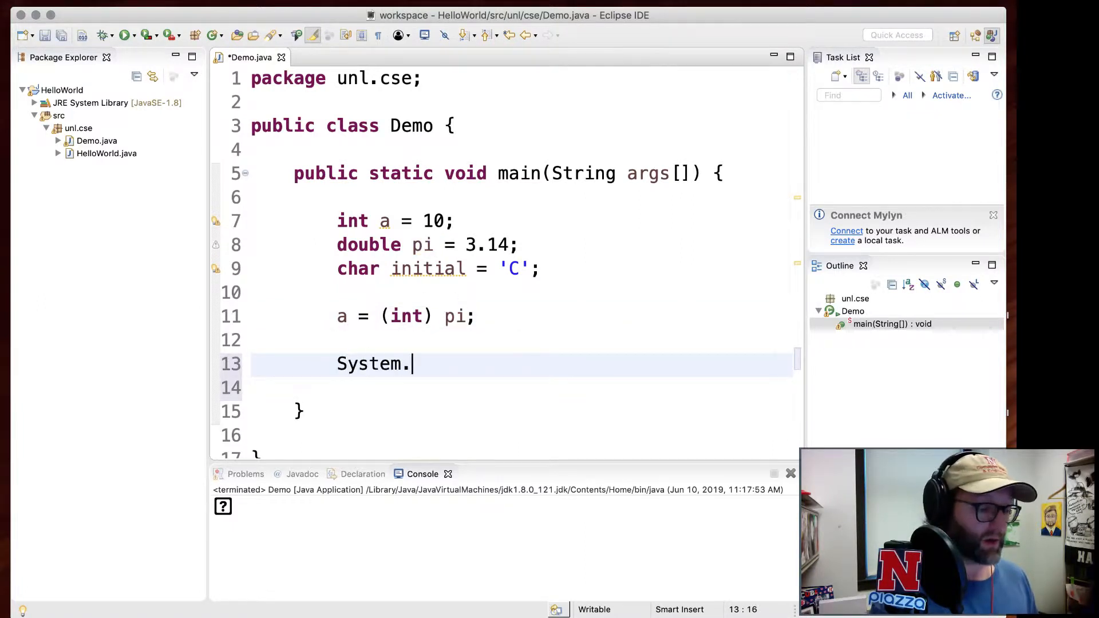
pyautogui.write('out.println(a);')
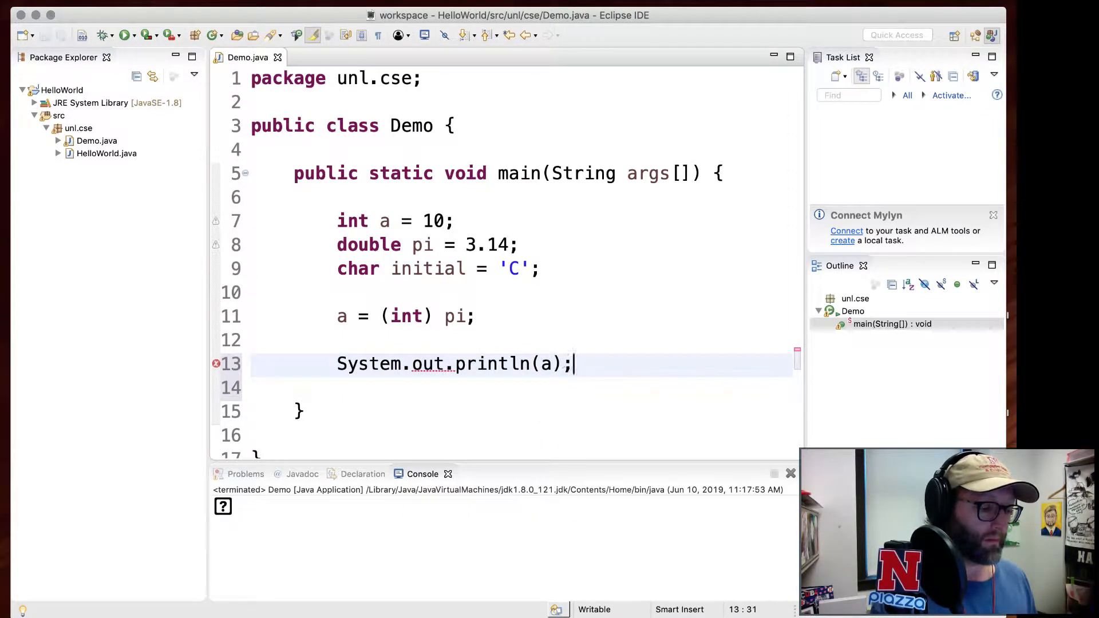
pyautogui.click(122, 35)
pyautogui.write('9')
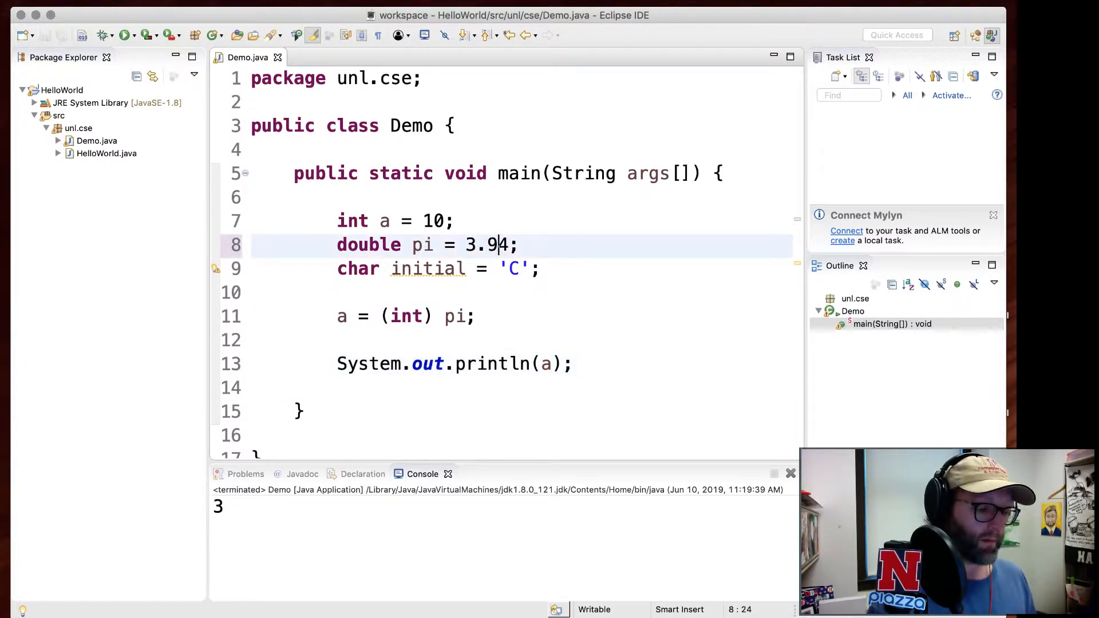
pyautogui.click(125, 34)
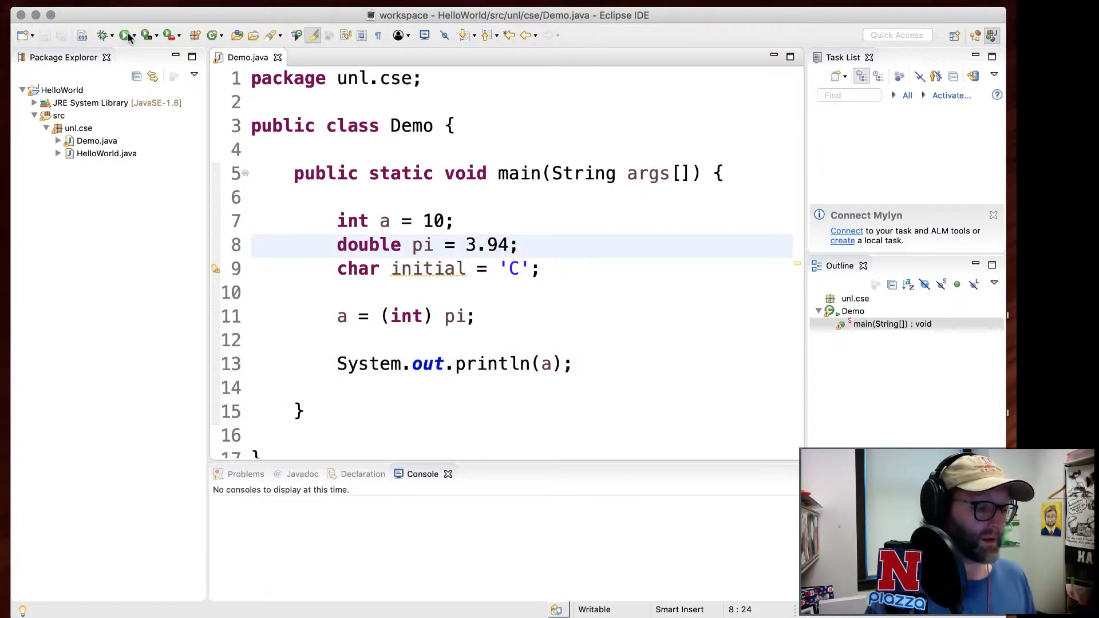
pyautogui.click(122, 35)
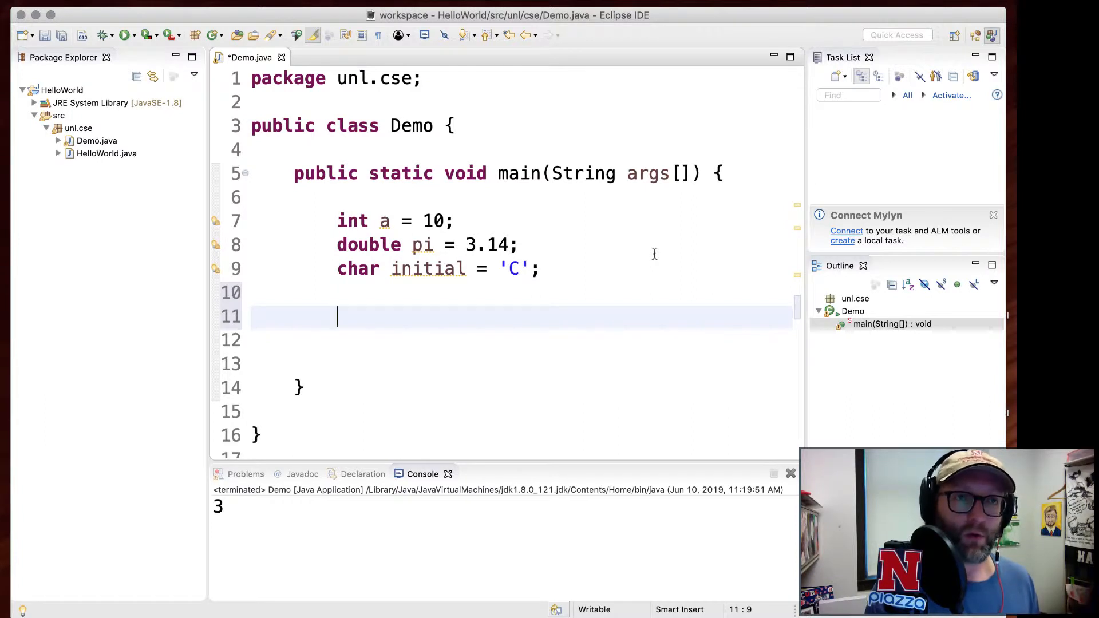
# Declare int numberOfStudents = 42 below the other three variables.
pyautogui.write('int n')
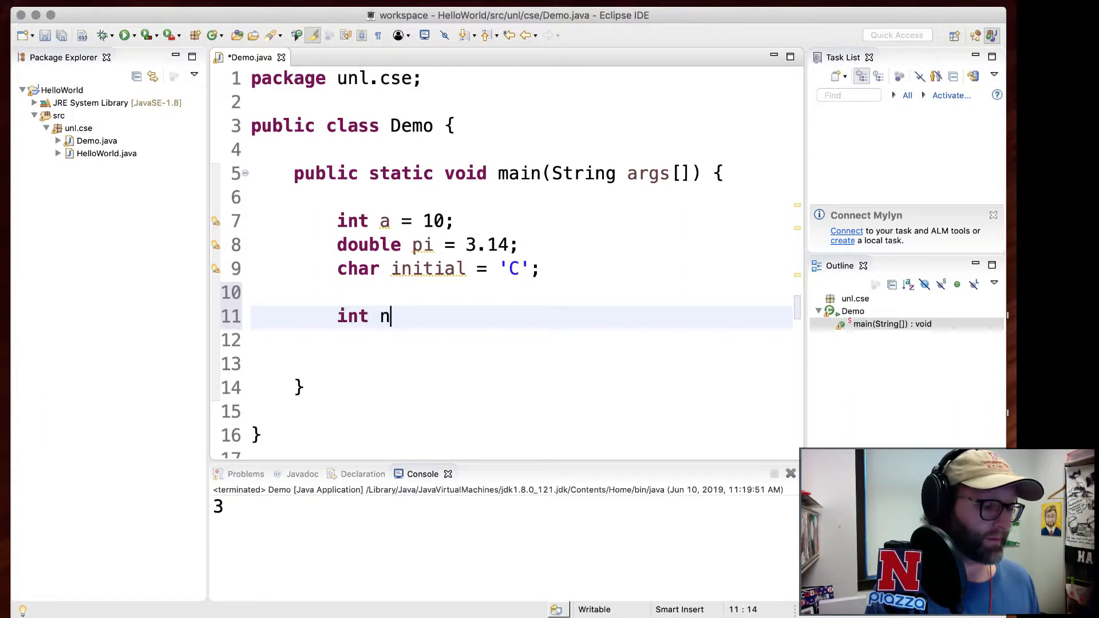
pyautogui.write('umberOfStu')
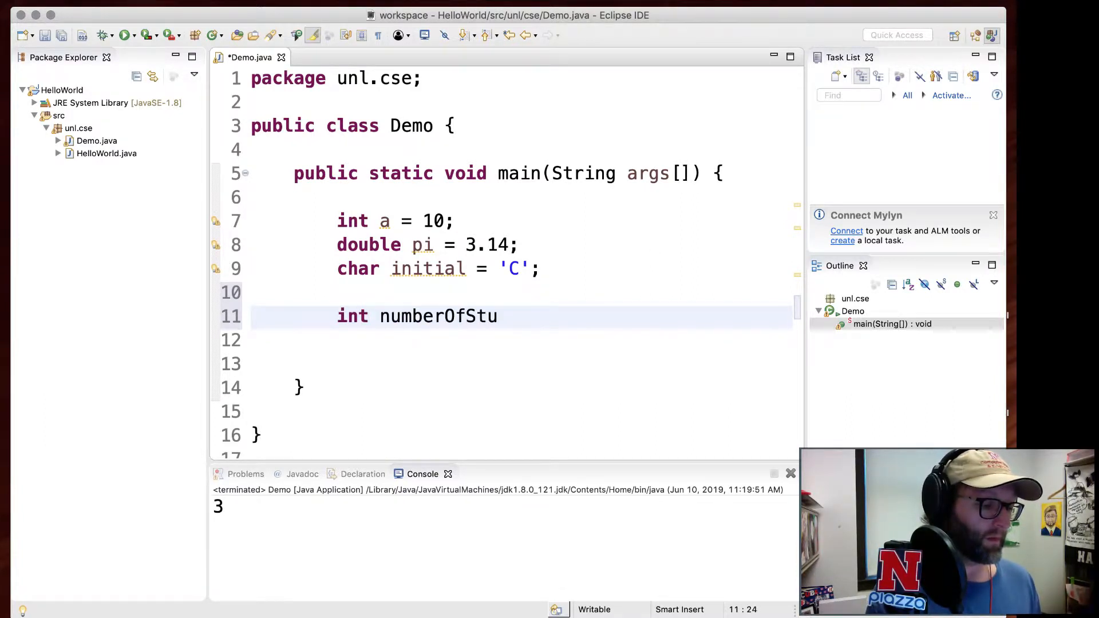
pyautogui.write('dents =')
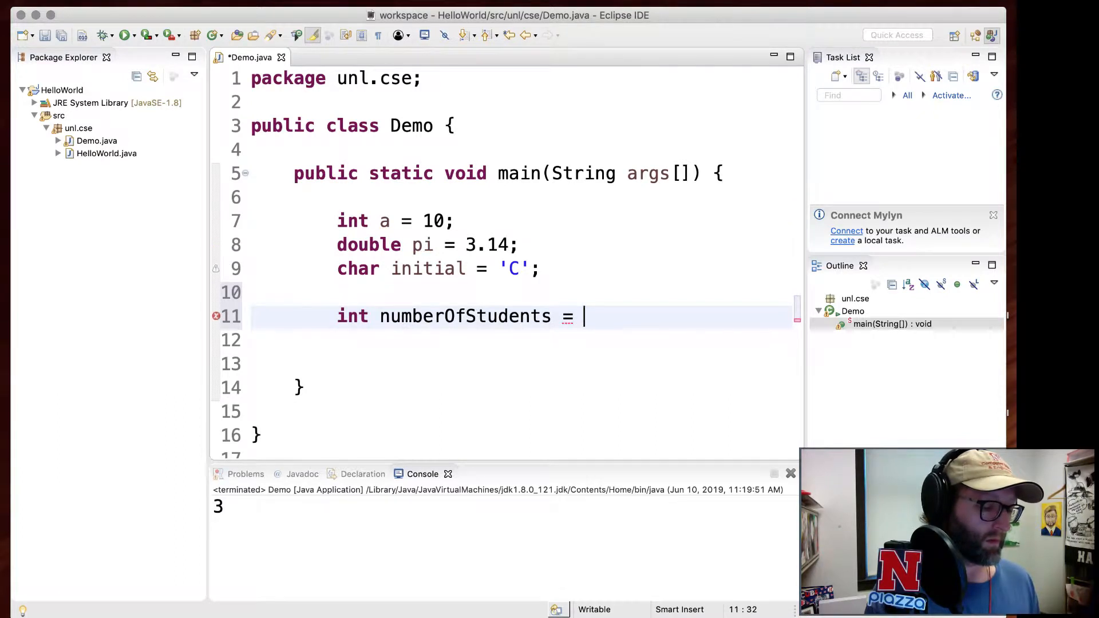
pyautogui.write('42;')
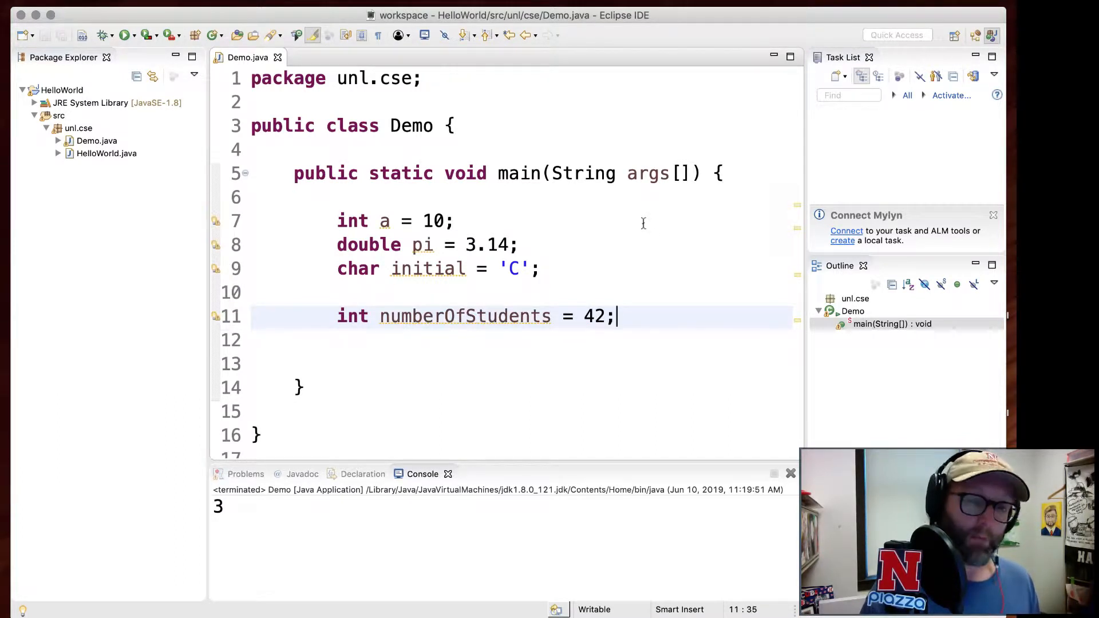
pyautogui.moveTo(553, 226)
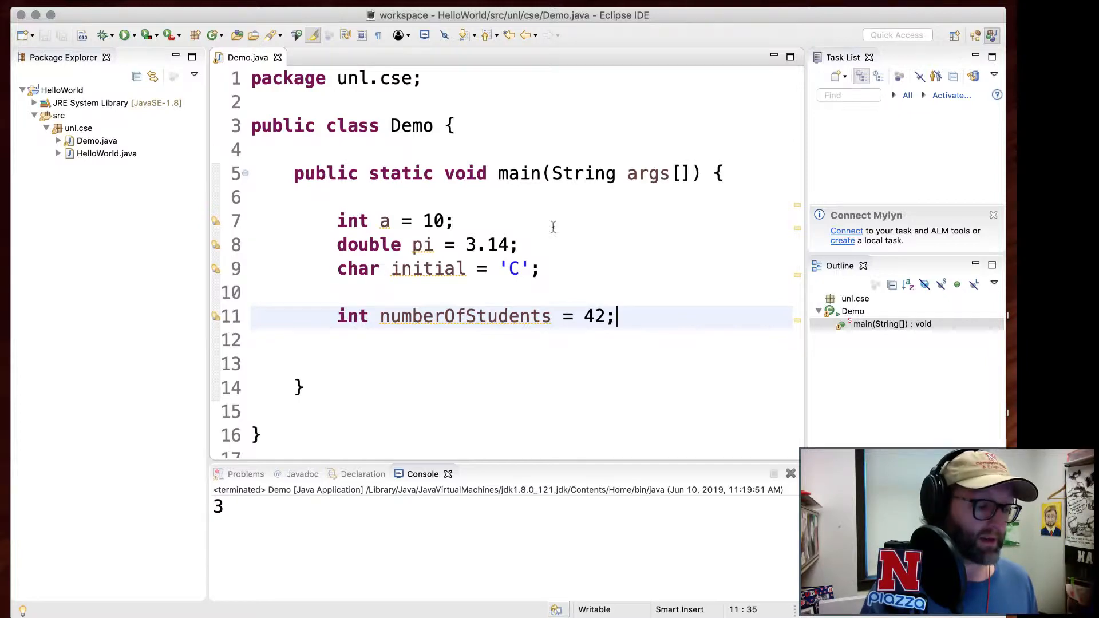
pyautogui.click(444, 315)
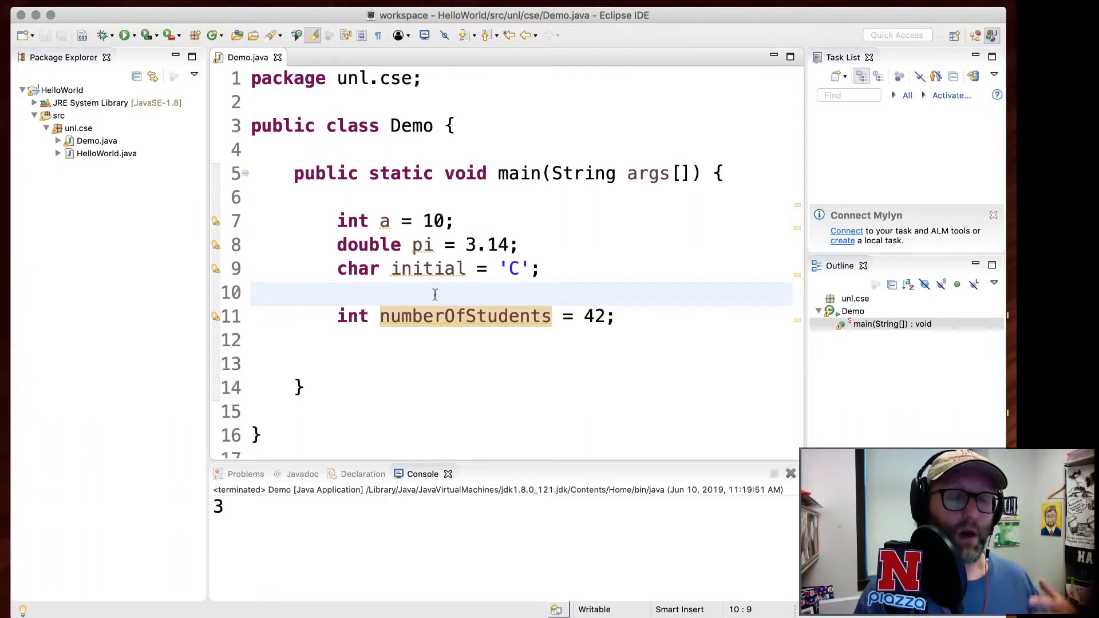
pyautogui.moveTo(632, 316)
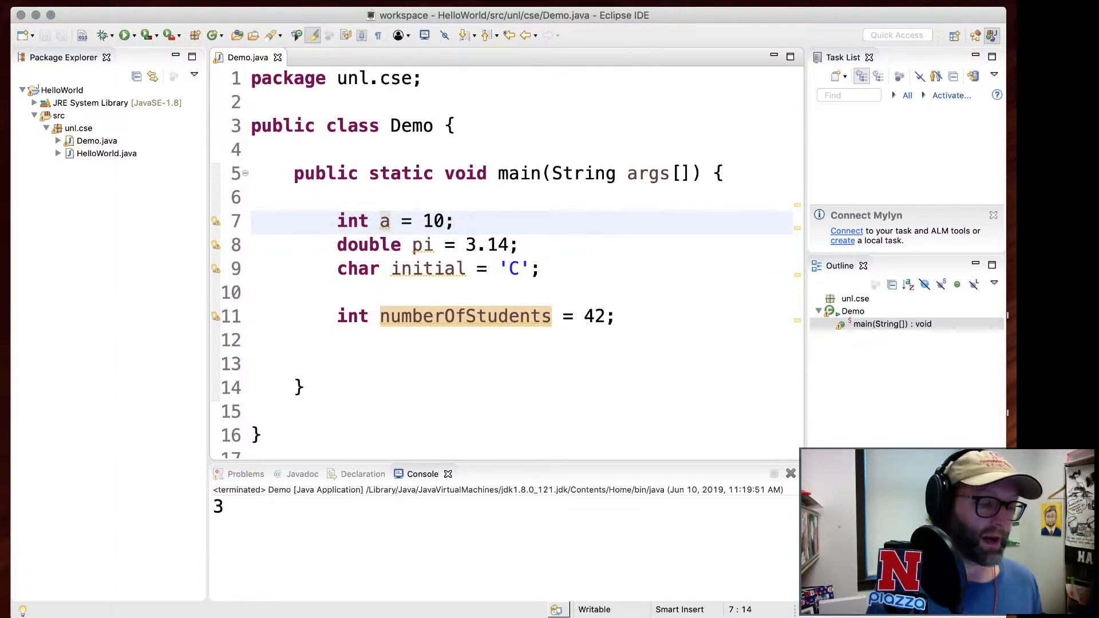
# Declare String s = "Hello", print it, save and run to show Hello.
pyautogui.write('bar')
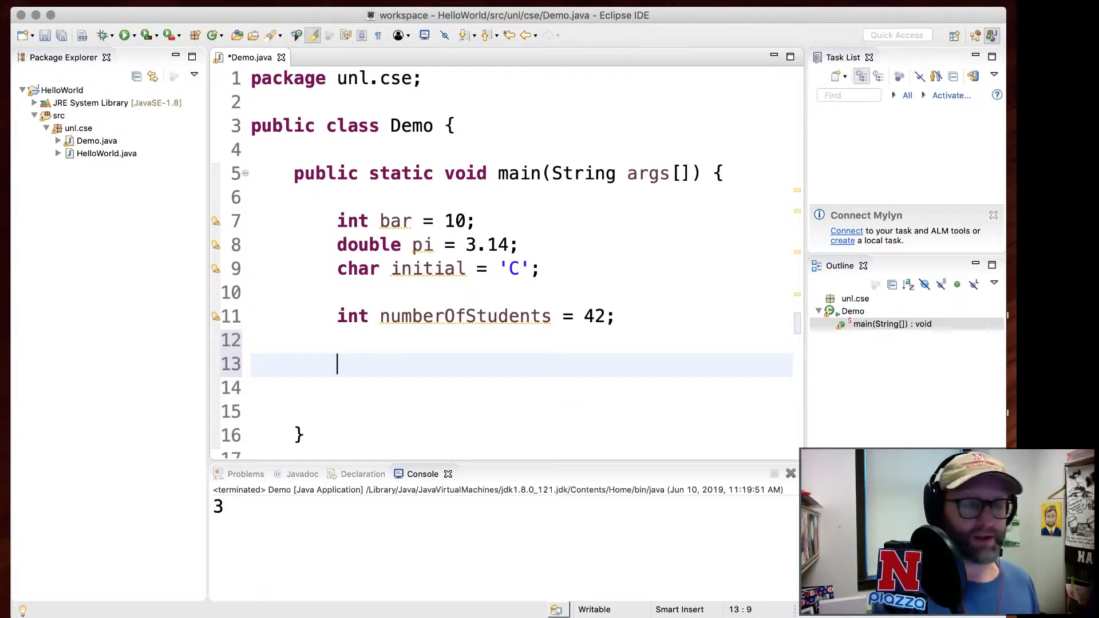
pyautogui.write('String s = "HE"')
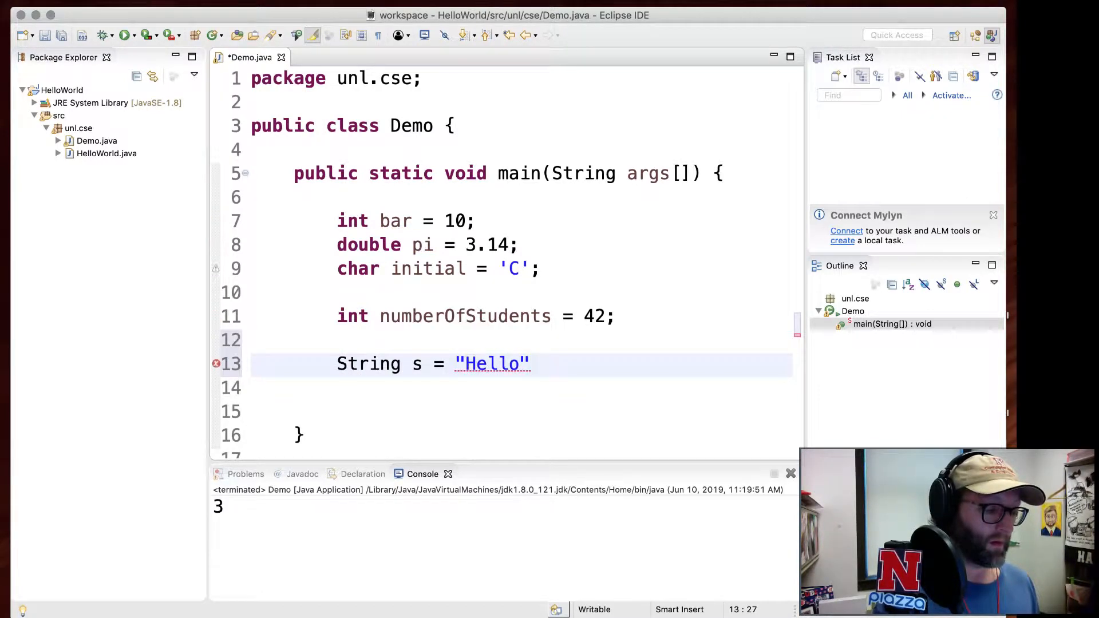
pyautogui.write(';')
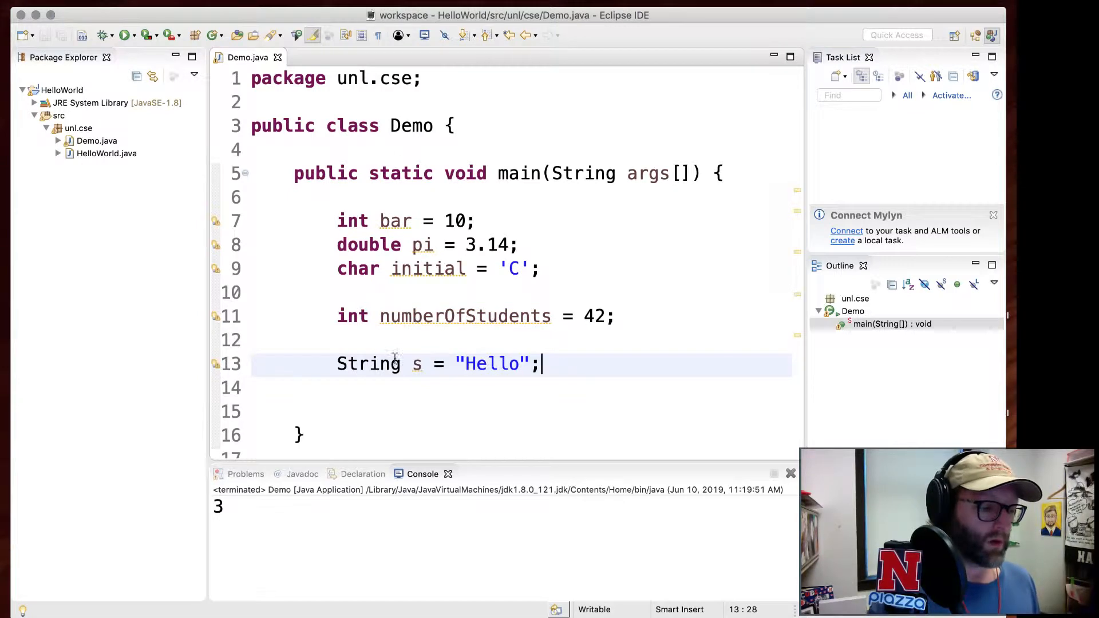
pyautogui.moveTo(595, 383)
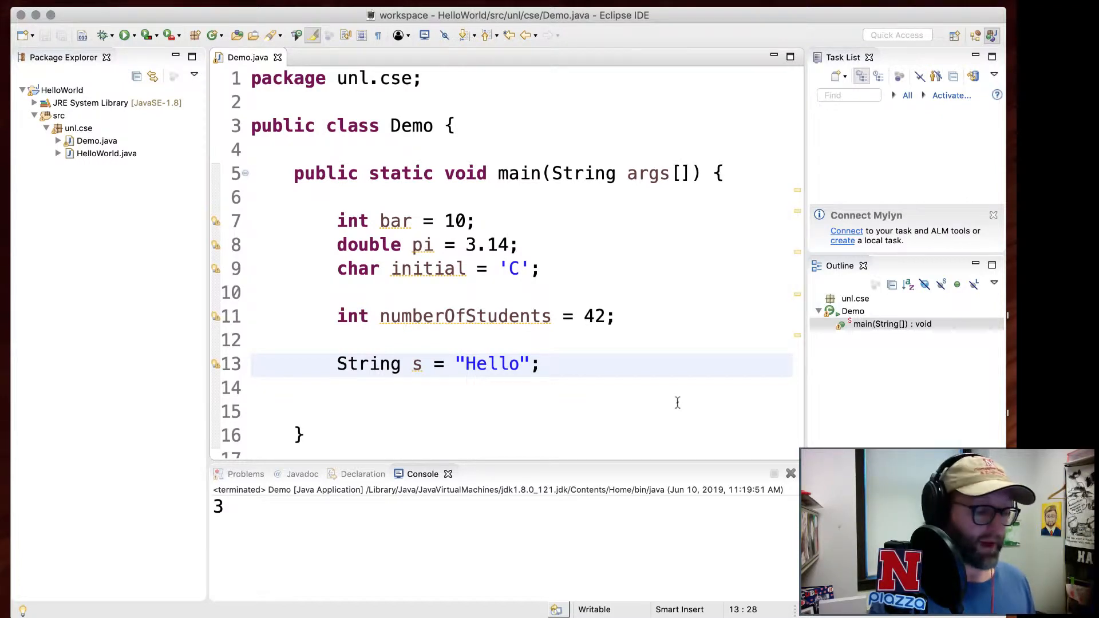
pyautogui.write('System.out.println(Hell);')
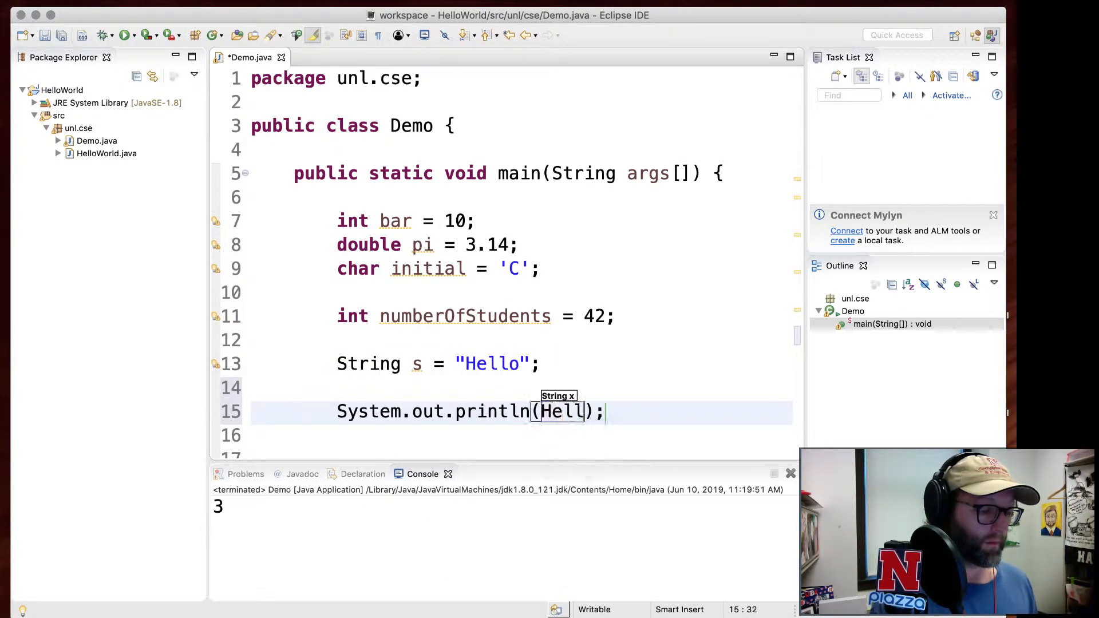
pyautogui.press('Cmd+s')
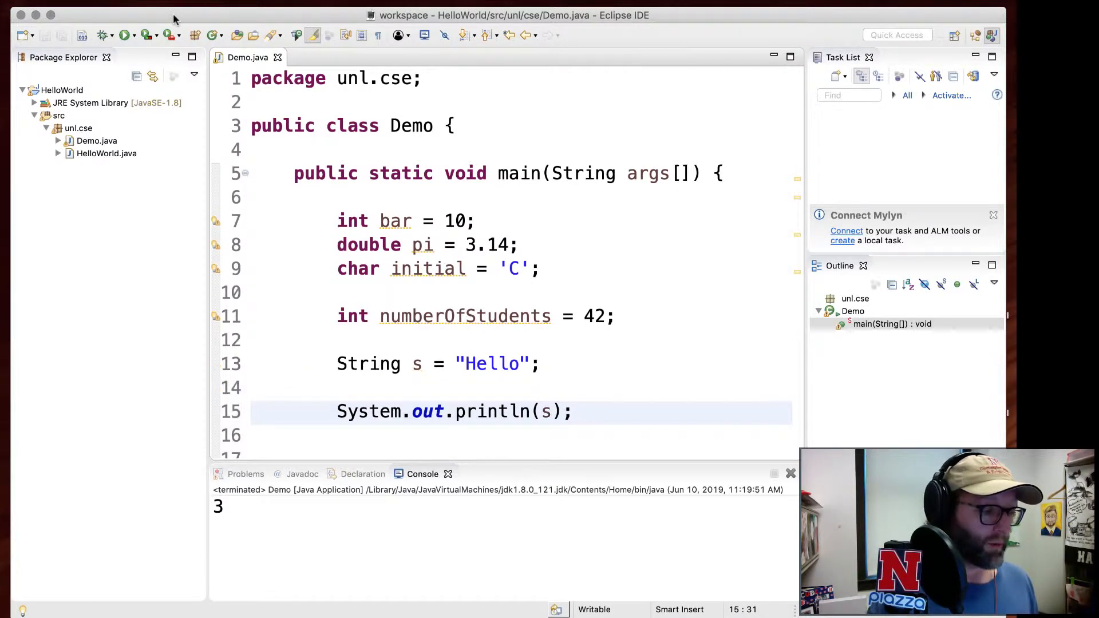
pyautogui.click(123, 35)
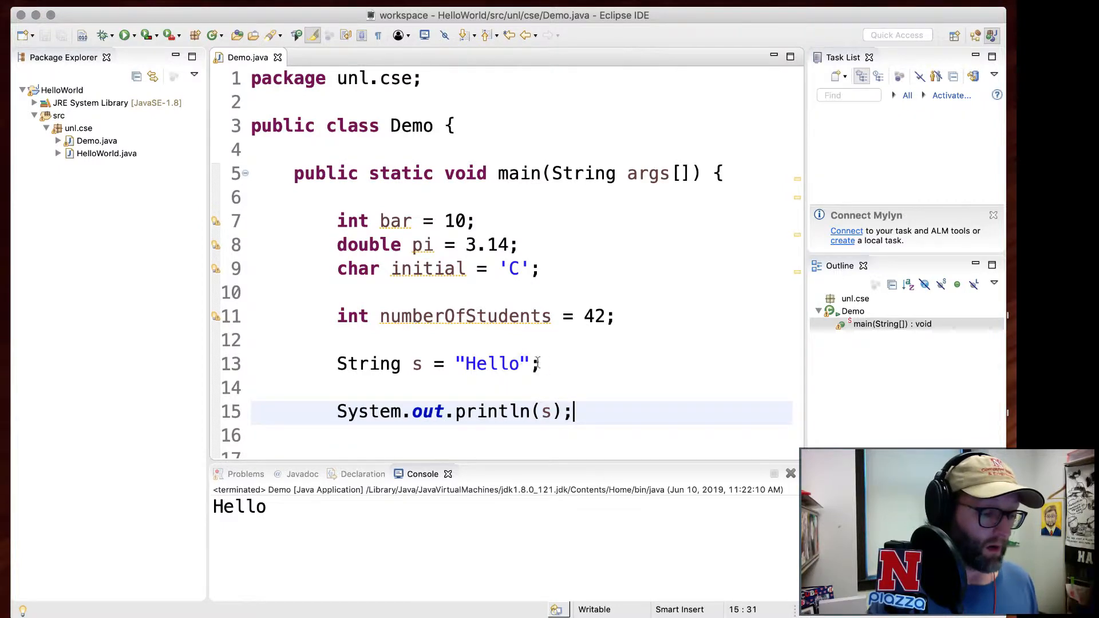
# Add s = s + " World!"; after the declaration, save and run to print Hello World!
pyautogui.click(554, 364)
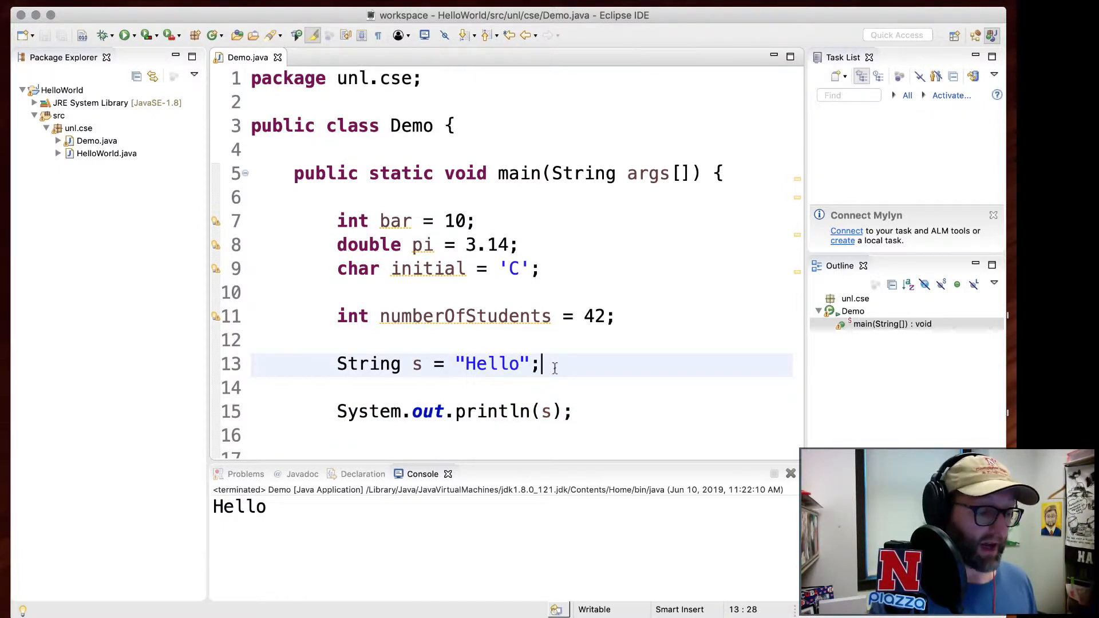
pyautogui.write('s = s')
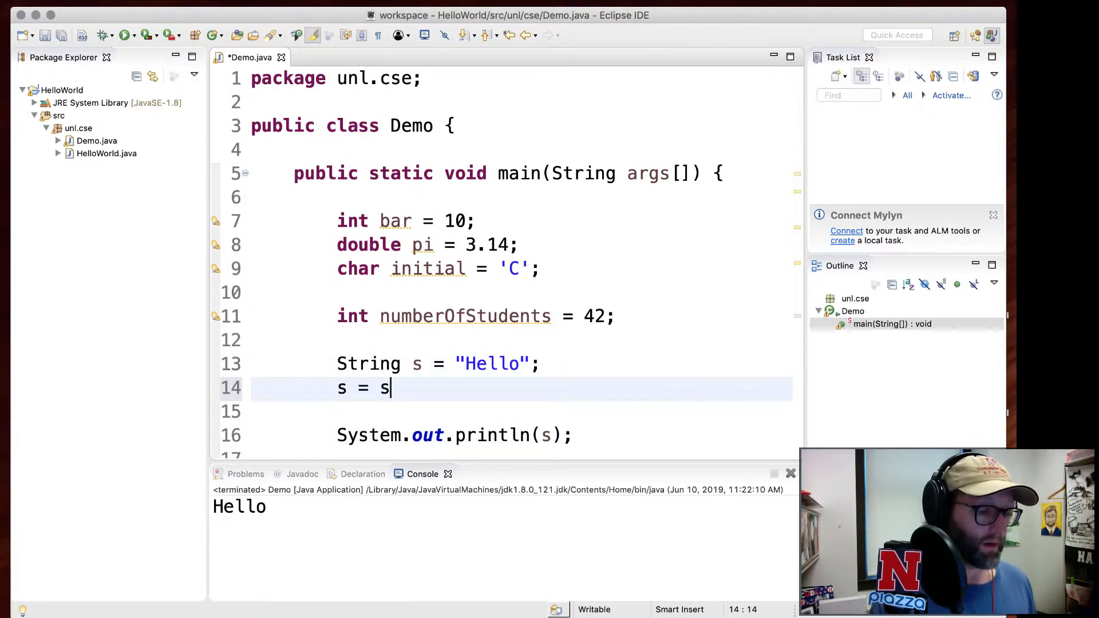
pyautogui.write('+ " "')
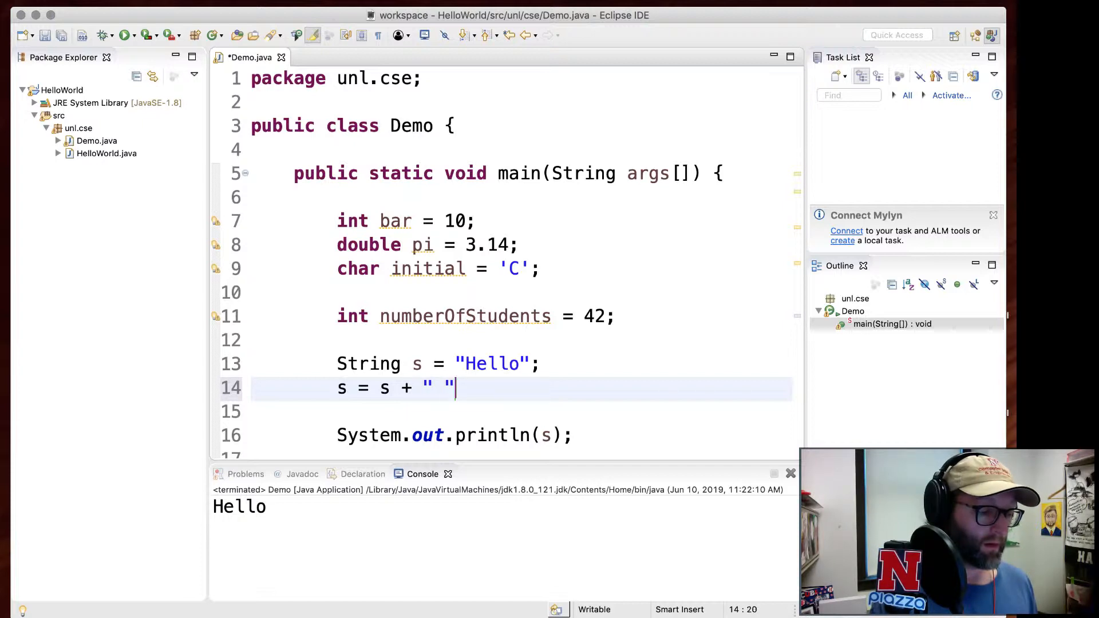
pyautogui.write('World!";')
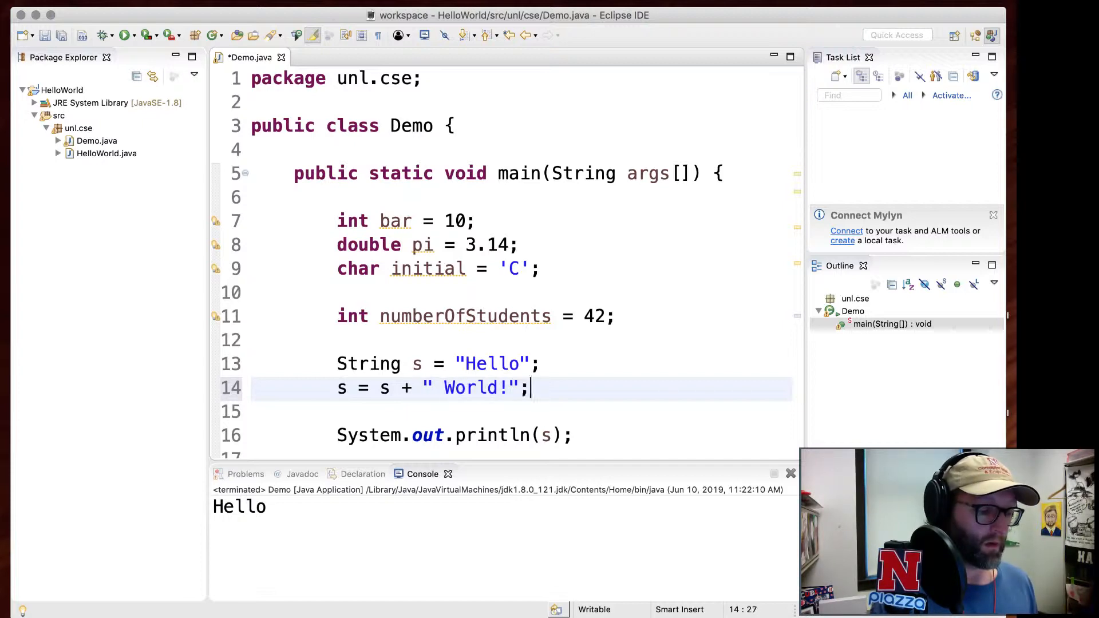
pyautogui.press('cmd+s')
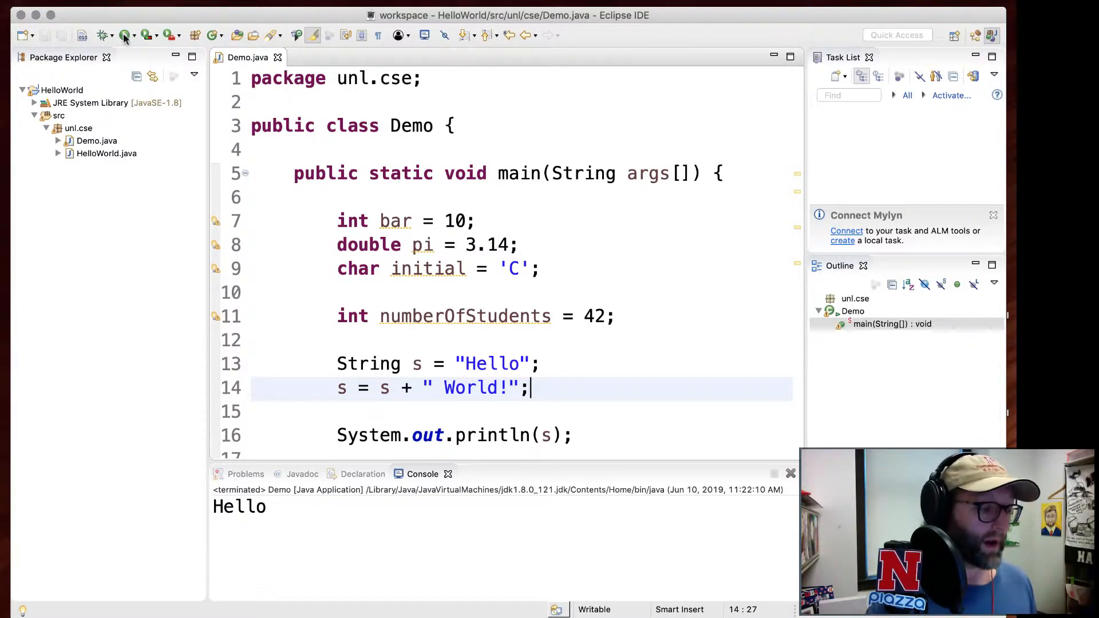
pyautogui.click(124, 35)
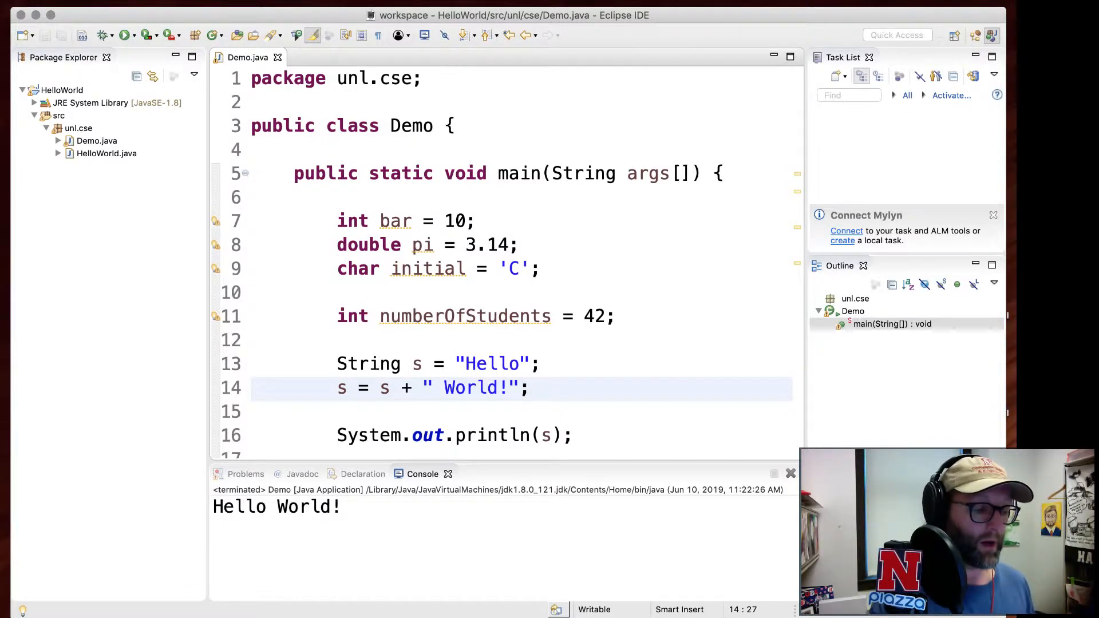
pyautogui.click(401, 364)
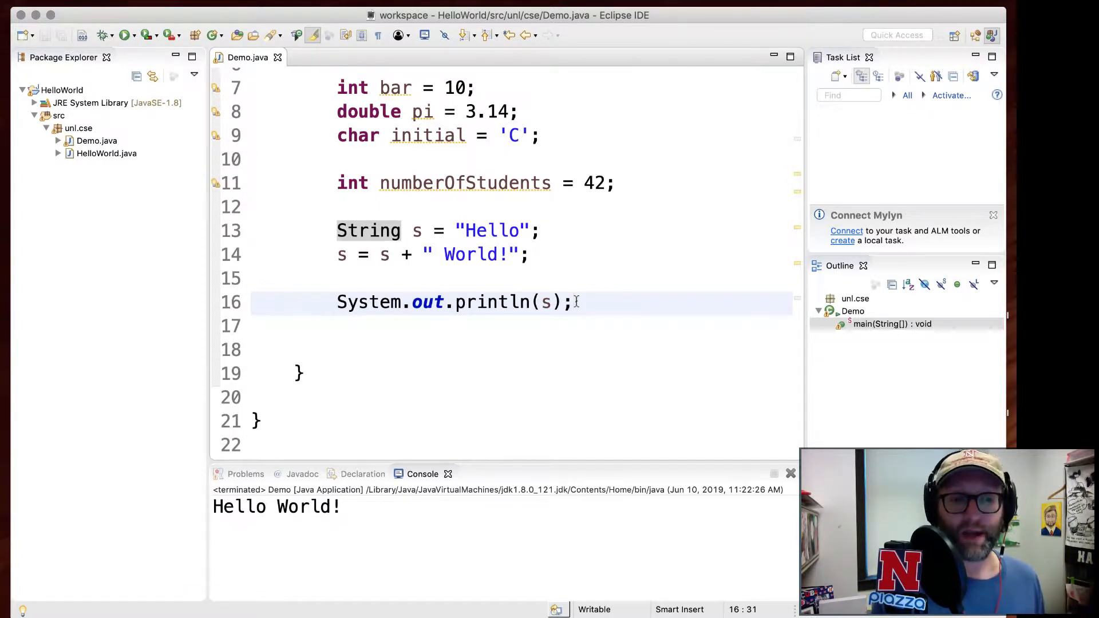
# Declare ints a = 10, b = 20, c = 30 and an uninitialised int d.
pyautogui.write('int a')
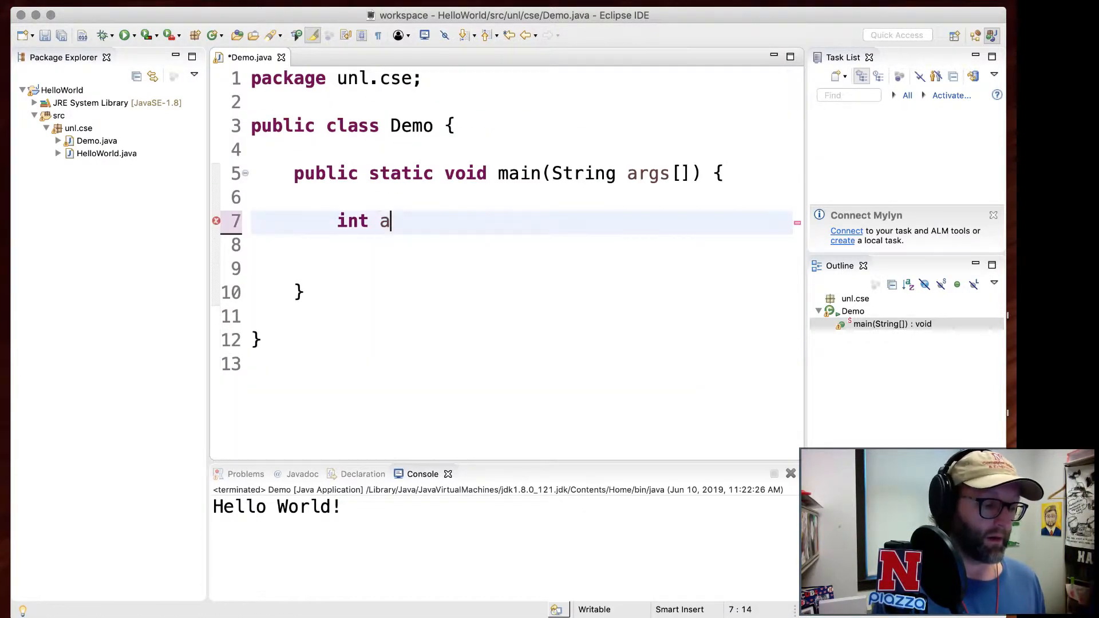
pyautogui.write('= 10;')
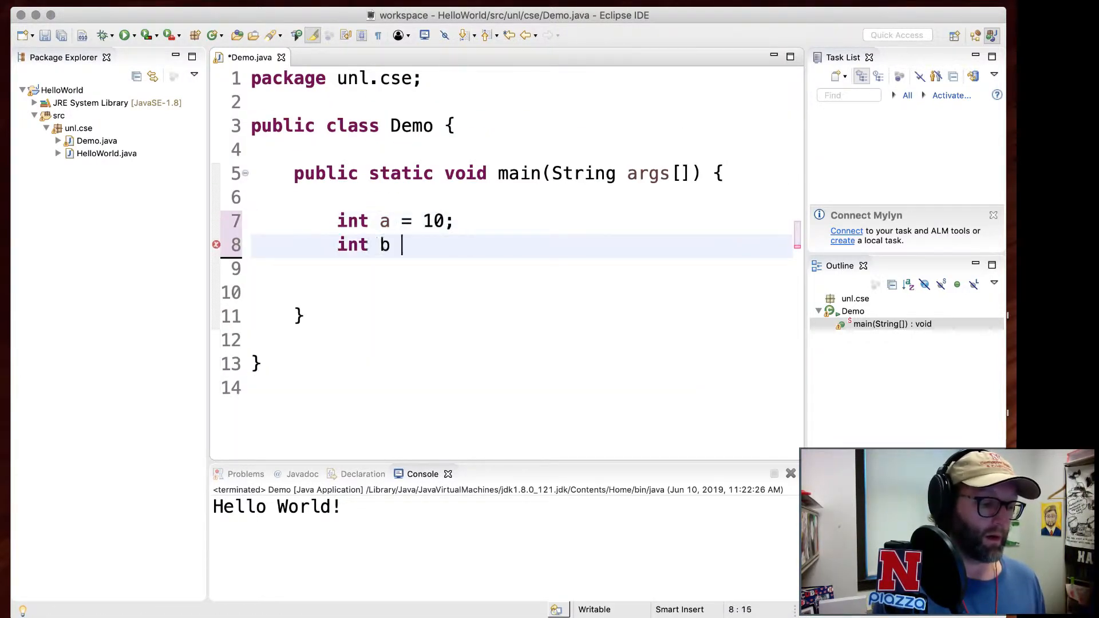
pyautogui.write('= 20;')
pyautogui.write('int d')
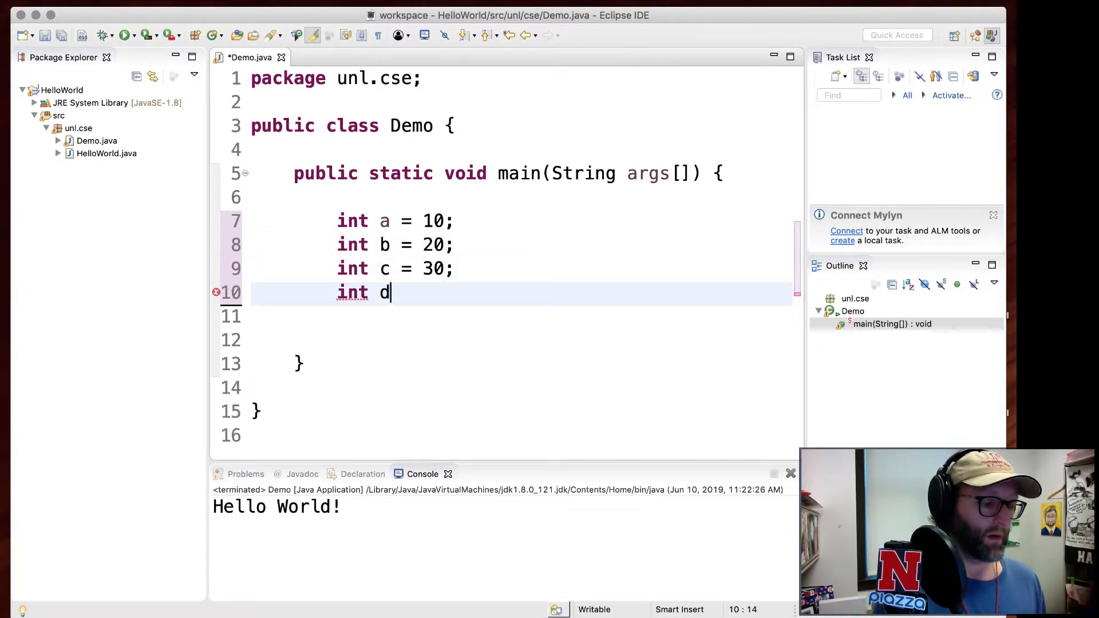
pyautogui.write(';')
pyautogui.write('d')
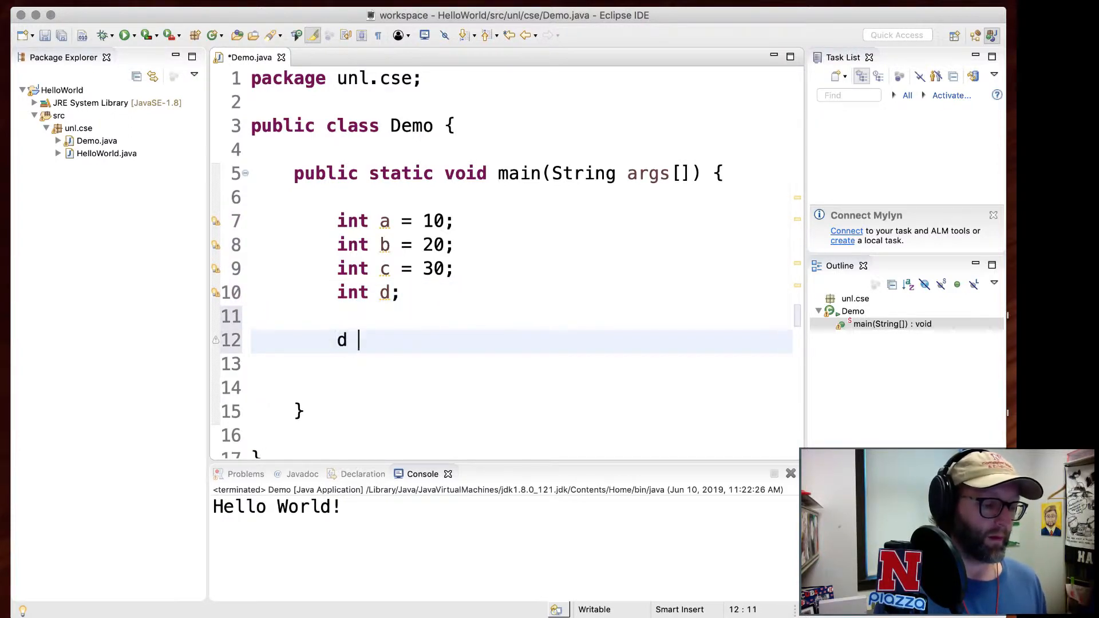
# Assign d as a + b, a - b, a * b and a / b in successive statements.
pyautogui.write('= a + b;')
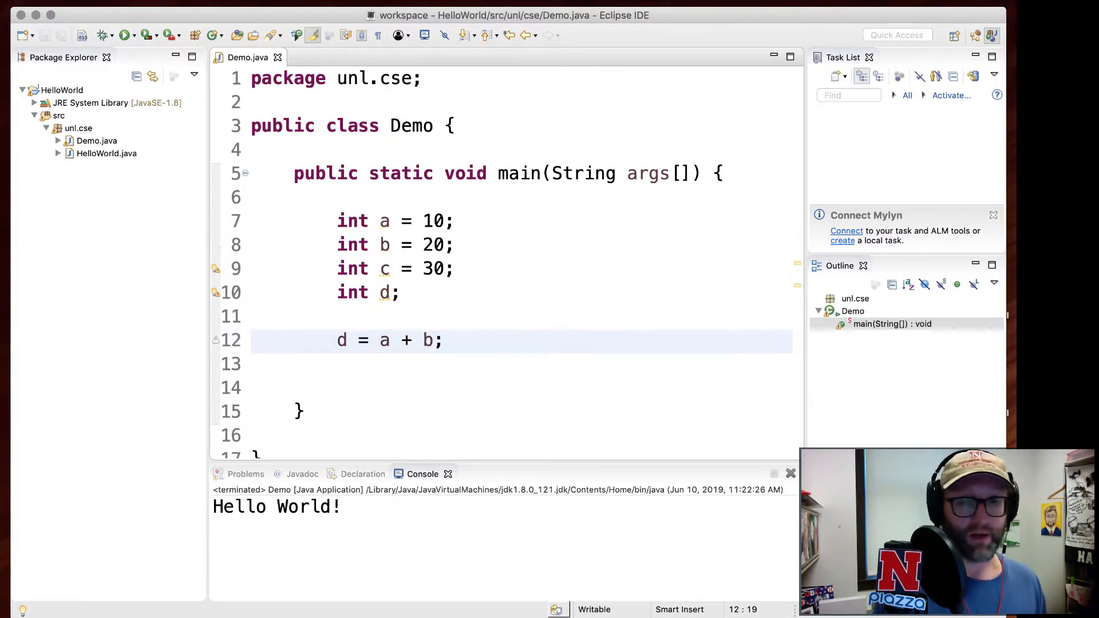
pyautogui.write('d =')
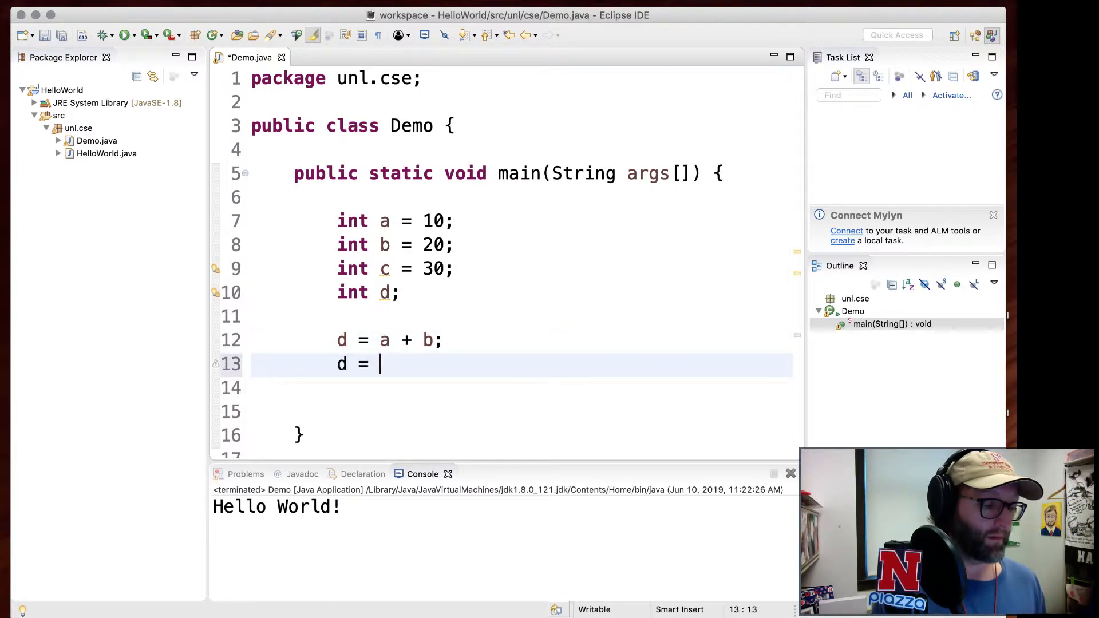
pyautogui.write('a - b;')
pyautogui.click(521, 388)
pyautogui.write('d')
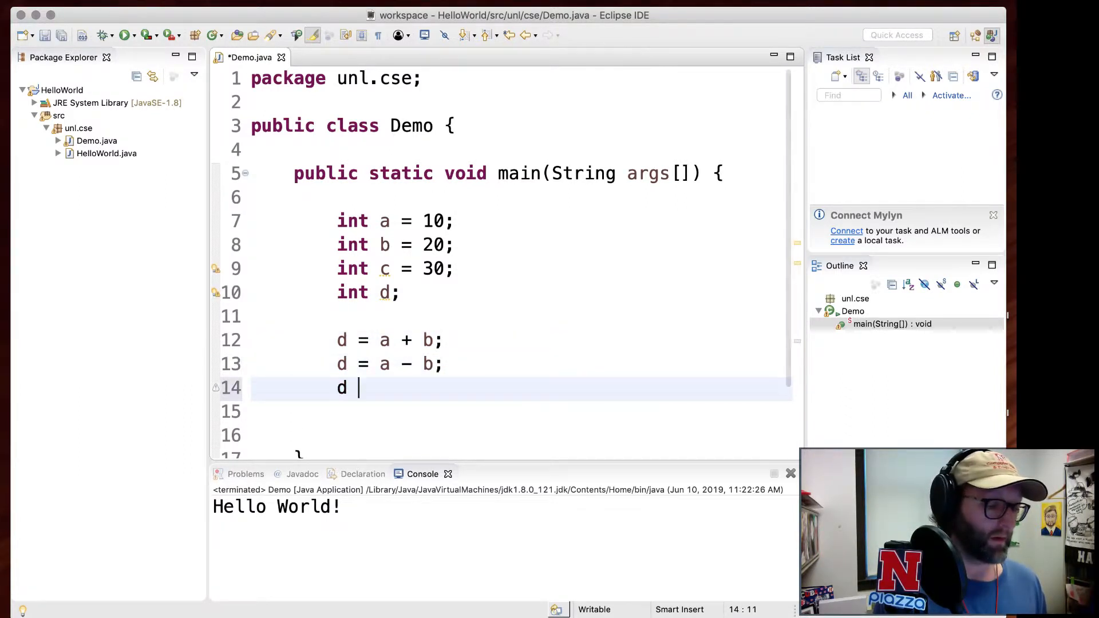
pyautogui.write('= a * b;')
pyautogui.click(521, 412)
pyautogui.write('d ')
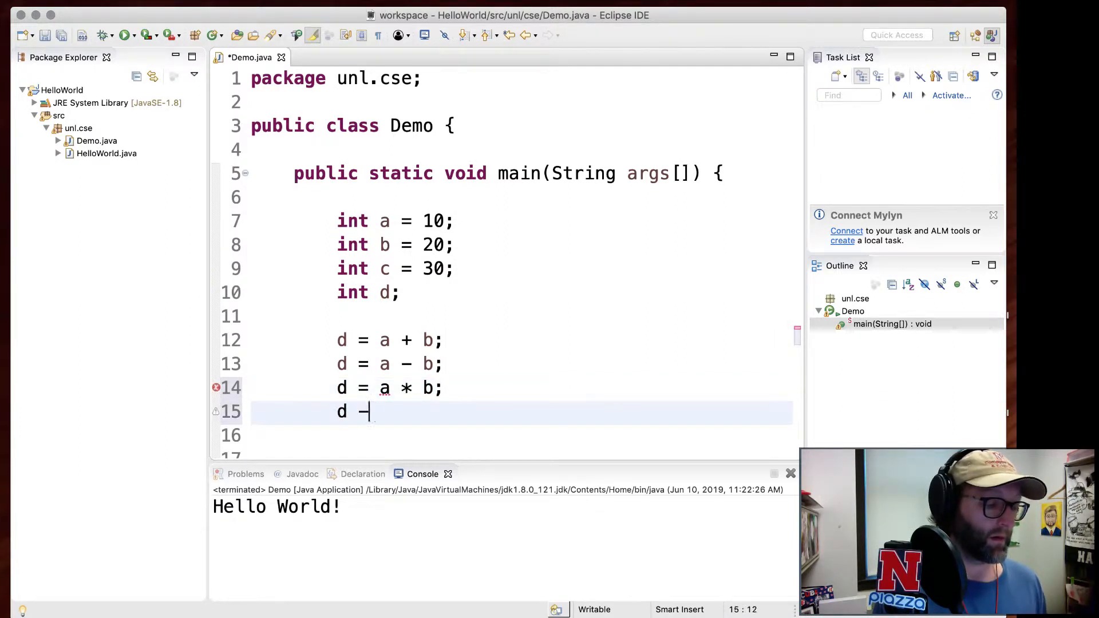
pyautogui.write('= a /')
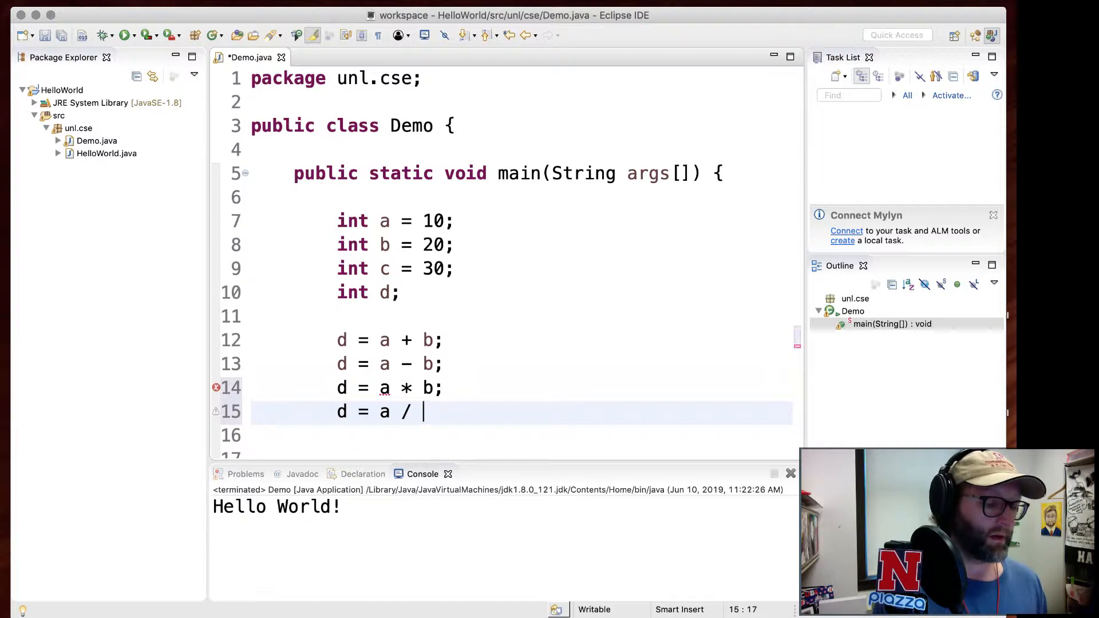
pyautogui.write('b;')
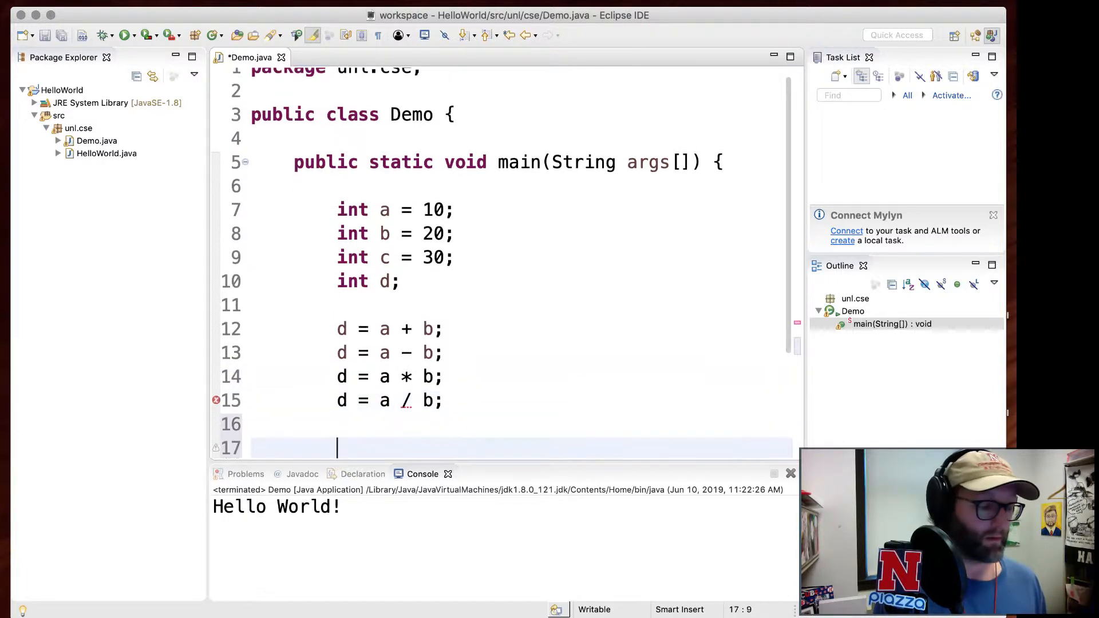
# Print d and review the addition, subtraction and multiplication statements.
pyautogui.write('System.out.println(d);')
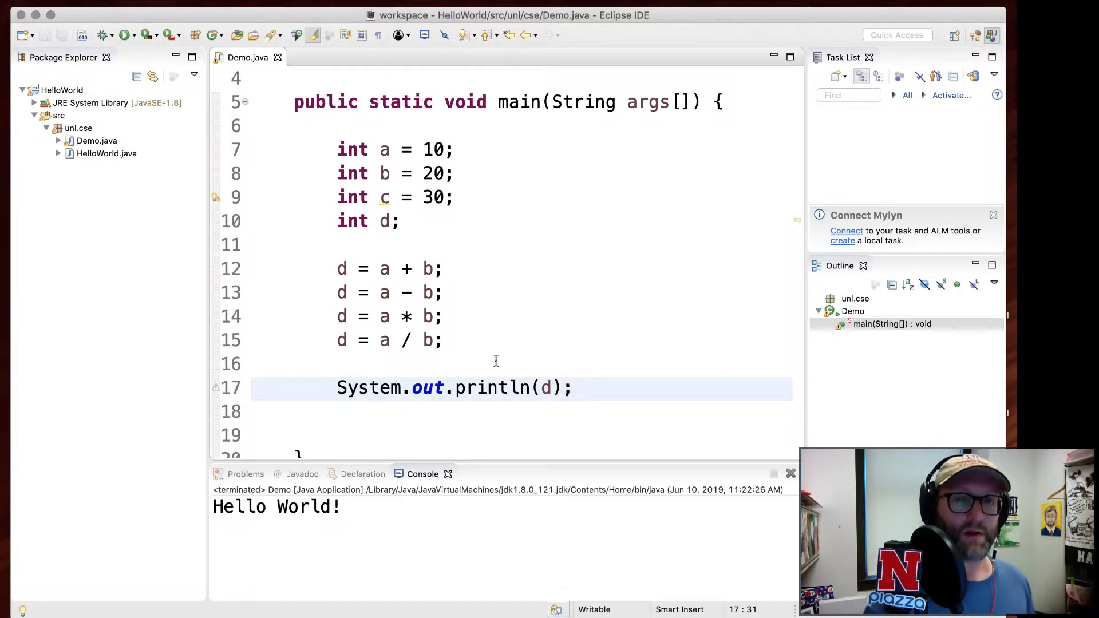
pyautogui.click(396, 269)
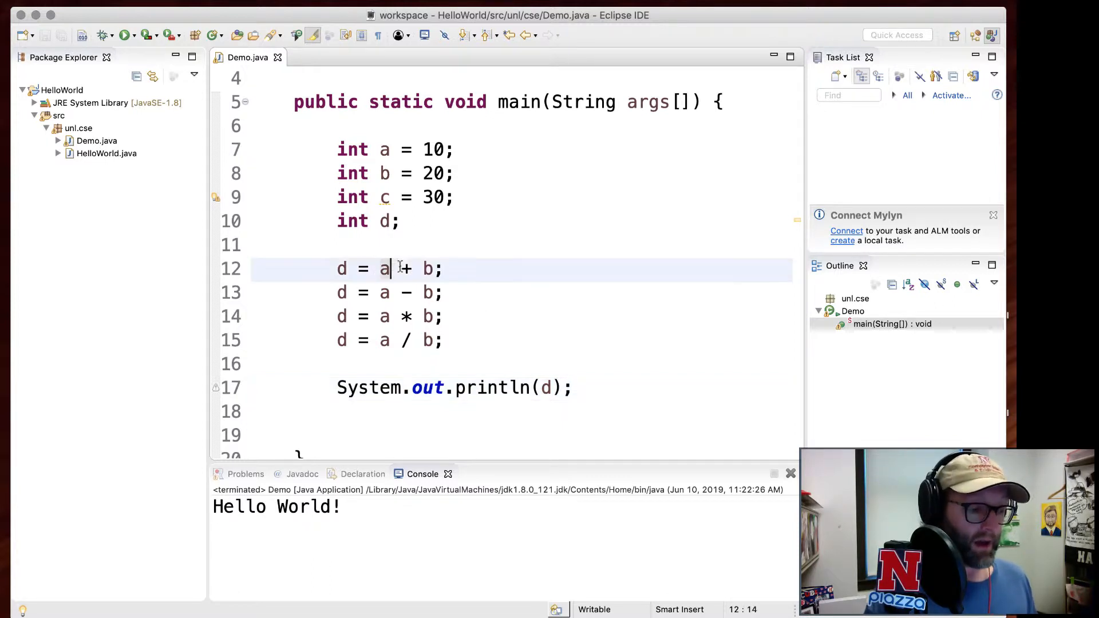
pyautogui.click(377, 293)
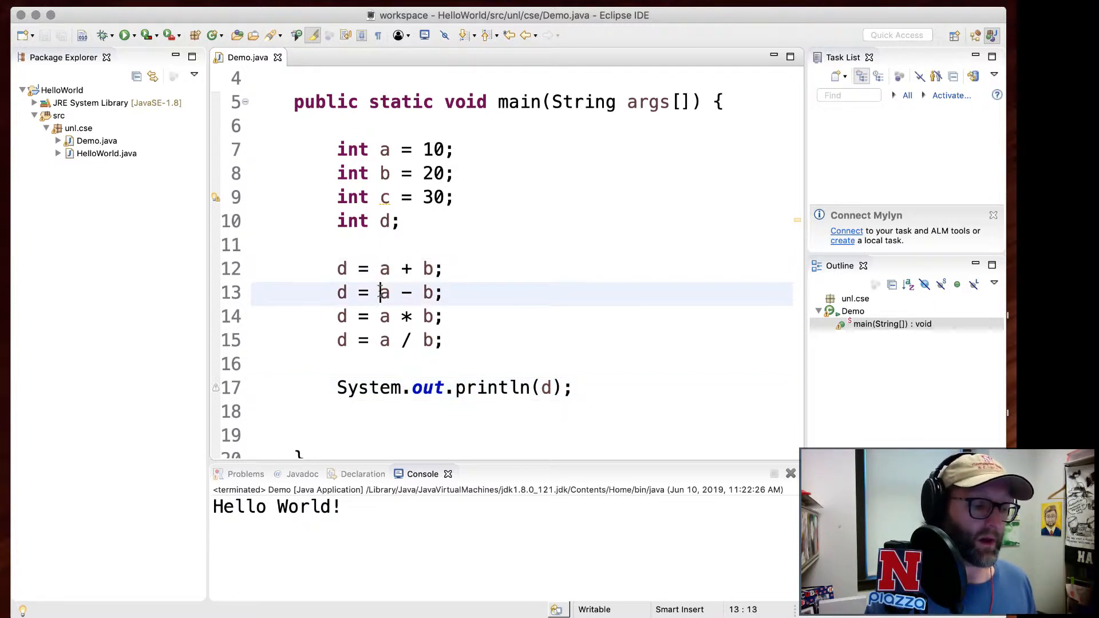
pyautogui.click(388, 316)
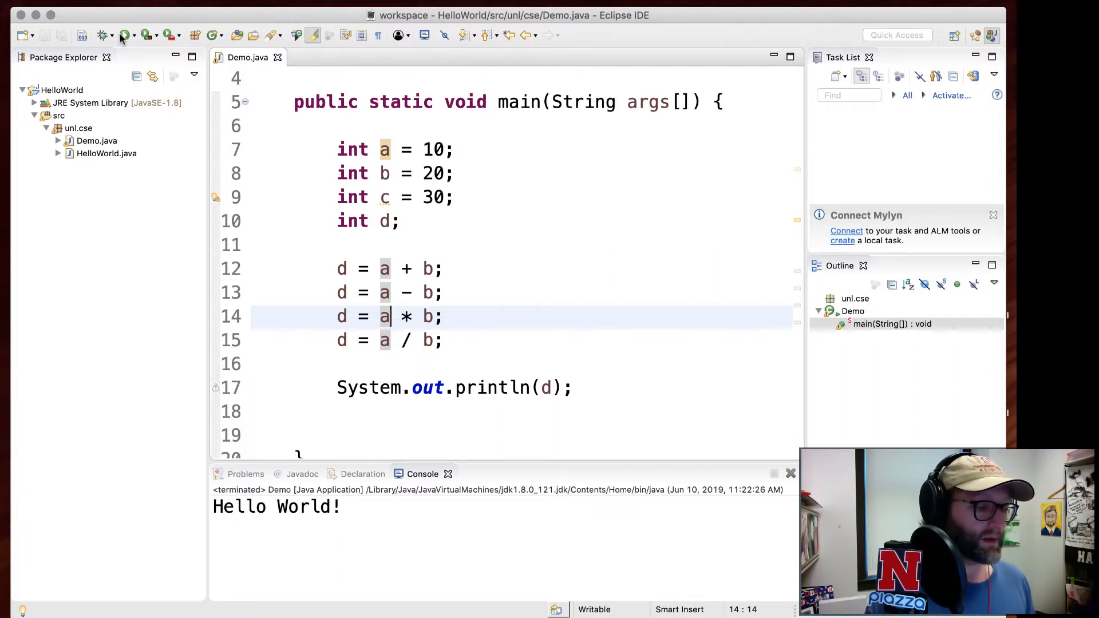
# Cast b to (double) in the division, make d a double and run to print 0.5.
pyautogui.click(121, 35)
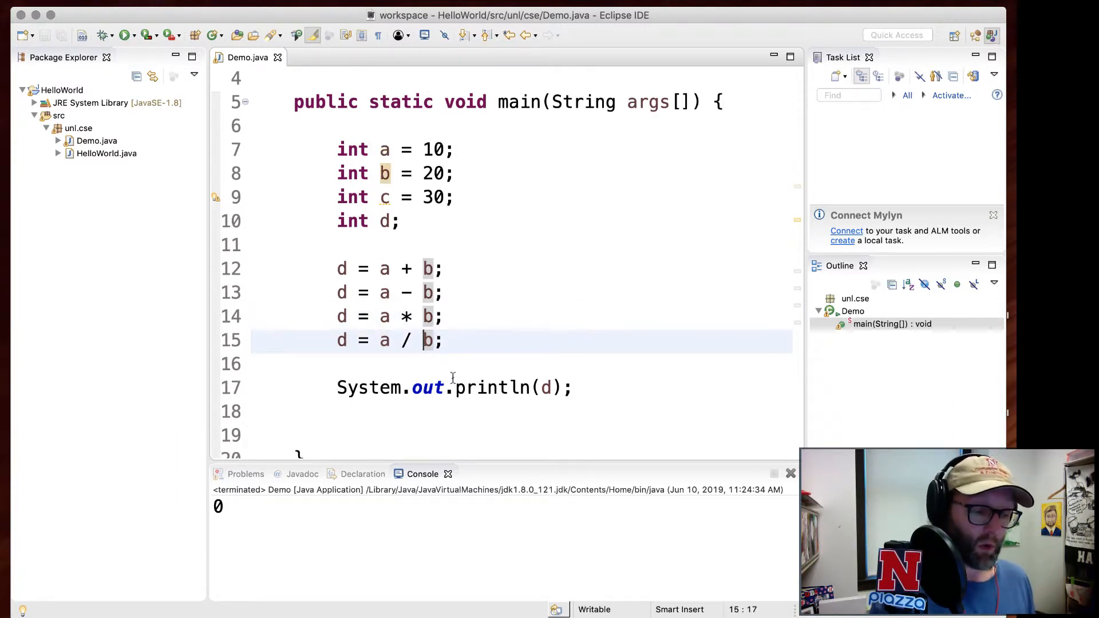
pyautogui.write('(double')
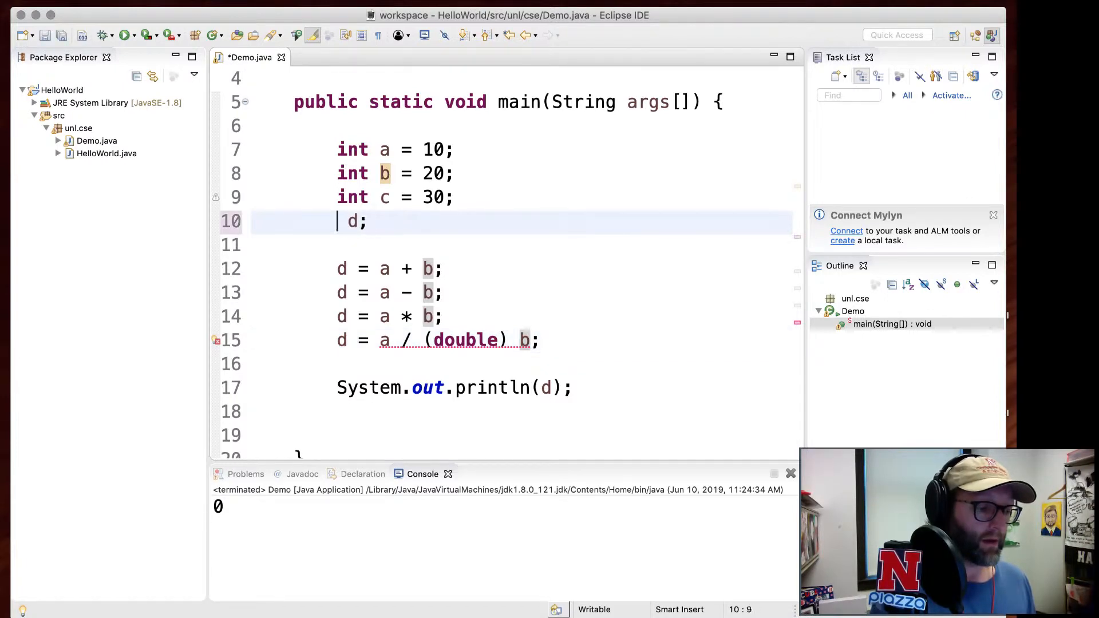
pyautogui.write('double')
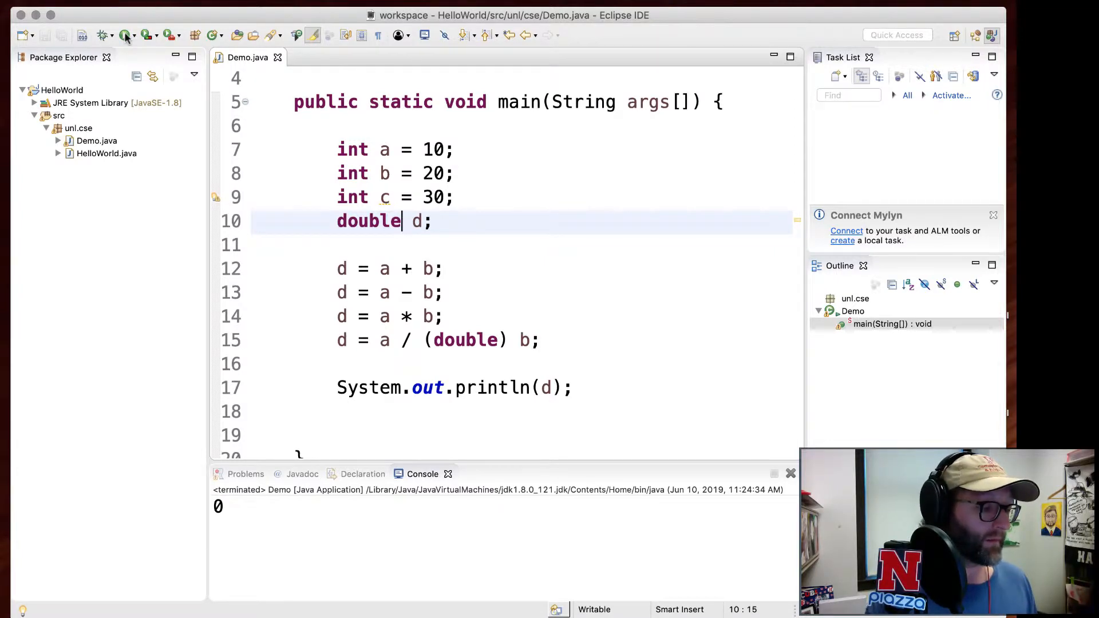
pyautogui.click(126, 35)
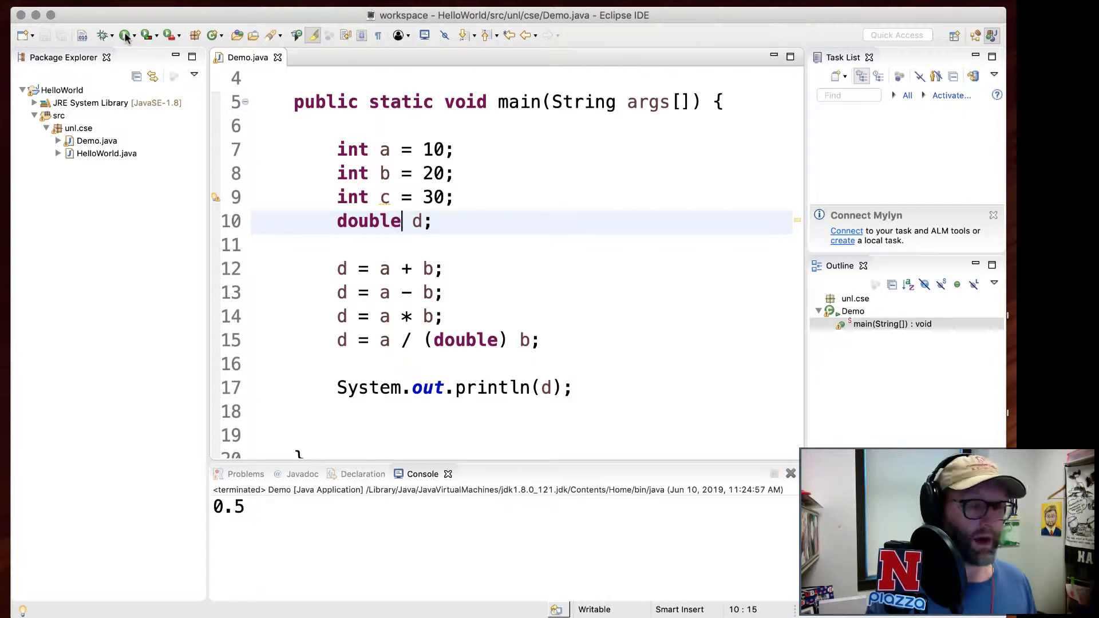
# Declare int r as the remainder a % b.
pyautogui.write('int')
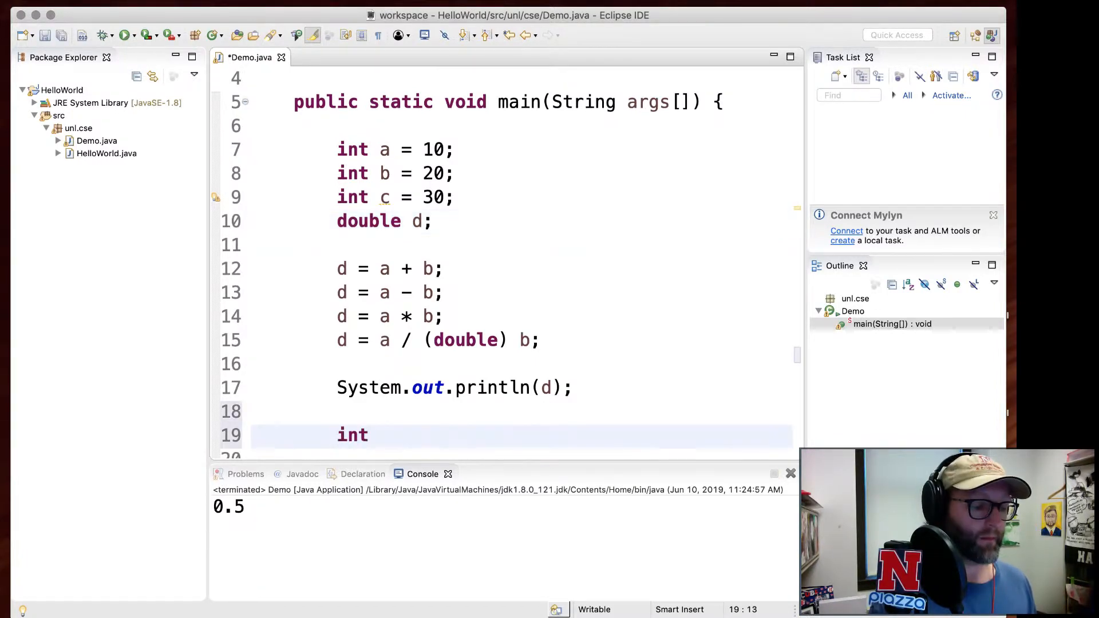
pyautogui.write('r =')
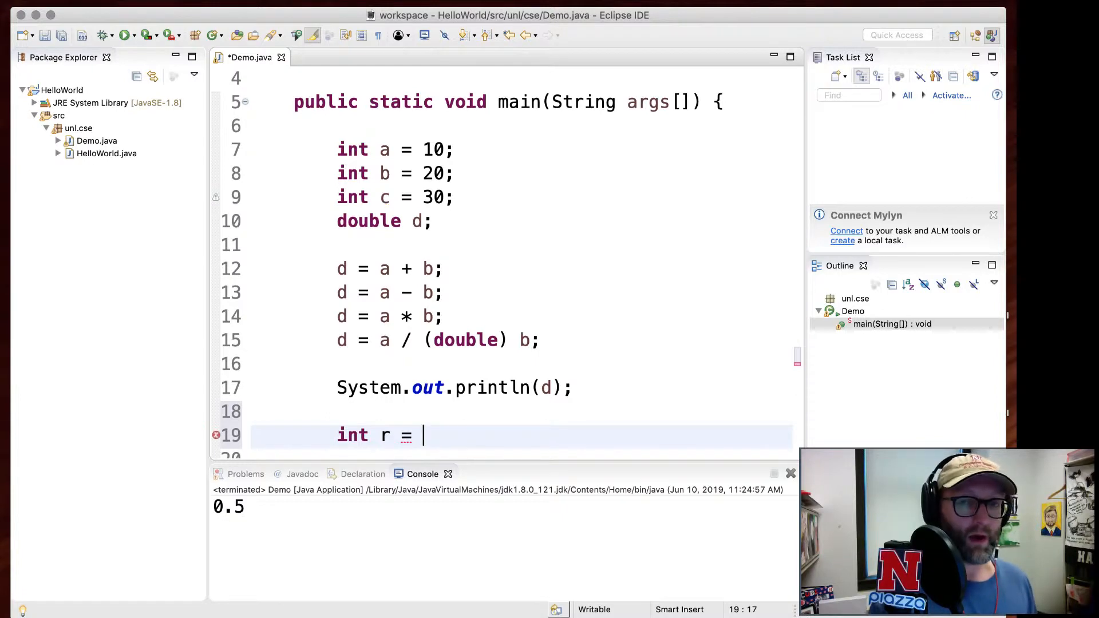
pyautogui.write('a')
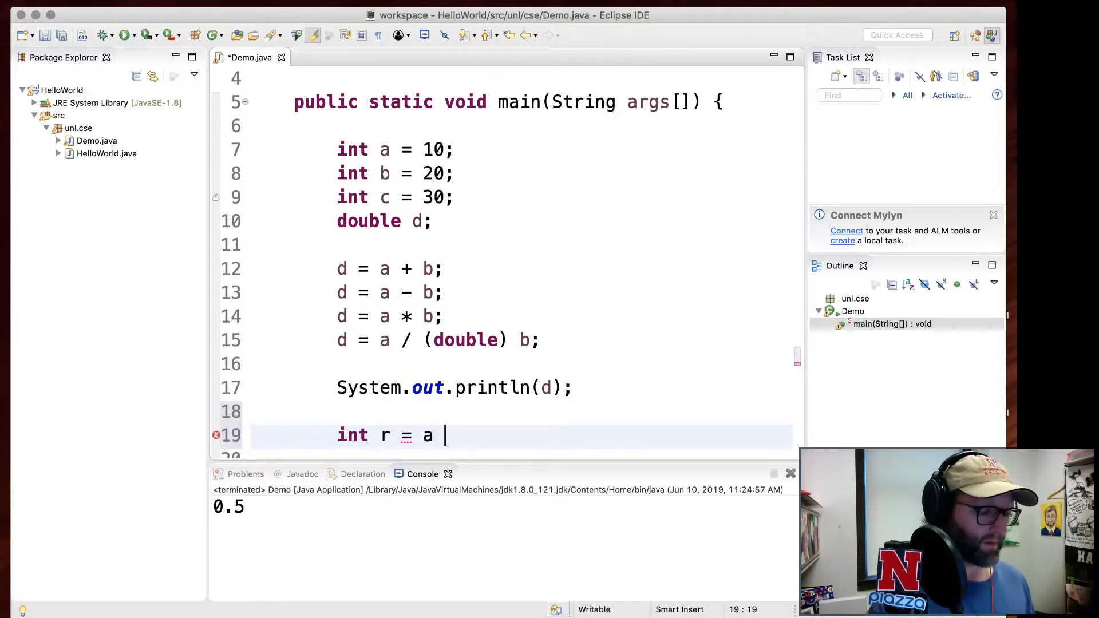
pyautogui.write('% b')
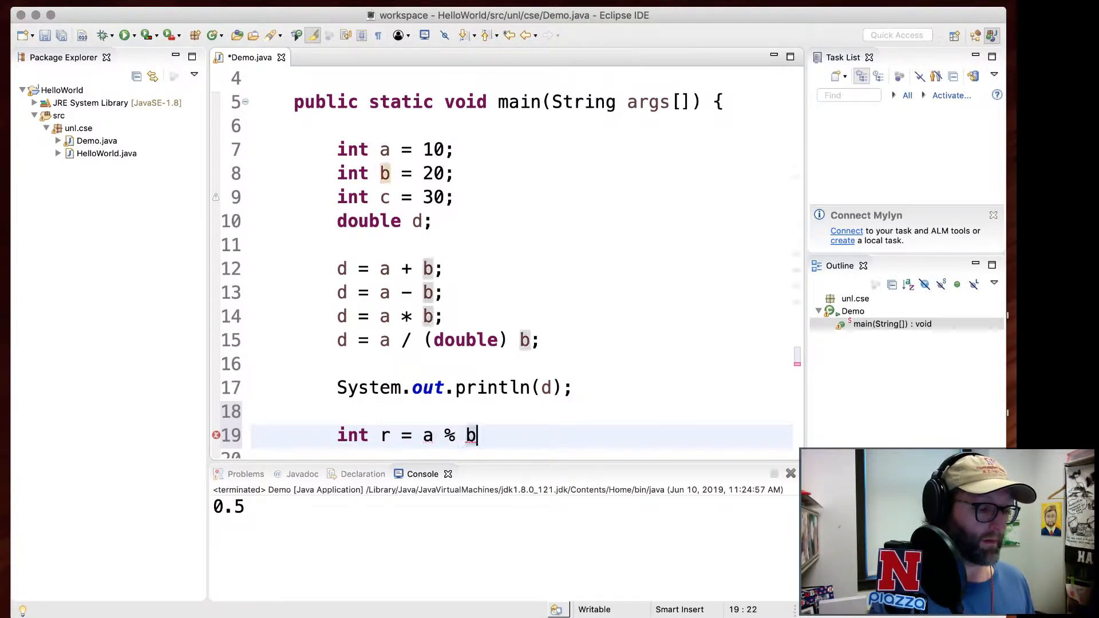
pyautogui.write(';')
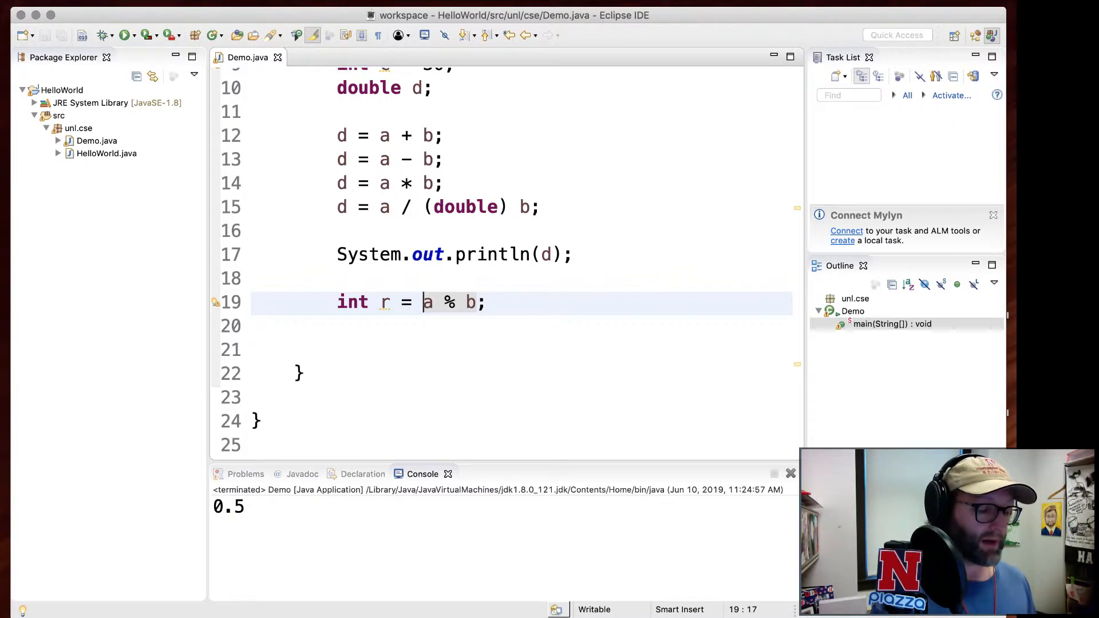
# Try the remainder as 10 % 7, print r and run to see the result.
pyautogui.write('1')
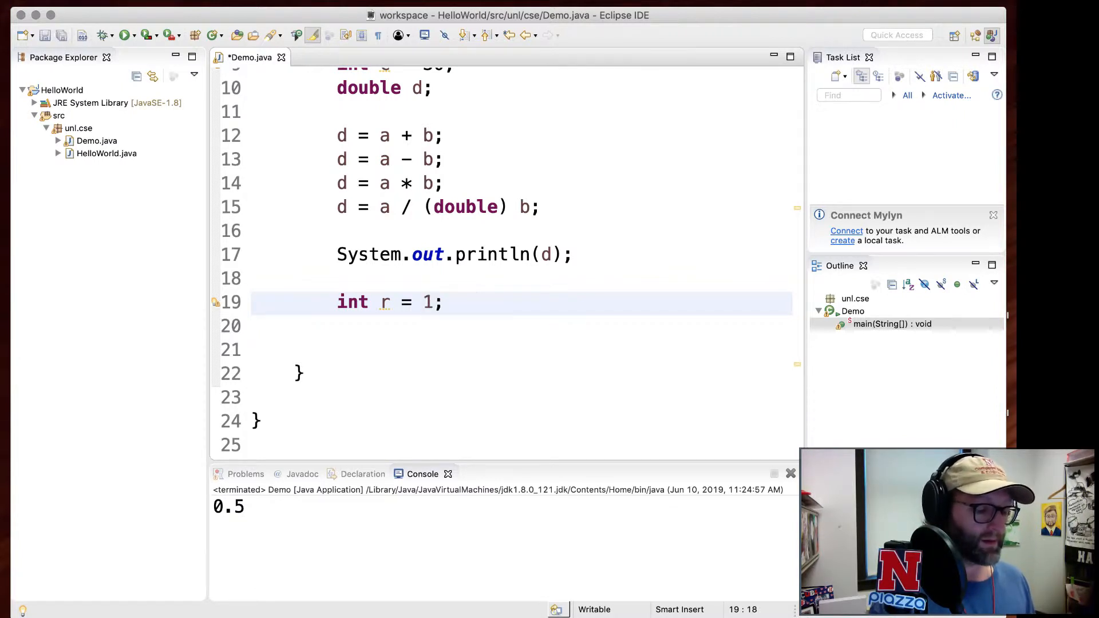
pyautogui.write('0 %')
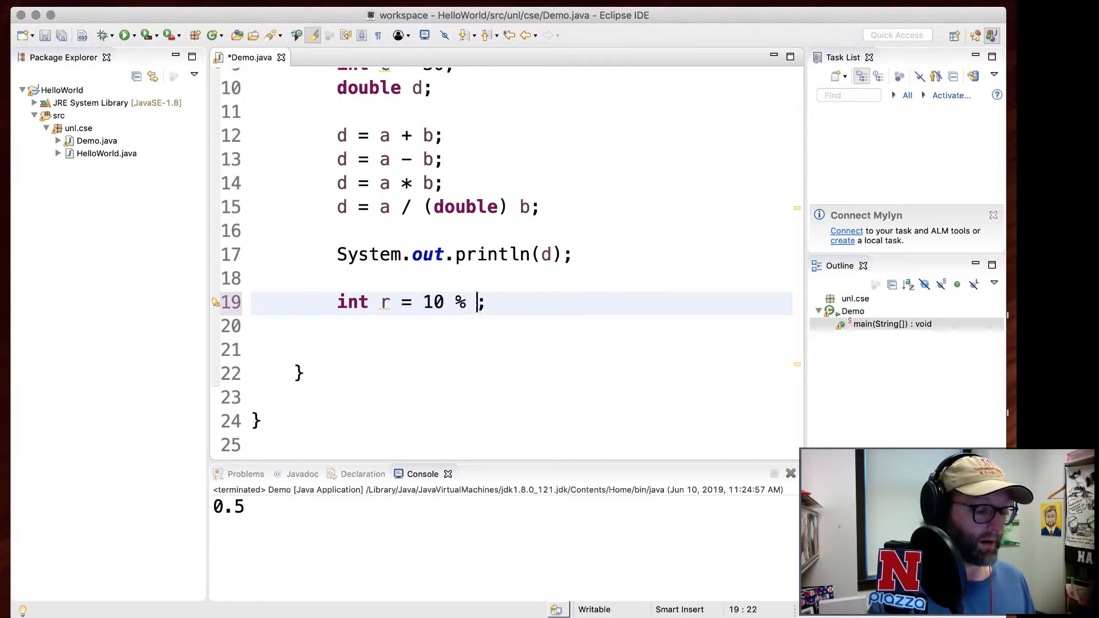
pyautogui.write('7')
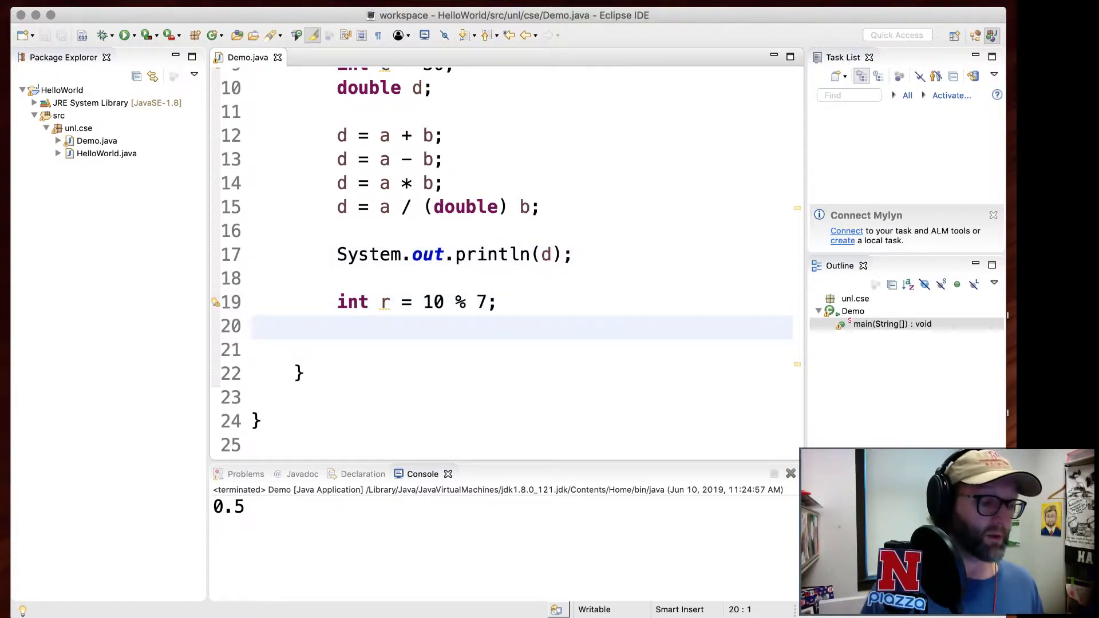
pyautogui.write('System.out.println(d);')
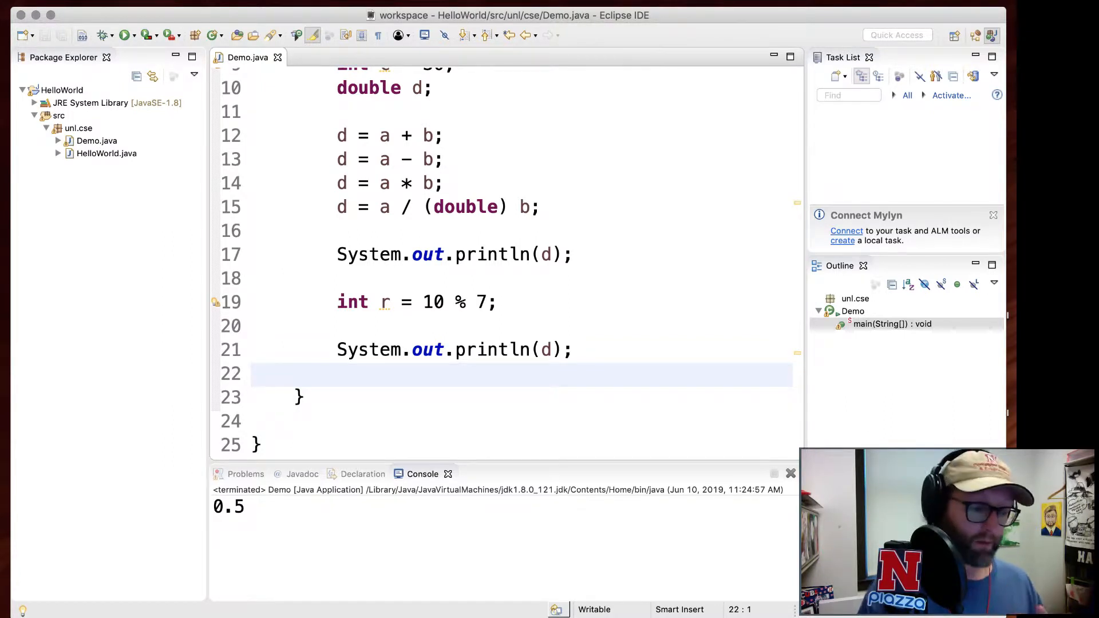
pyautogui.write('r')
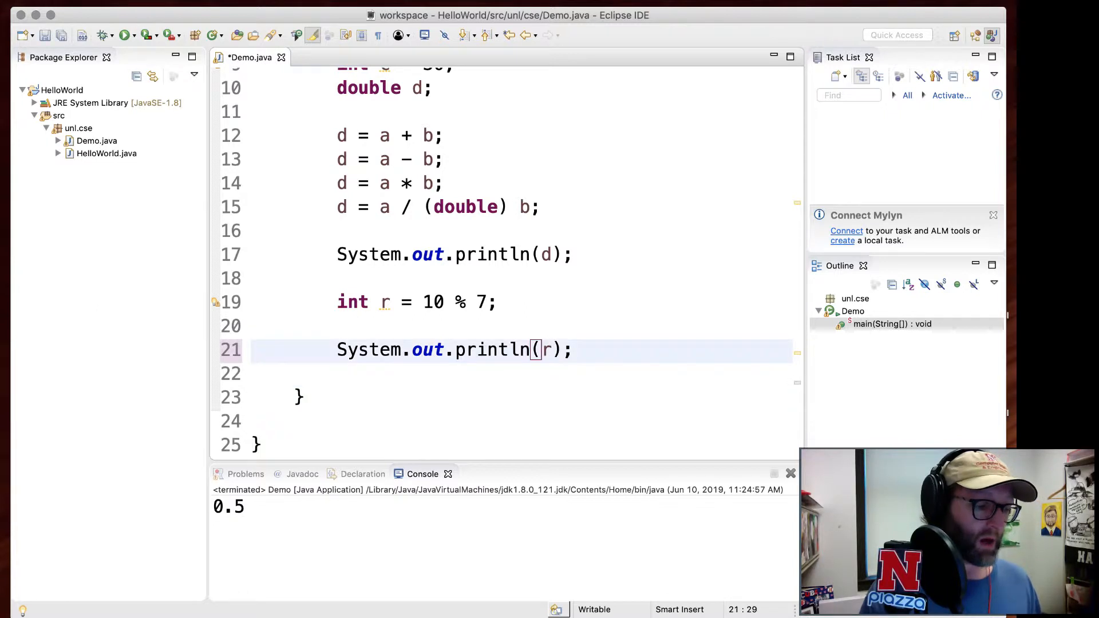
pyautogui.click(127, 35)
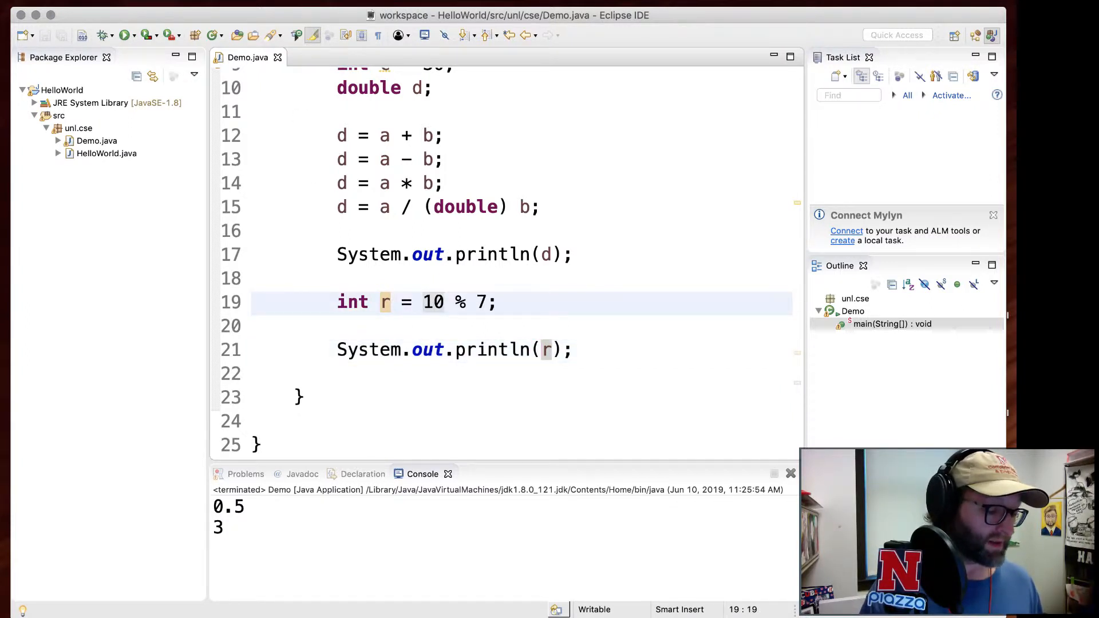
# Test other operands, settle on r = a % 2 and change a to 11.
pyautogui.write('6')
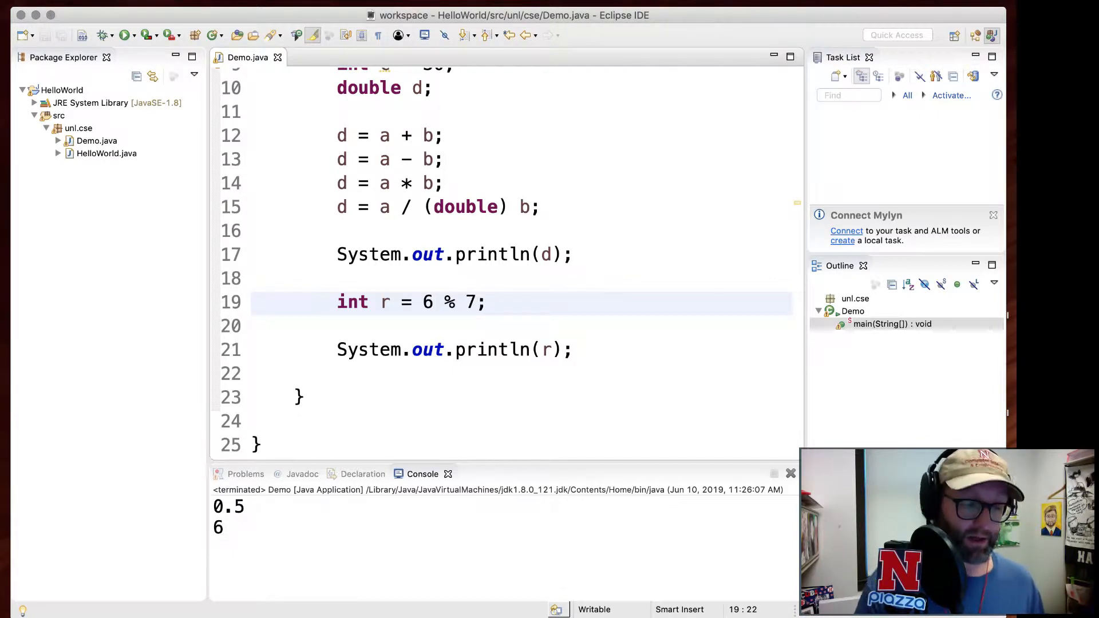
pyautogui.write('2')
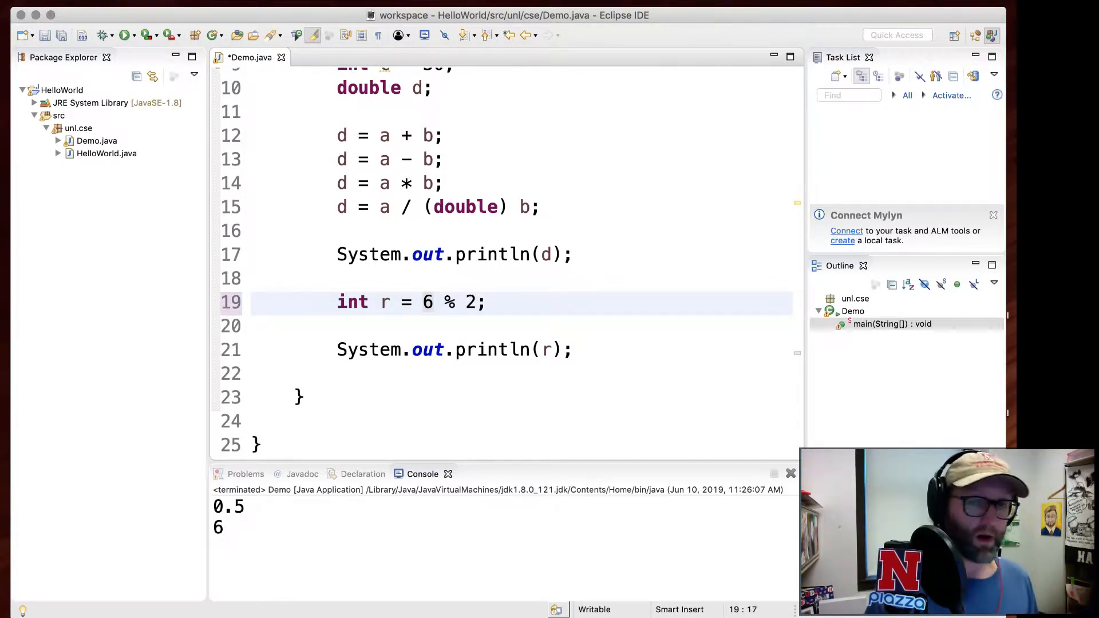
pyautogui.write('a')
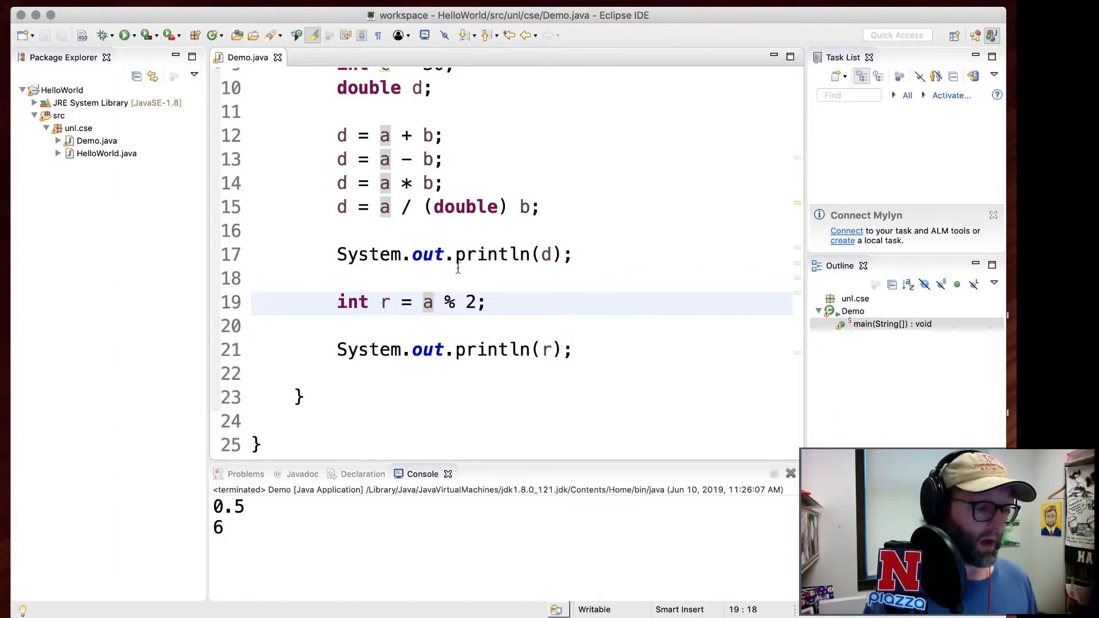
pyautogui.scroll(-3)
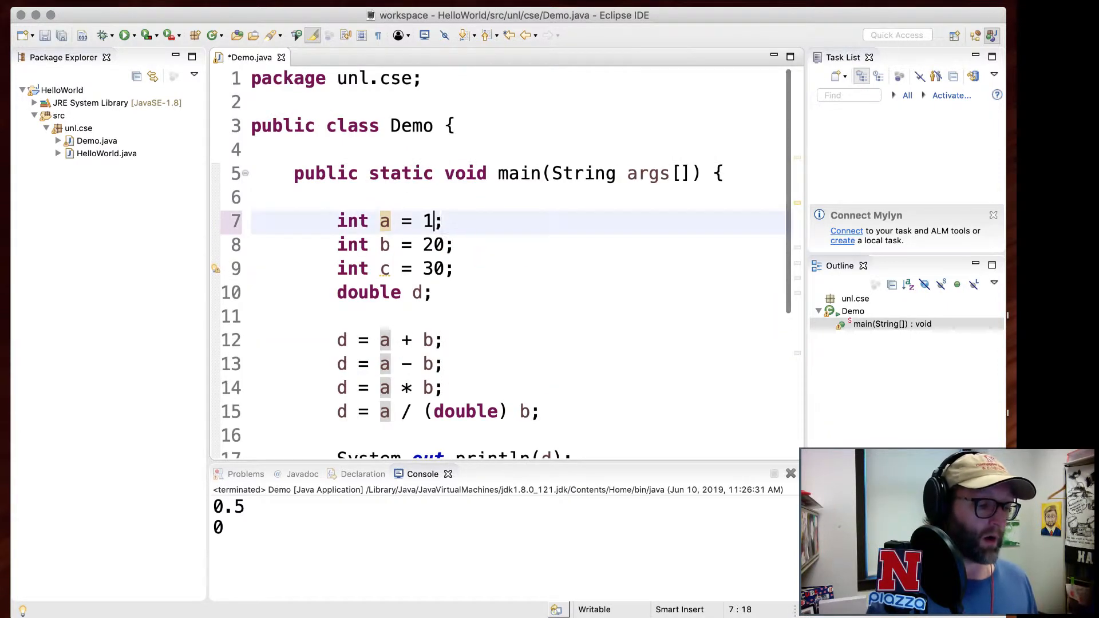
pyautogui.write('1')
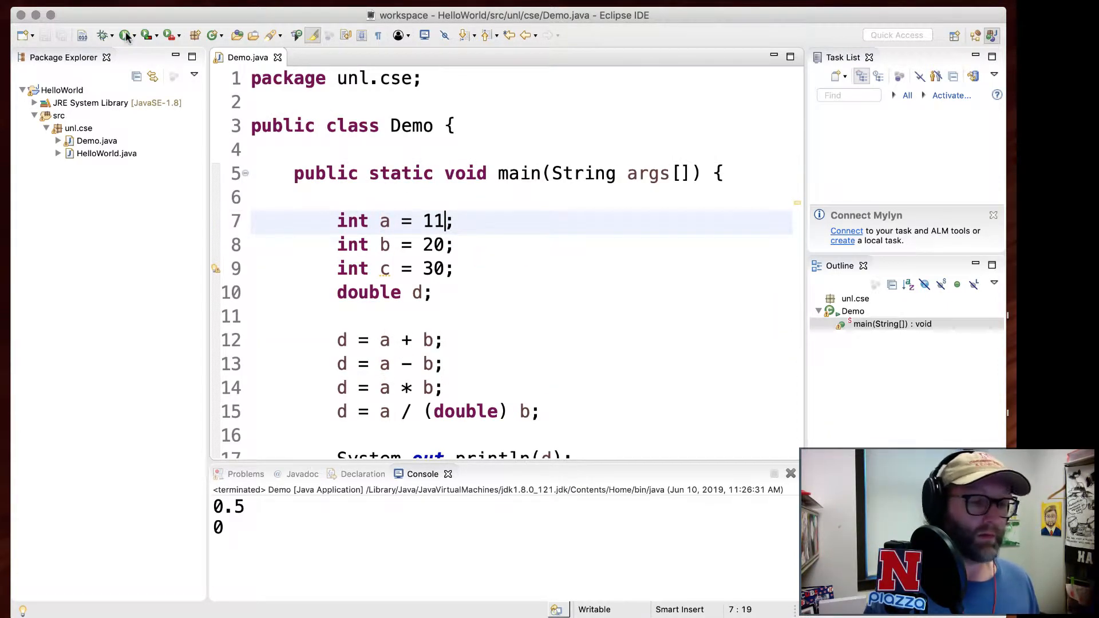
pyautogui.moveTo(127, 35)
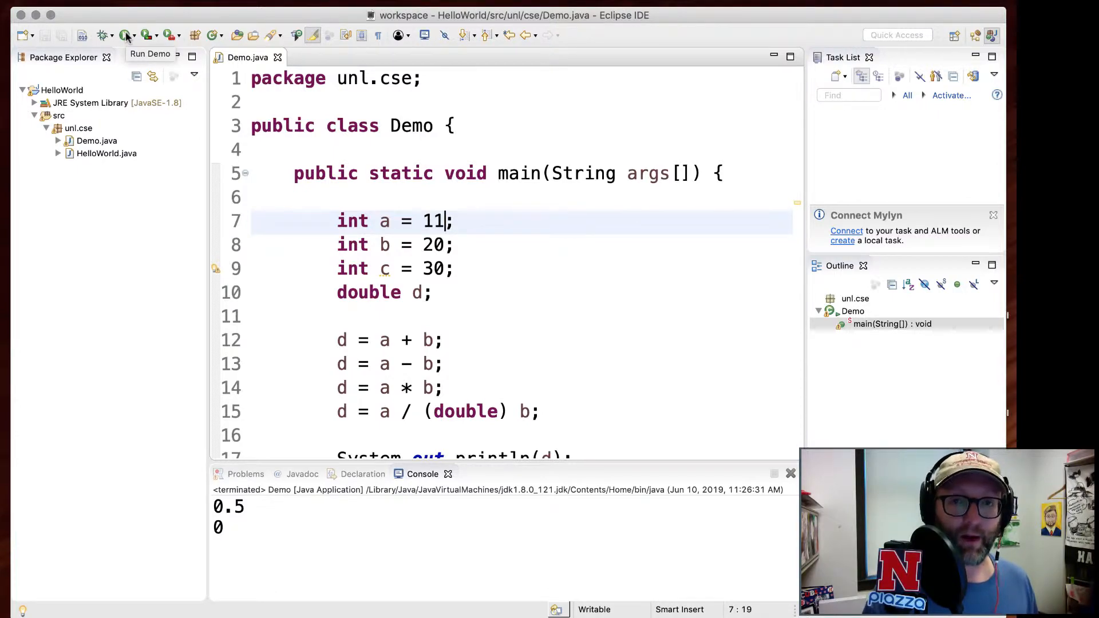
pyautogui.click(126, 34)
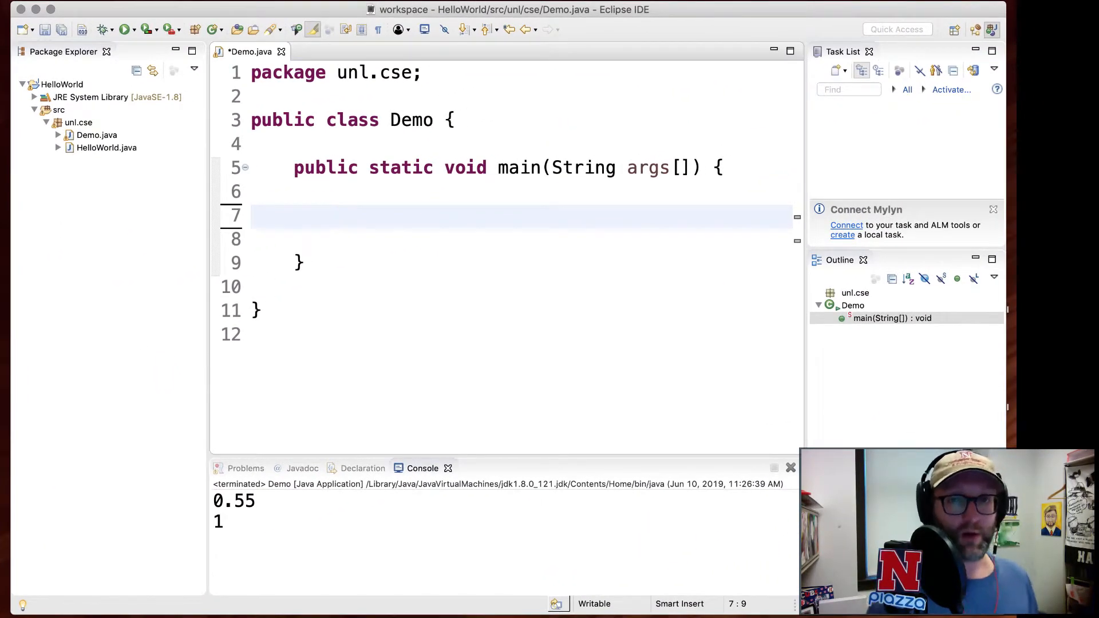
# Declare Strings s and t as "Hello" and compare them with == in an if/else printing same or different.
pyautogui.write('String a')
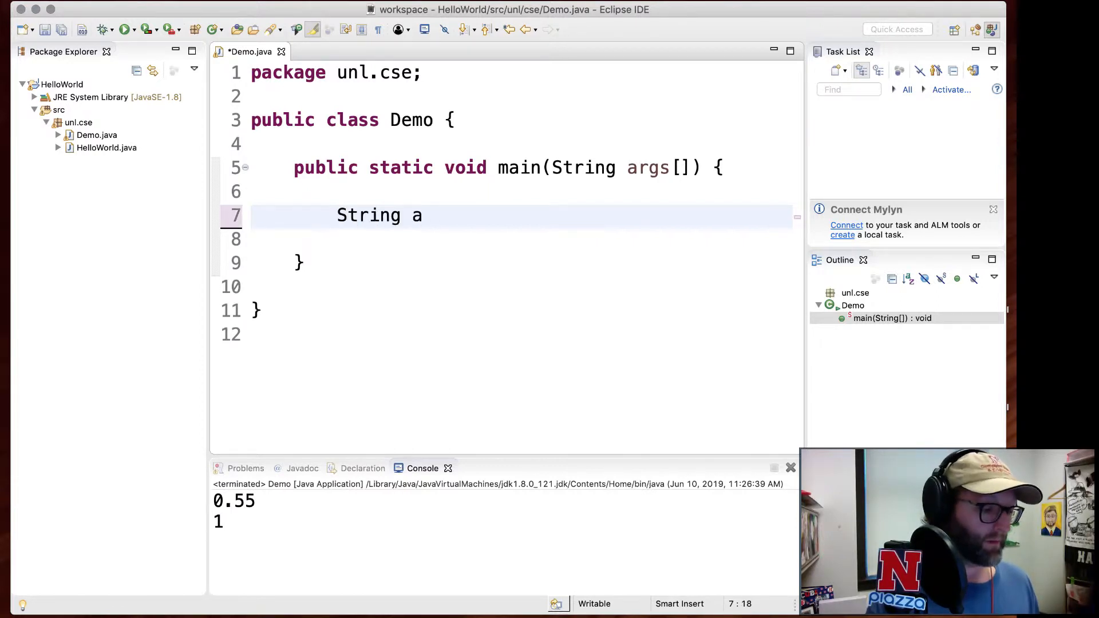
pyautogui.write('s = "Hello";')
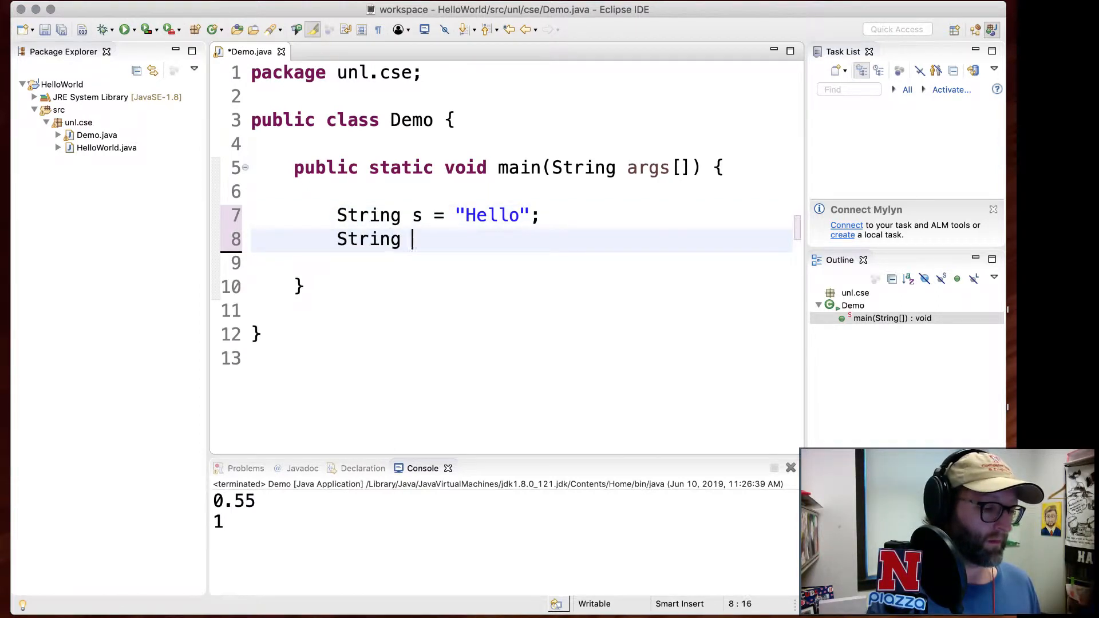
pyautogui.write('t = "Hello";')
pyautogui.click(520, 310)
pyautogui.write('System.out.println("the strings are the same");')
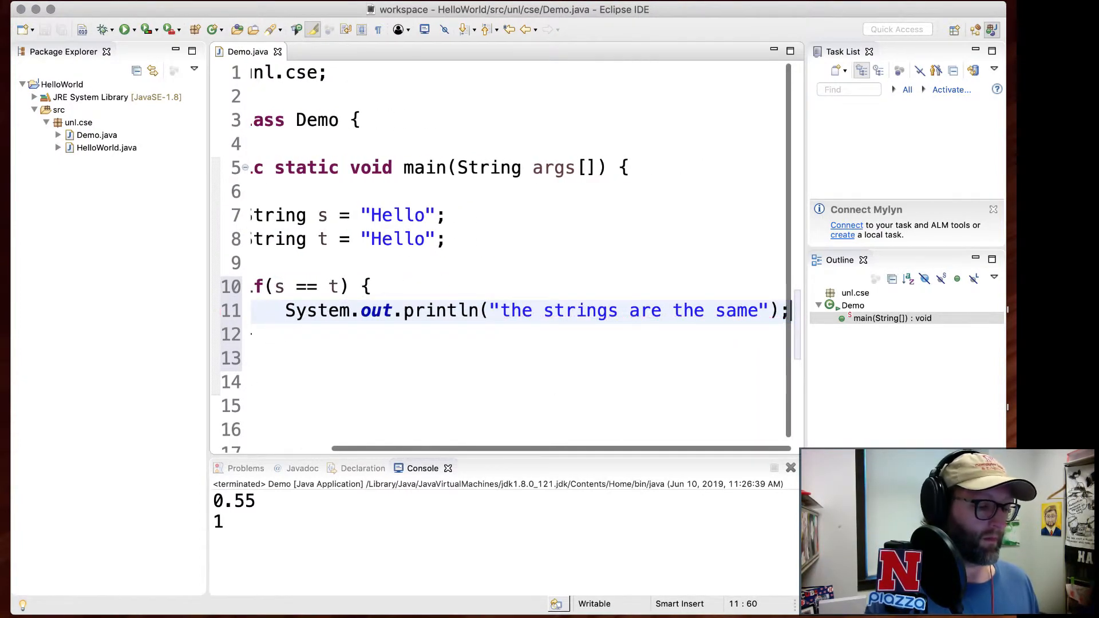
pyautogui.write('} else {')
pyautogui.click(520, 357)
pyautogui.write('System.out.println("different!");')
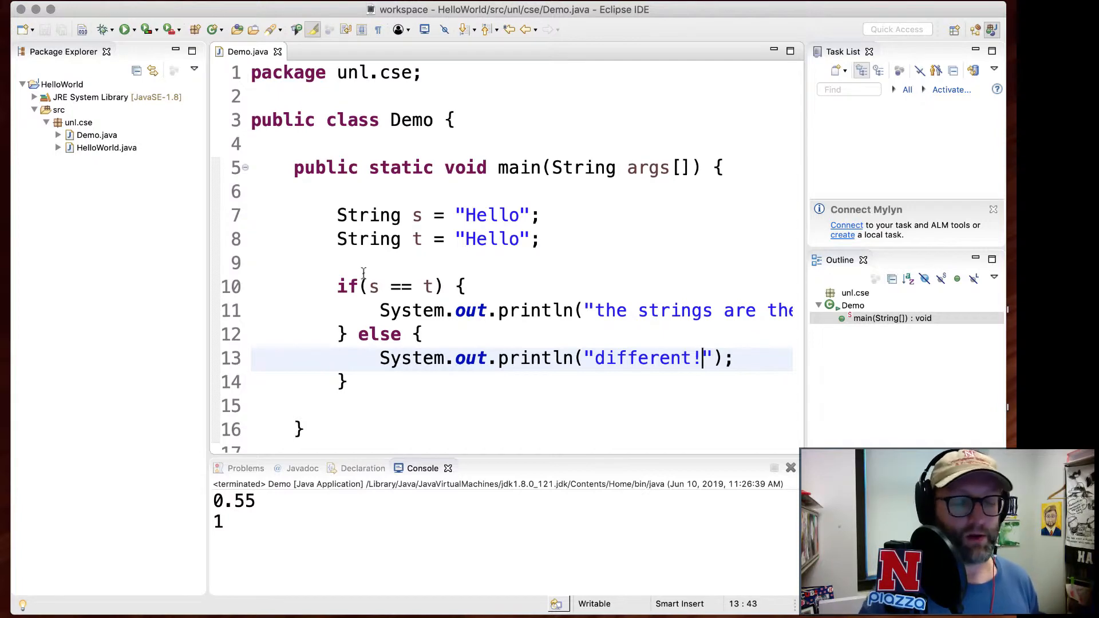
pyautogui.scroll(-3)
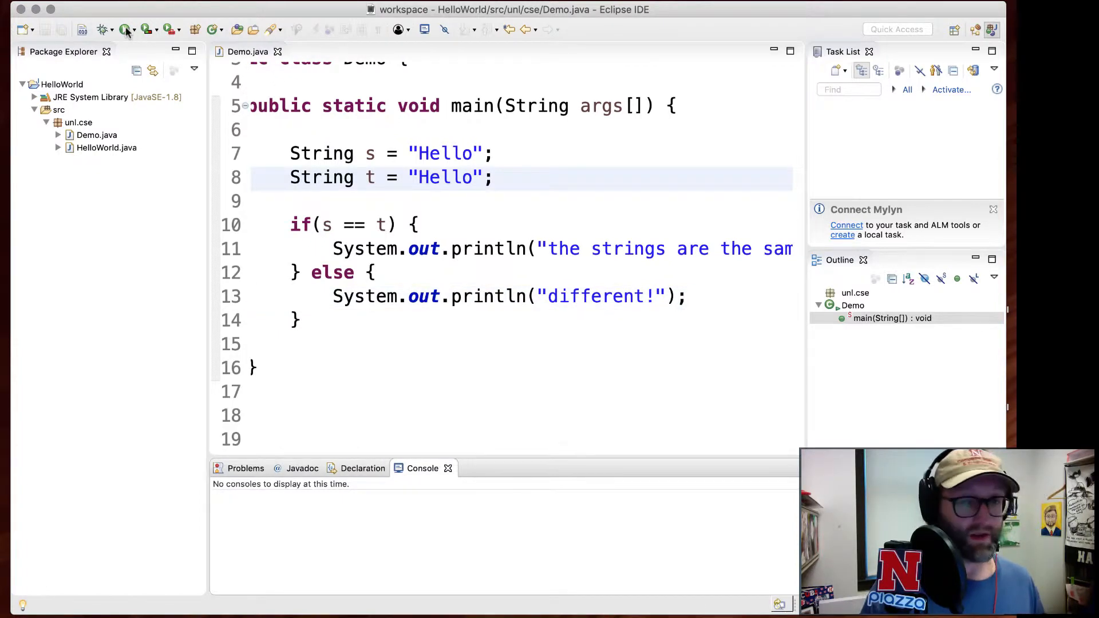
pyautogui.moveTo(123, 30)
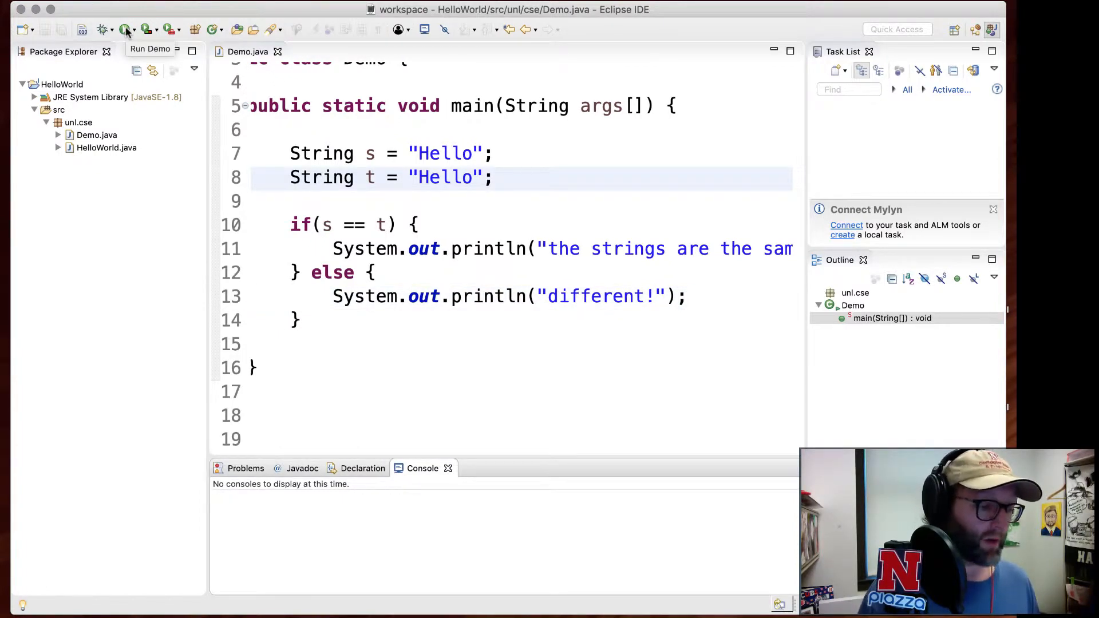
# Run Demo so the console prints "the strings are the same".
pyautogui.click(121, 30)
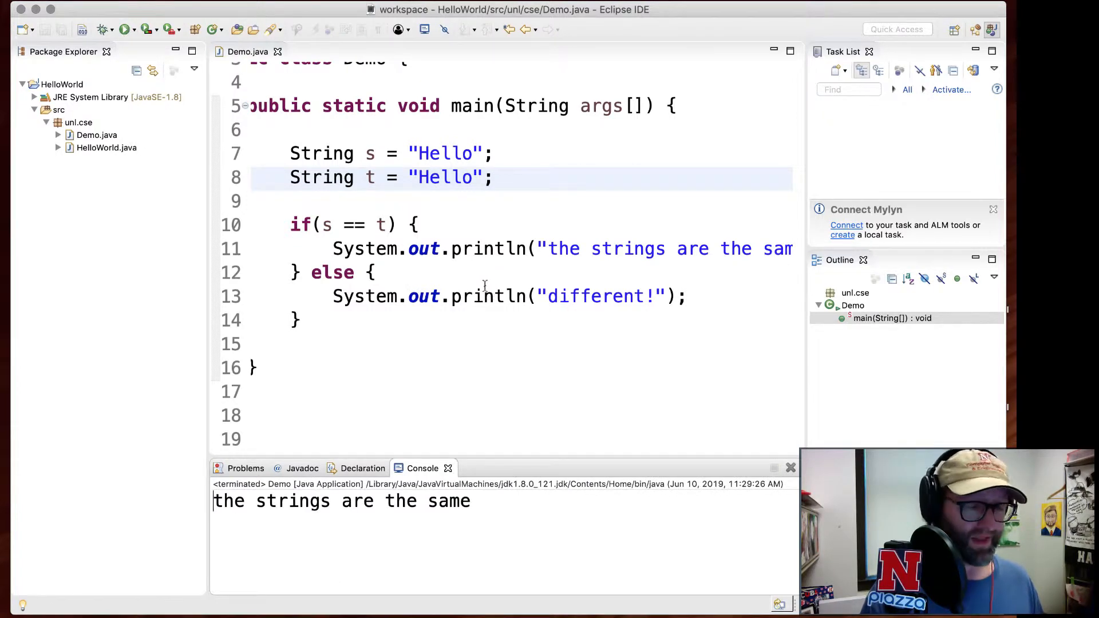
pyautogui.moveTo(484, 297)
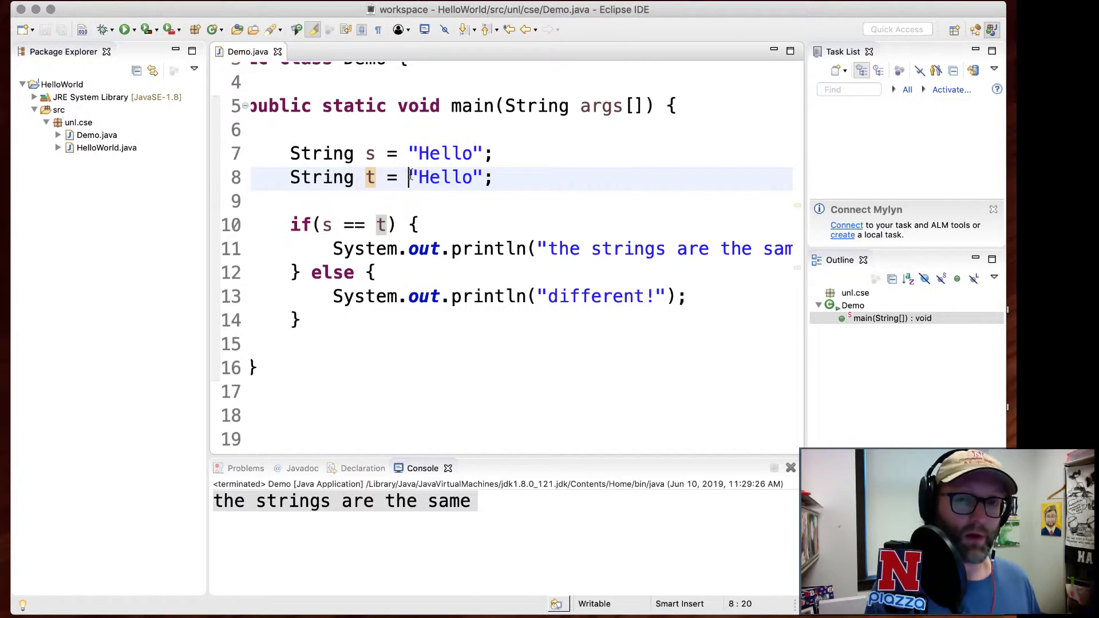
# Build t as new String("Hello") so the == comparison fails and the run prints different!
pyautogui.write('new Str')
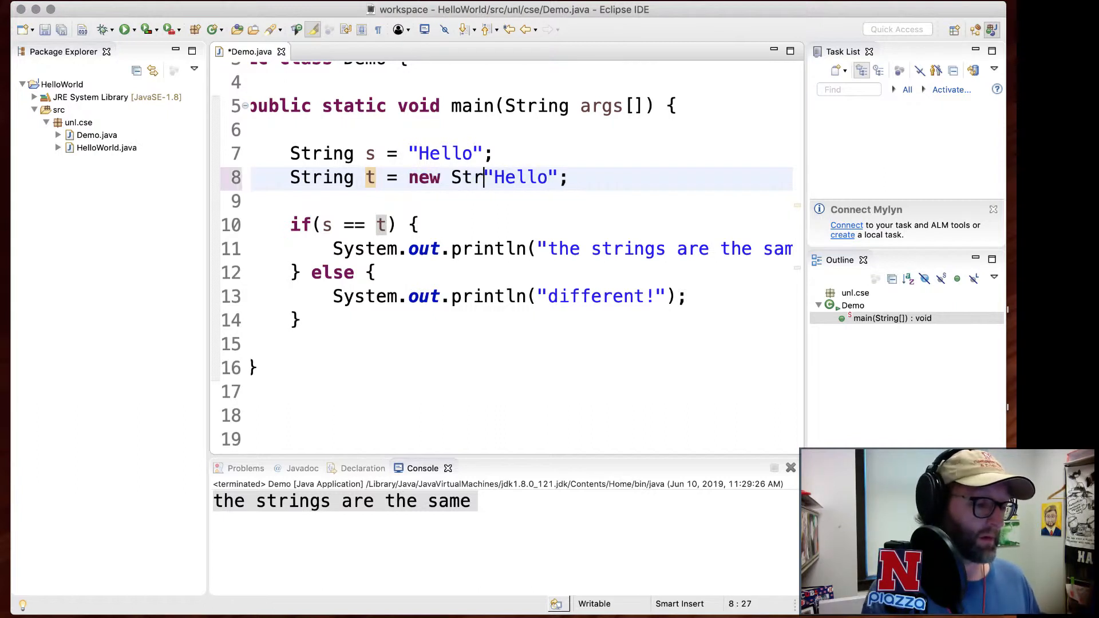
pyautogui.write('"ing("')
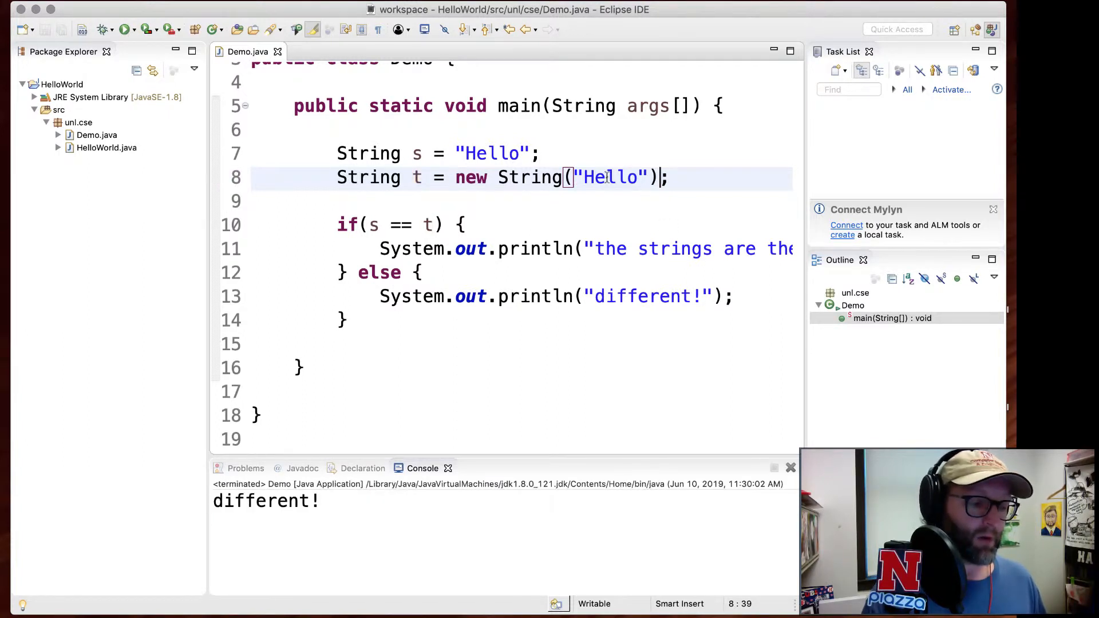
pyautogui.click(423, 320)
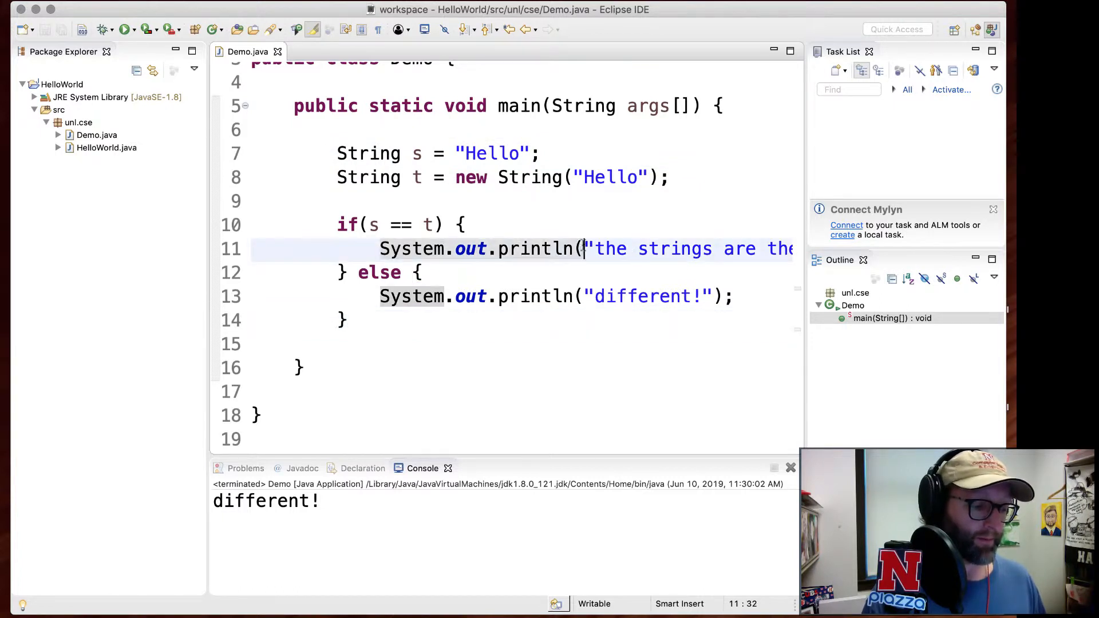
# Add System.out.println(s) and run to show both strings print Hello.
pyautogui.write('System.out.println(s')
pyautogui.click(522, 391)
pyautogui.write('System.out.println(t')
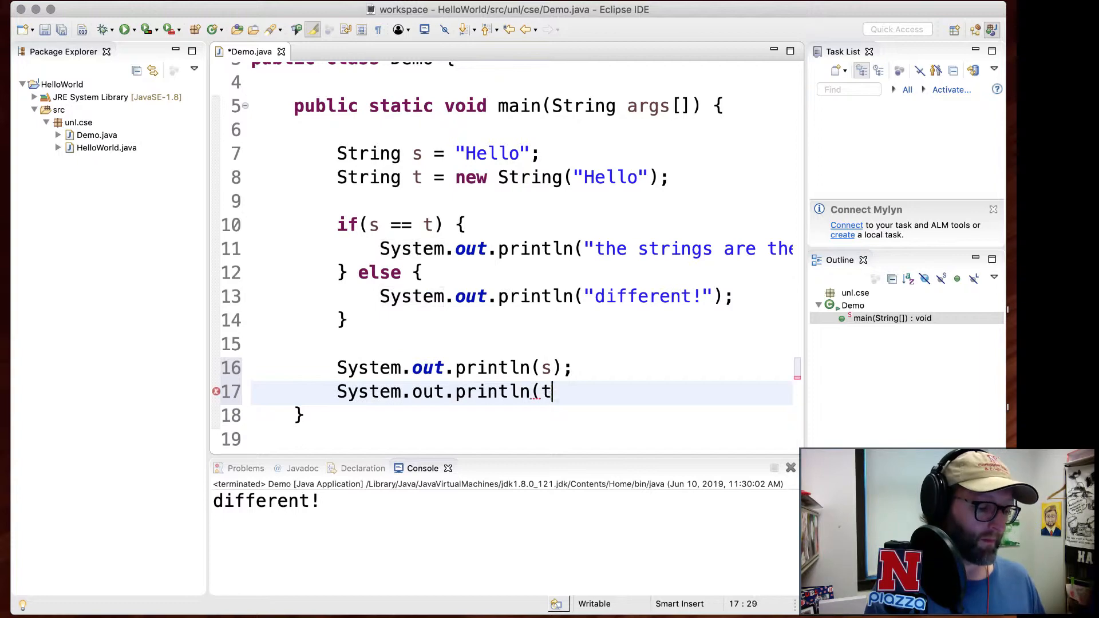
pyautogui.write(');')
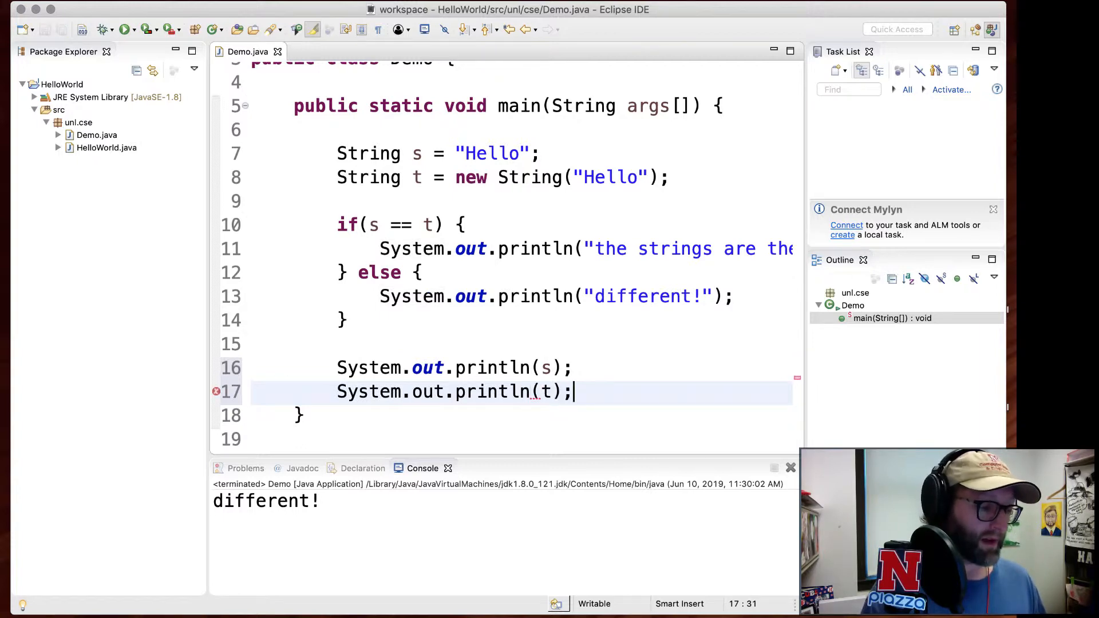
pyautogui.click(124, 29)
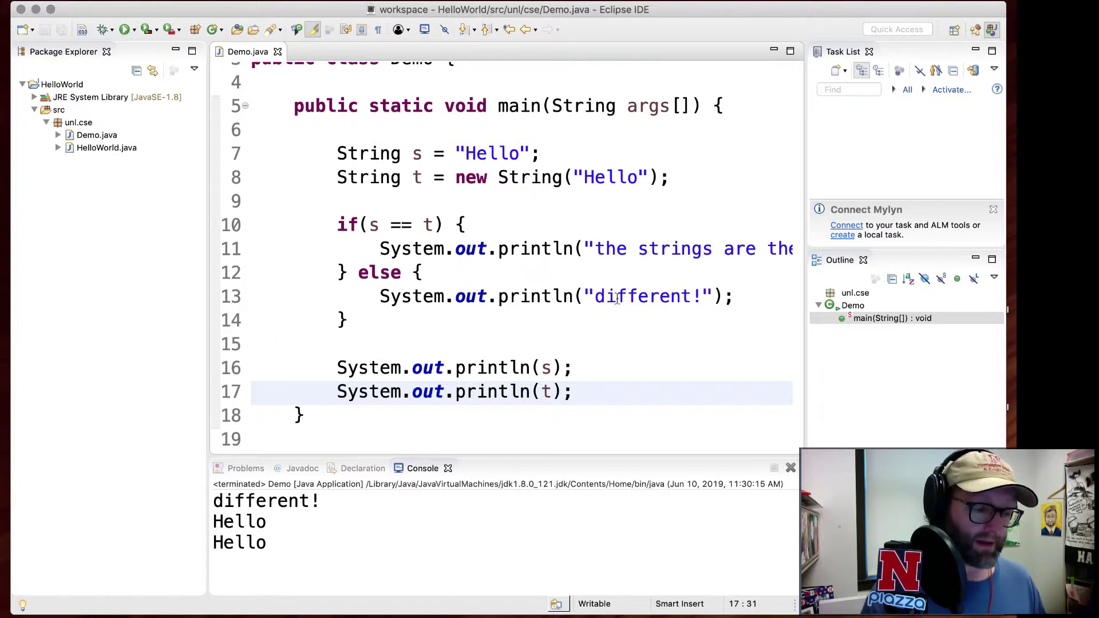
# Edit the if condition from s == t to s != t.
pyautogui.click(401, 224)
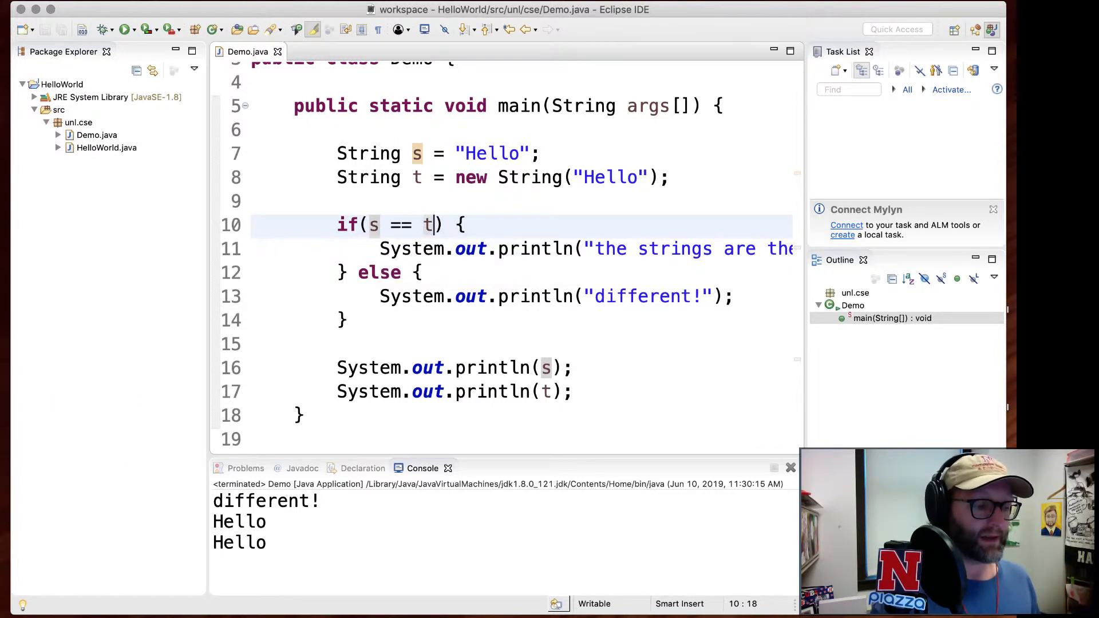
pyautogui.moveTo(430, 224)
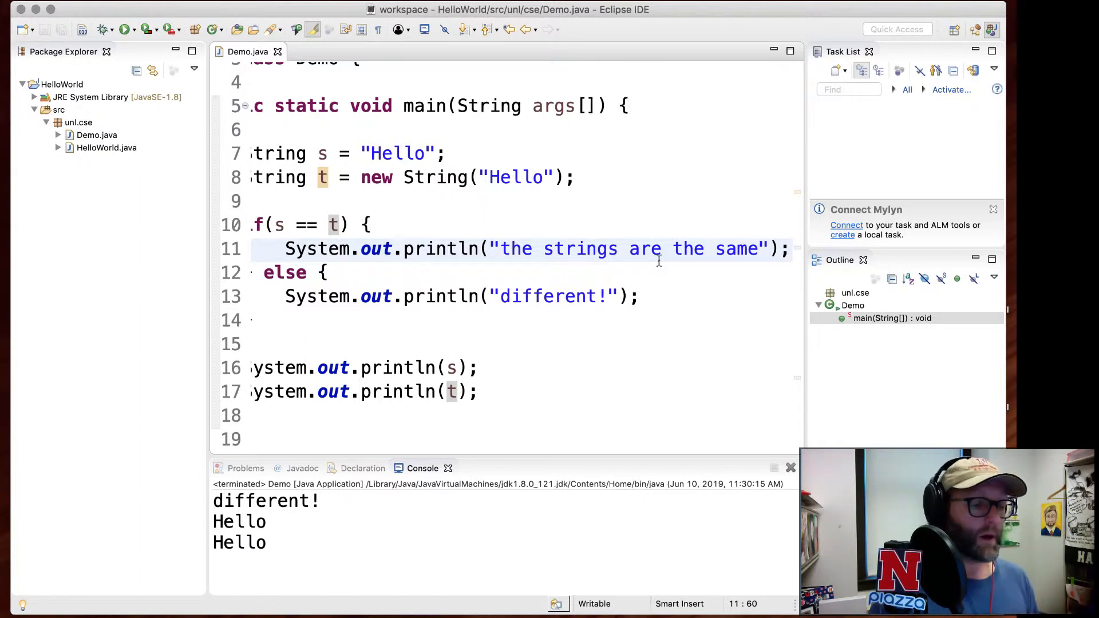
pyautogui.click(470, 177)
pyautogui.write('!')
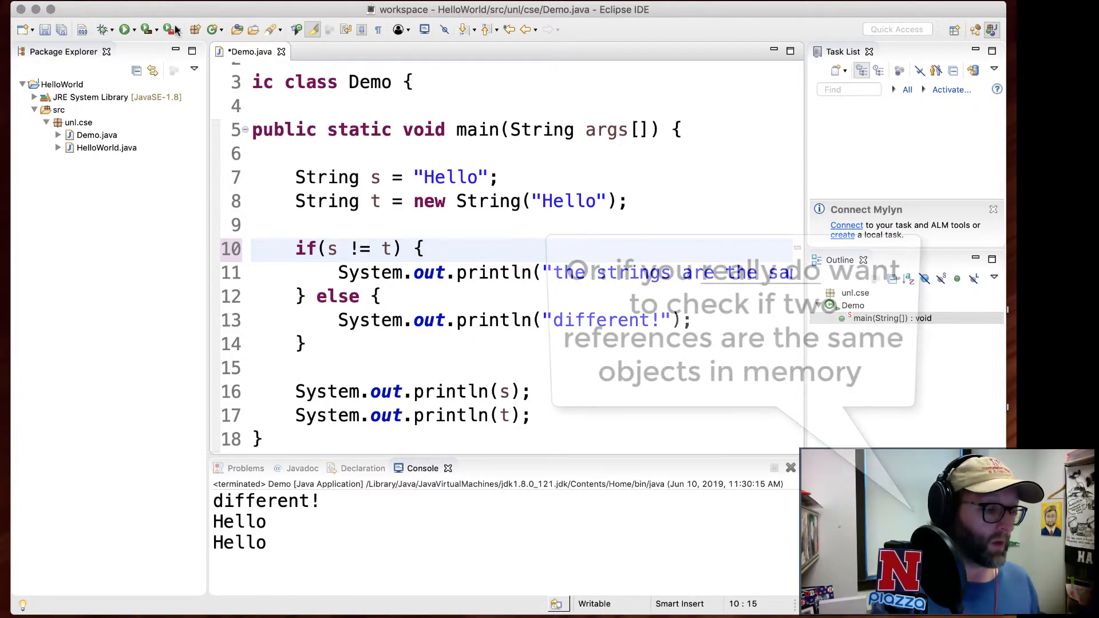
# Run Demo with the != comparison so the console reports the strings are the same.
pyautogui.click(121, 30)
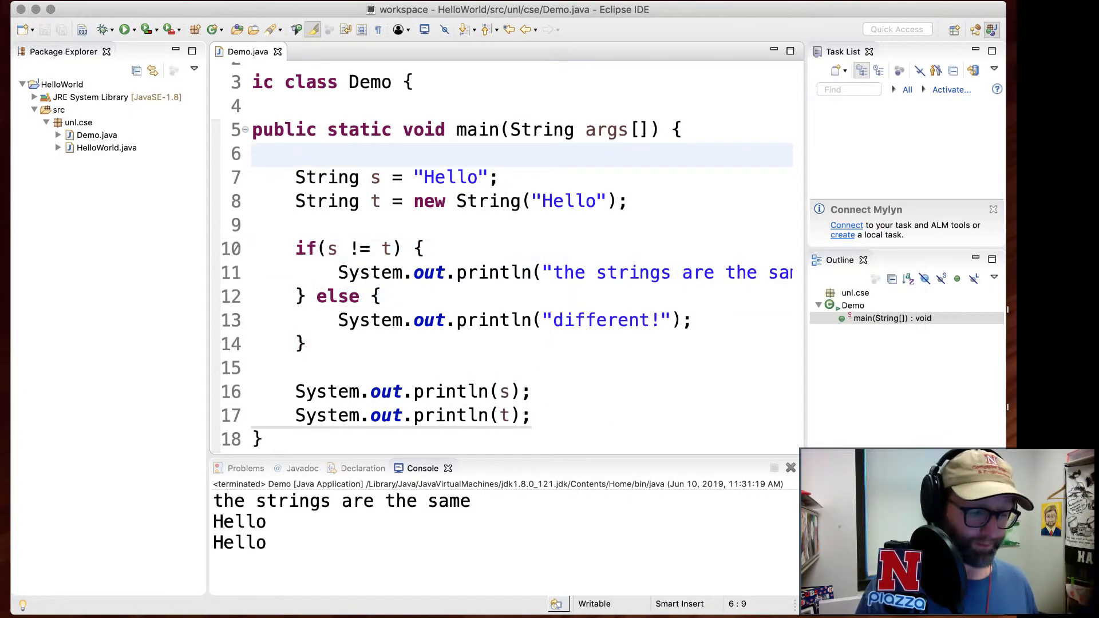
pyautogui.click(451, 352)
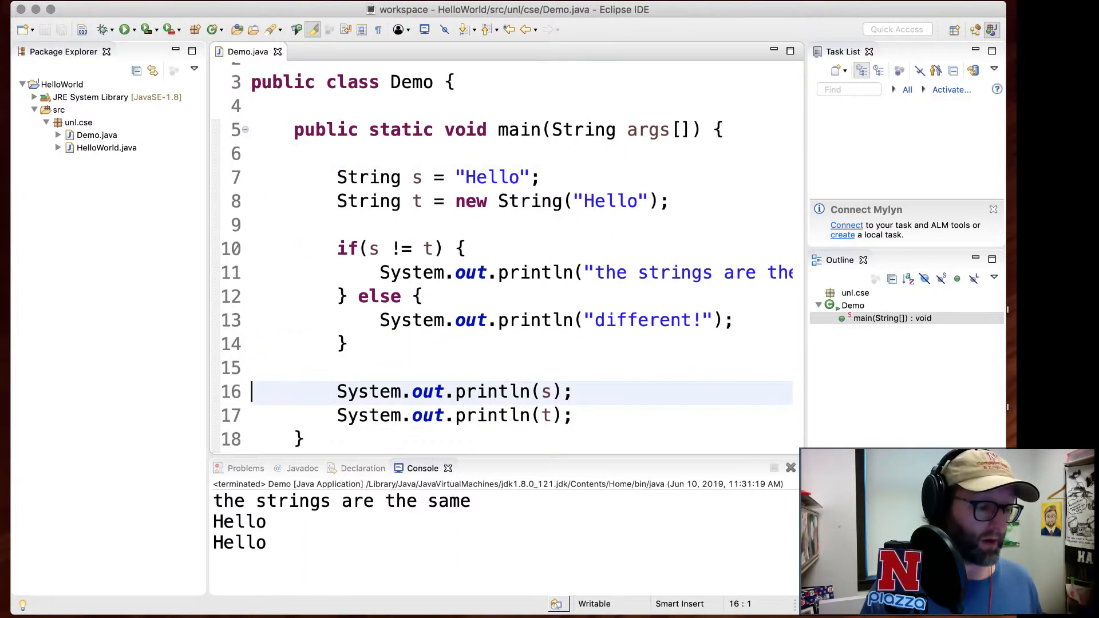
pyautogui.click(313, 549)
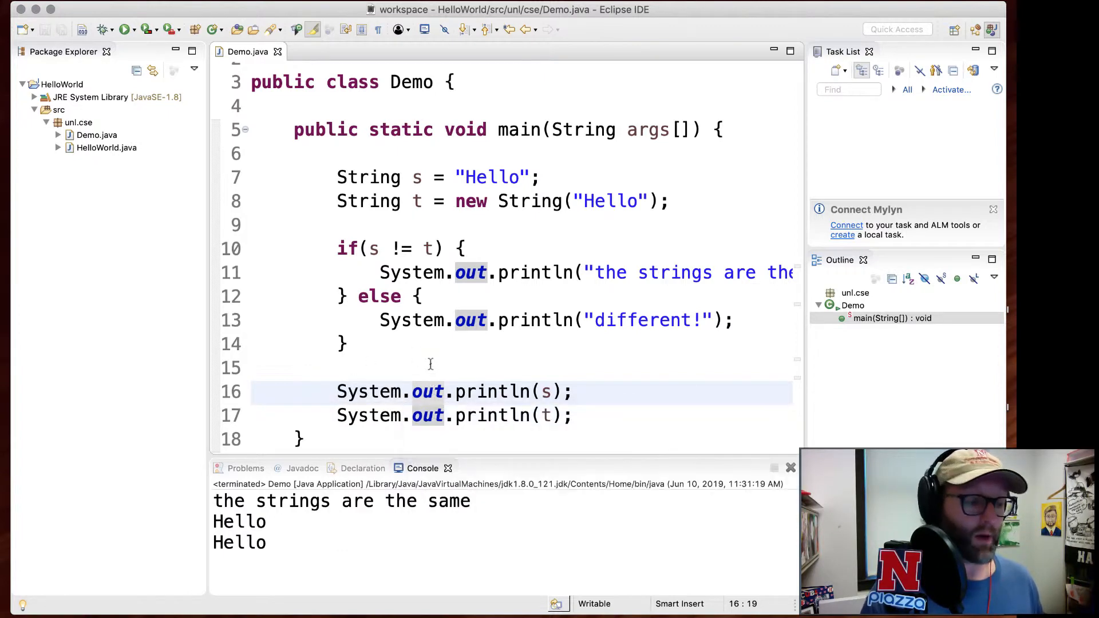
pyautogui.click(430, 365)
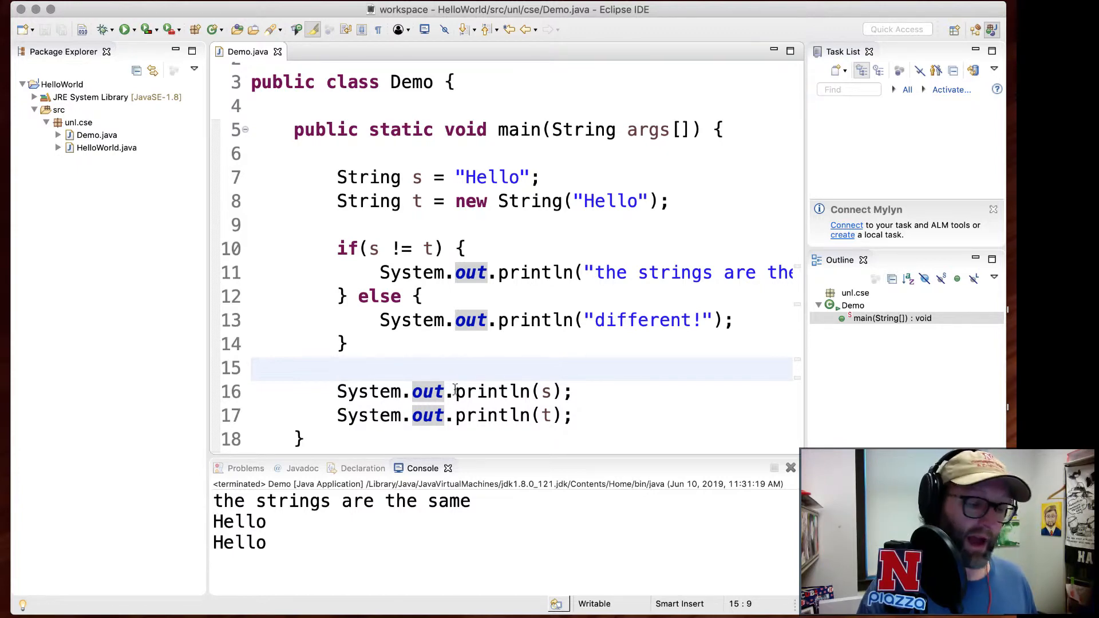
# Switch to System.out.print for s and t and run to see both outputs joined on one line.
pyautogui.click(575, 392)
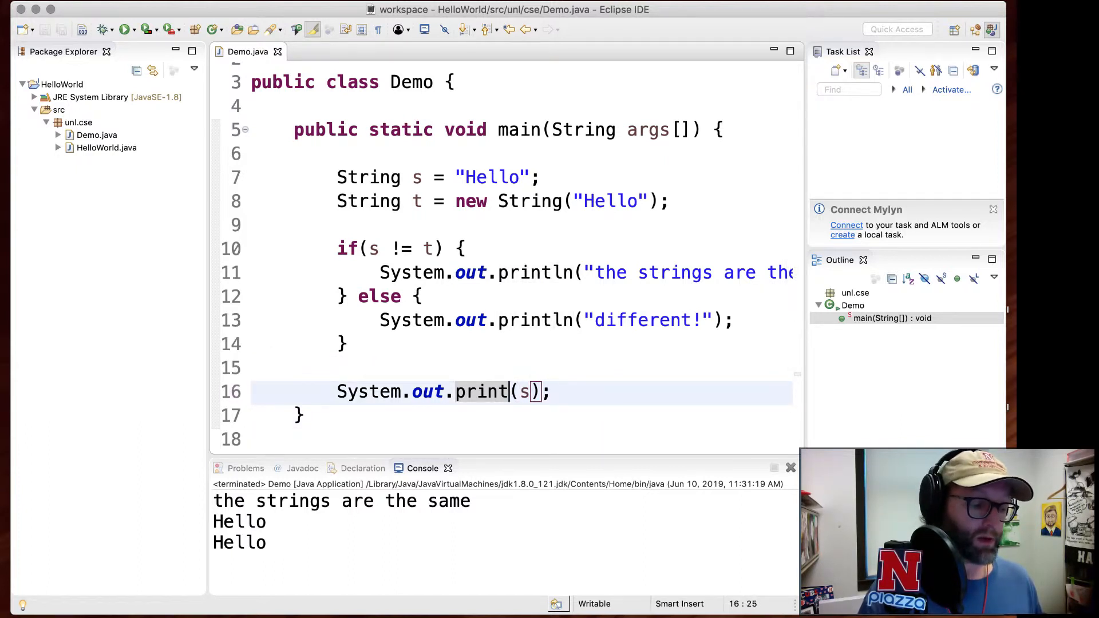
pyautogui.click(124, 30)
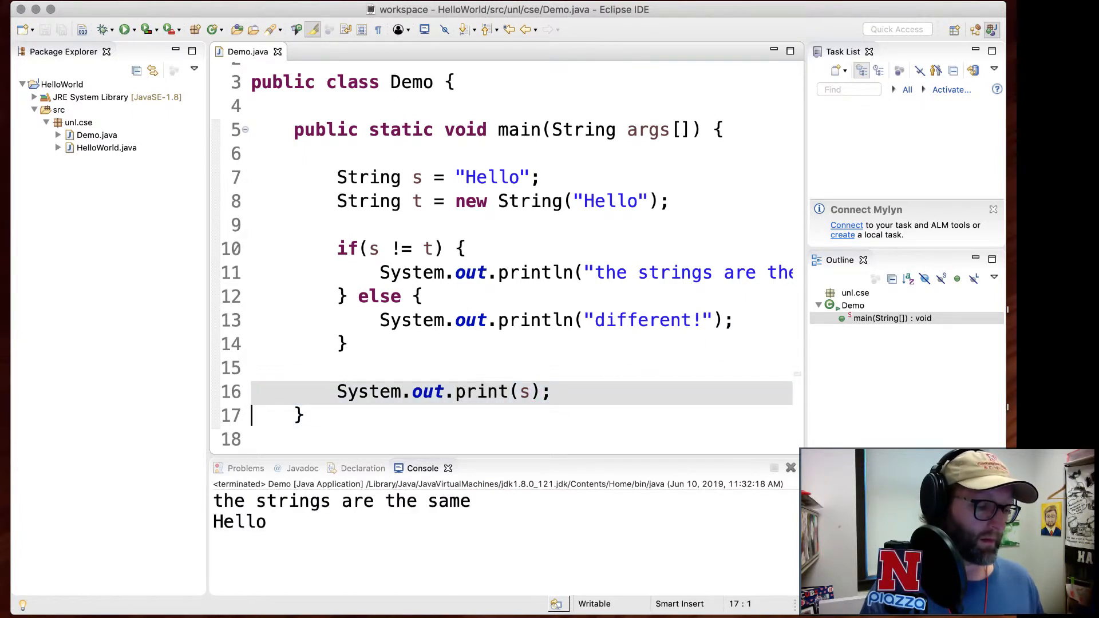
pyautogui.write('System.out.print(s);')
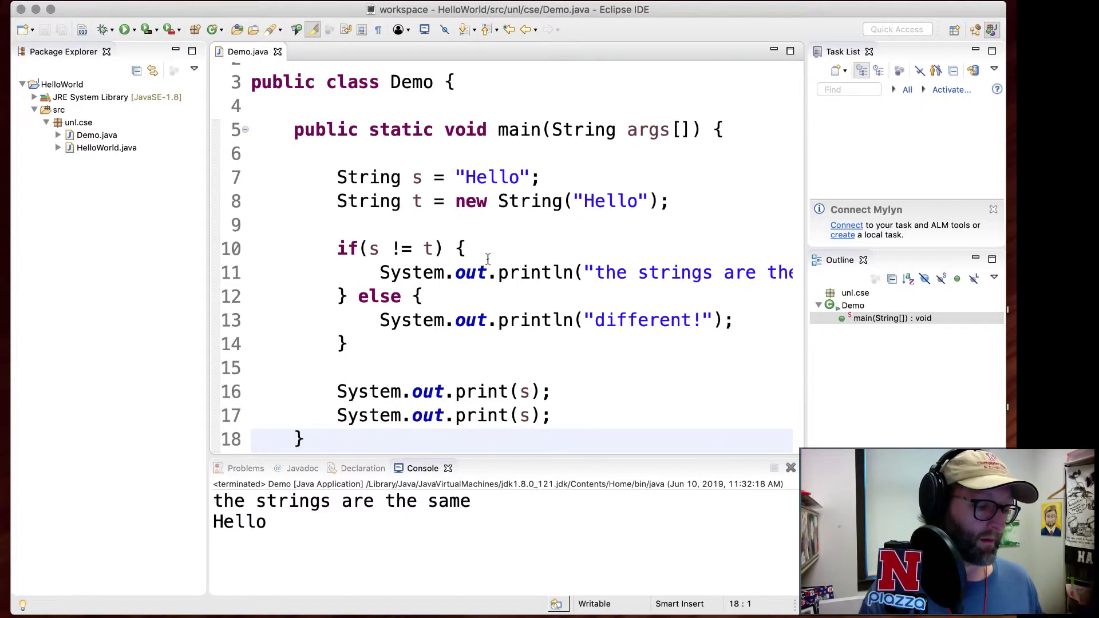
pyautogui.write('t')
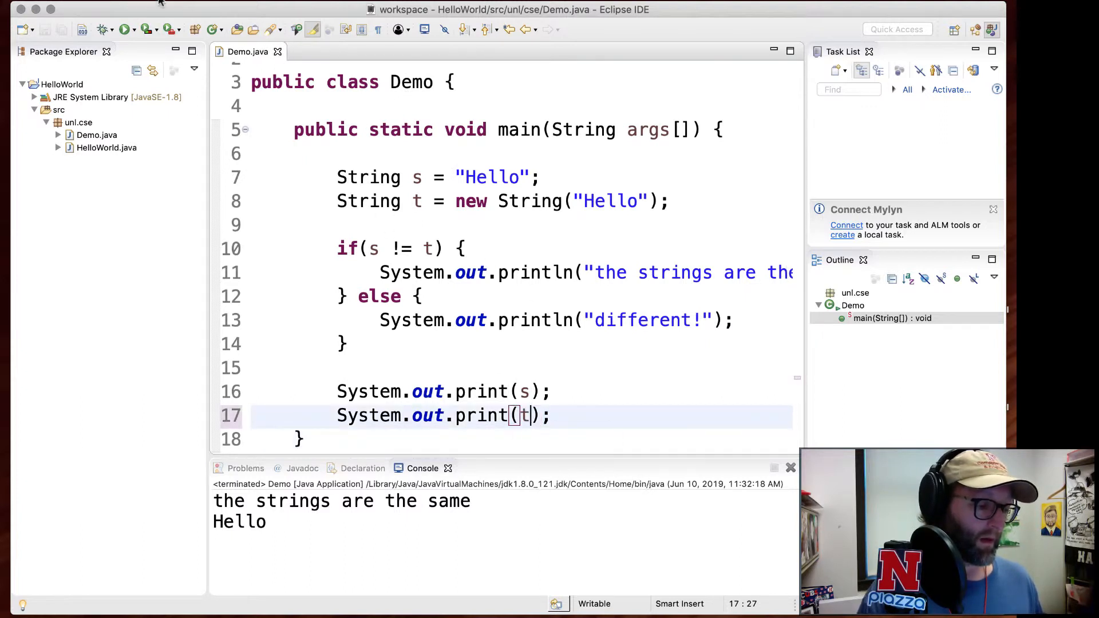
pyautogui.click(120, 30)
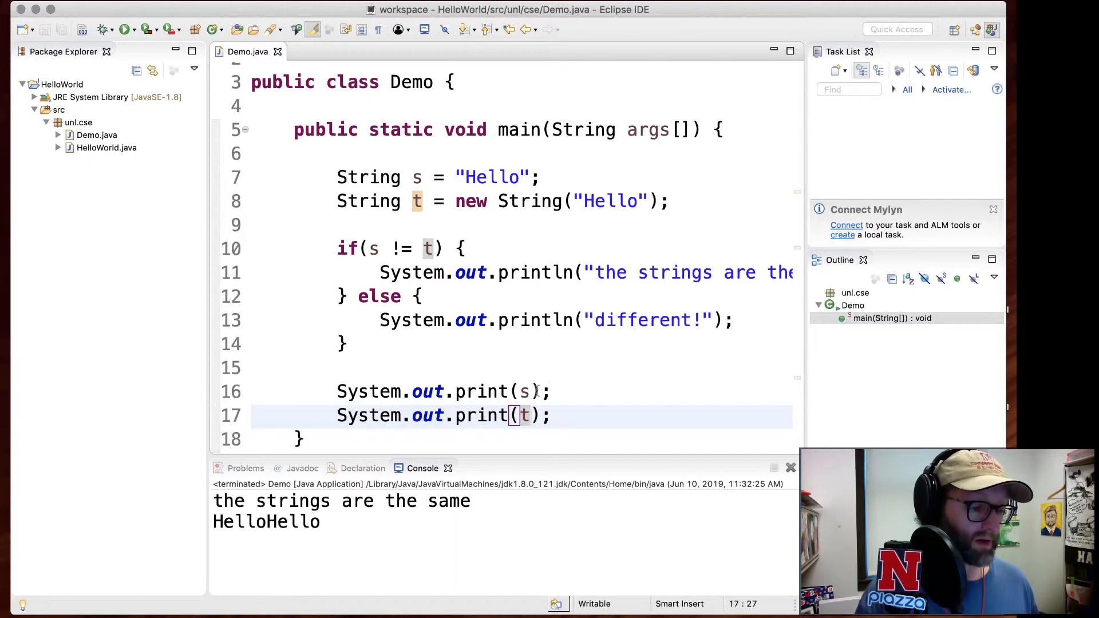
# Print s + "\n" + '\n' + a with int a = 10, giving Hello, a blank line, then 10Hello.
pyautogui.write('+')
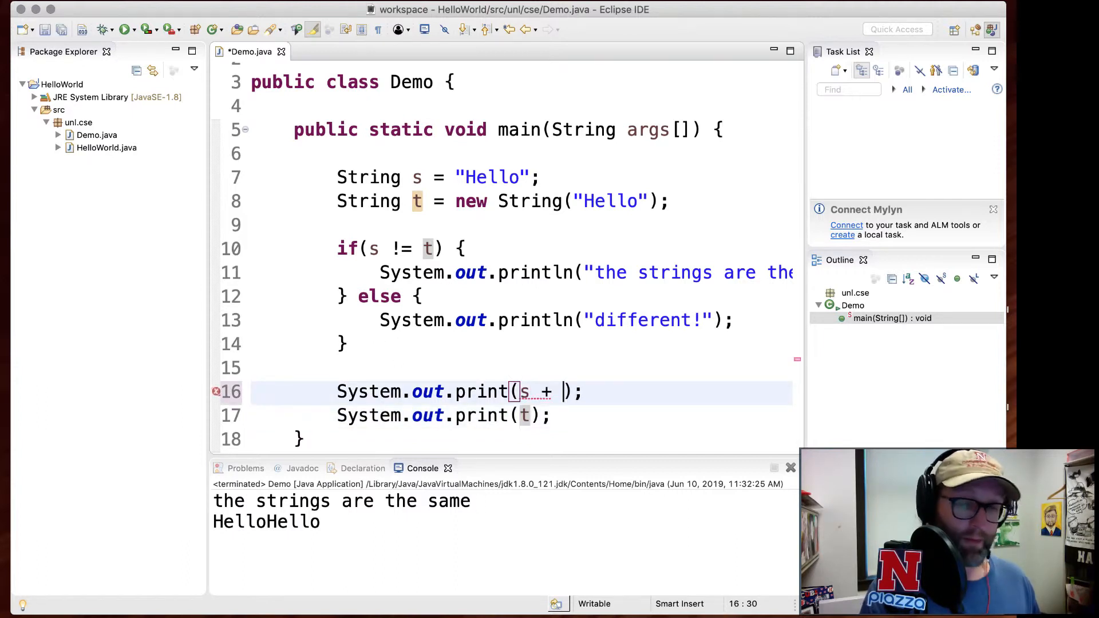
pyautogui.write('"\\n" +')
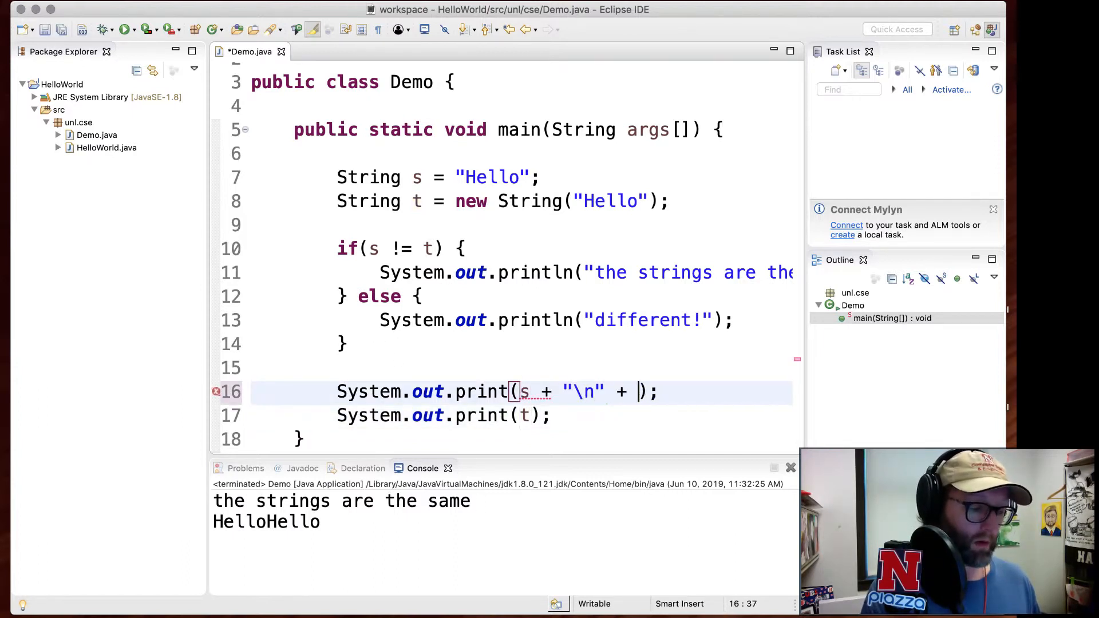
pyautogui.write("''")
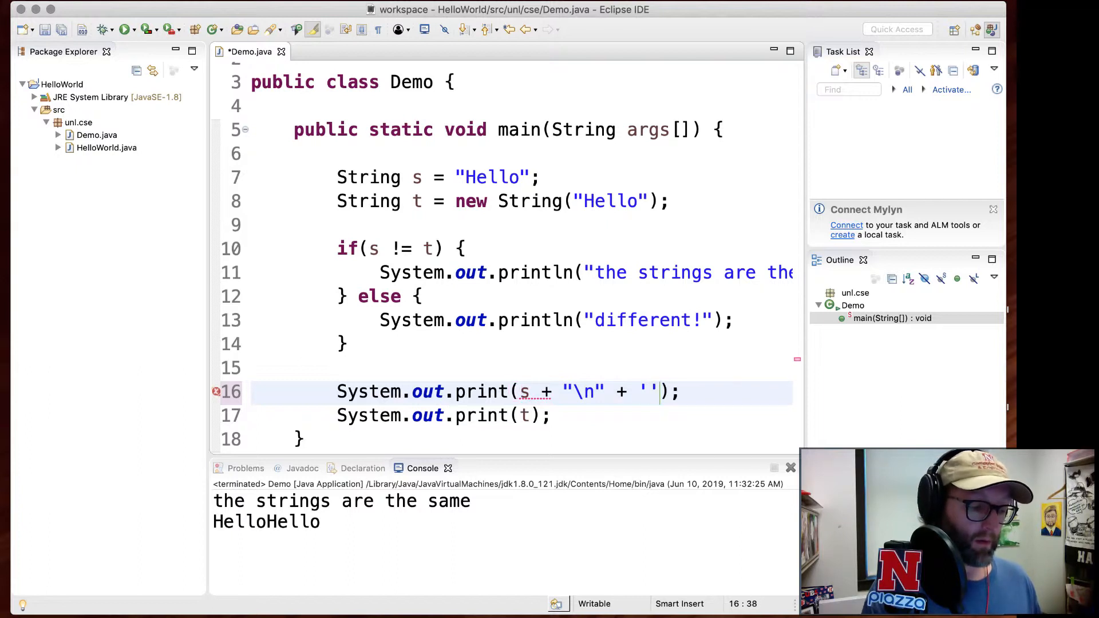
pyautogui.write('\\n')
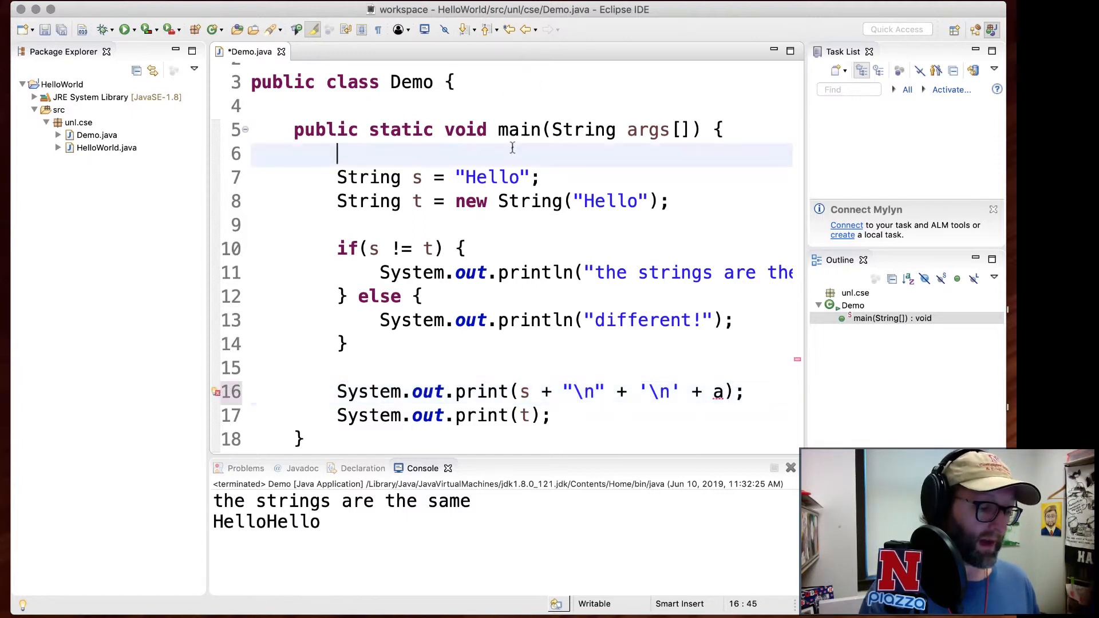
pyautogui.write('int a = 10;')
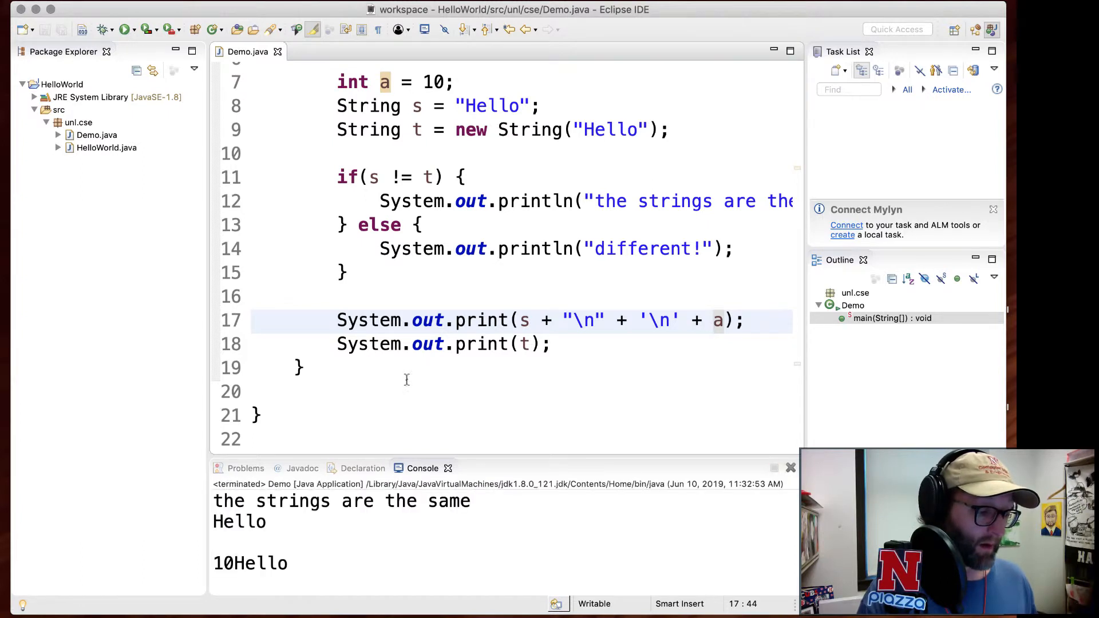
pyautogui.moveTo(238, 529)
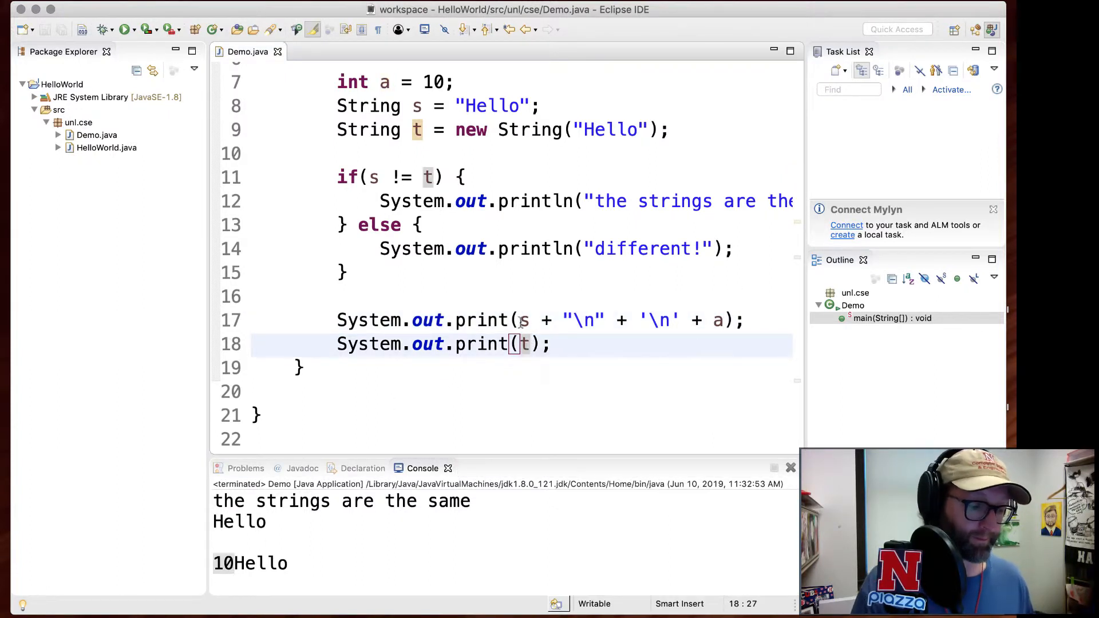
pyautogui.click(509, 298)
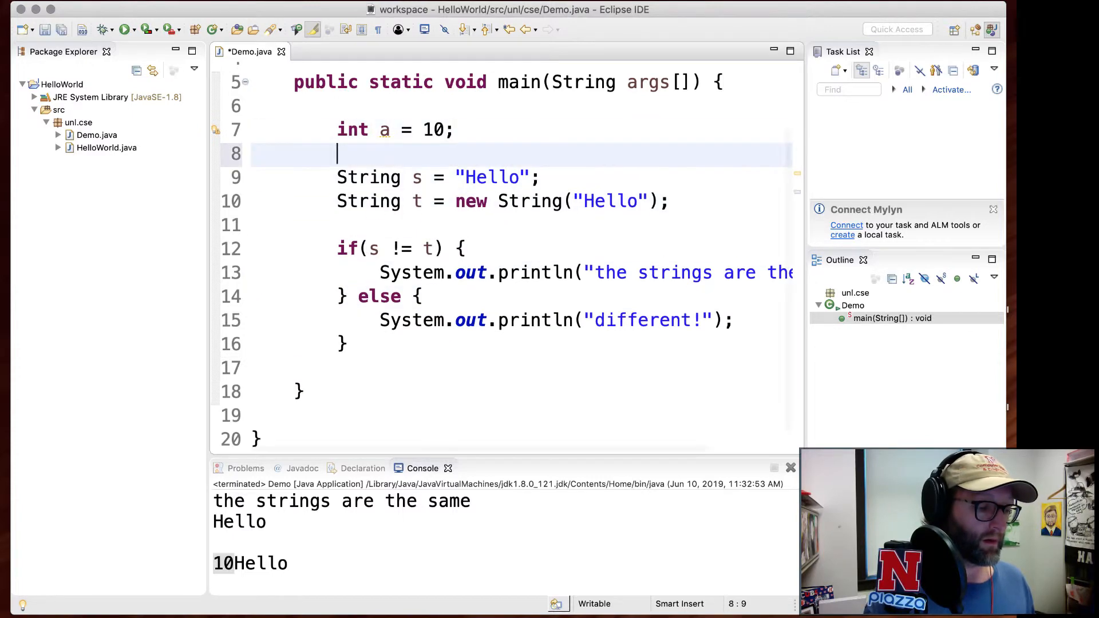
# Declare double pi = 3.14 and write the printf format "%s, %d, %f\n".
pyautogui.write('double pi = 3.14;')
pyautogui.click(522, 367)
pyautogui.write('System.out.printf(format, args);')
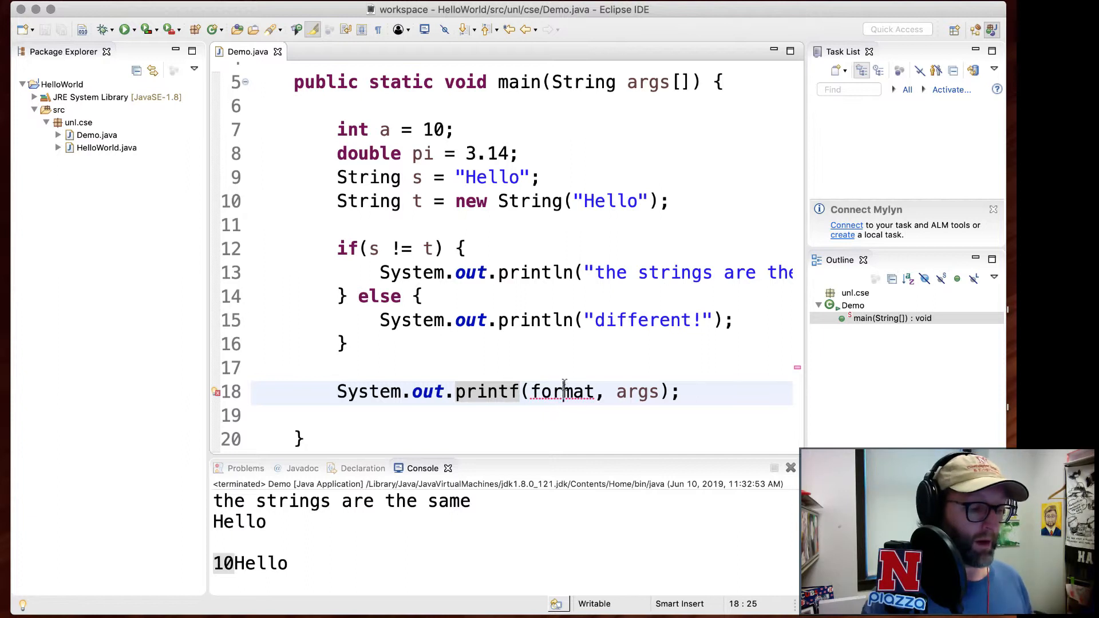
pyautogui.write('""')
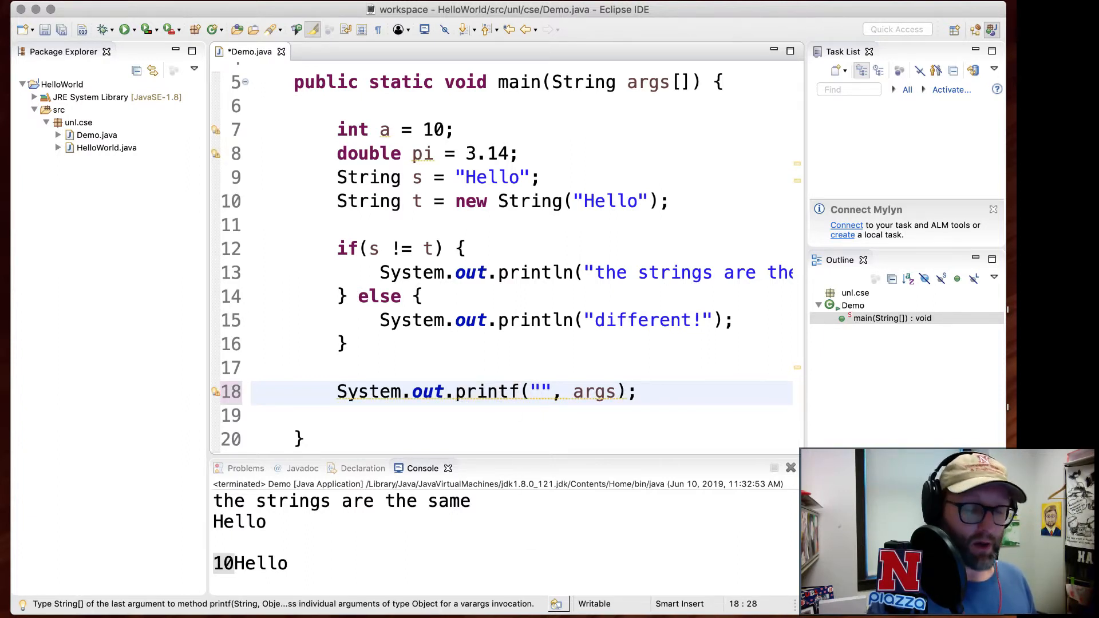
pyautogui.write('%s')
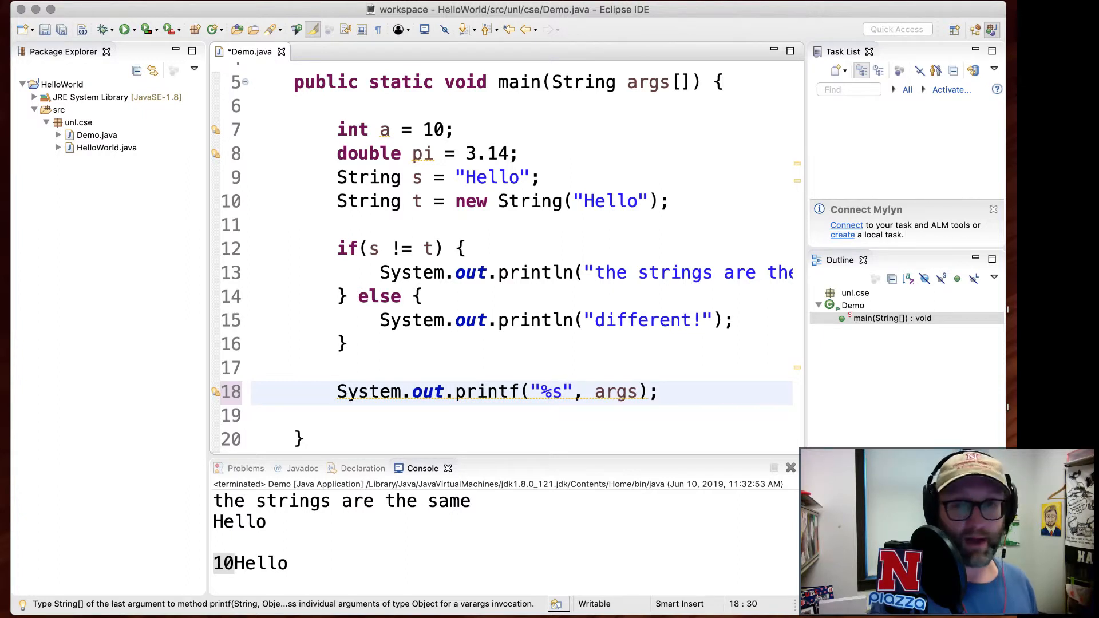
pyautogui.write('", "')
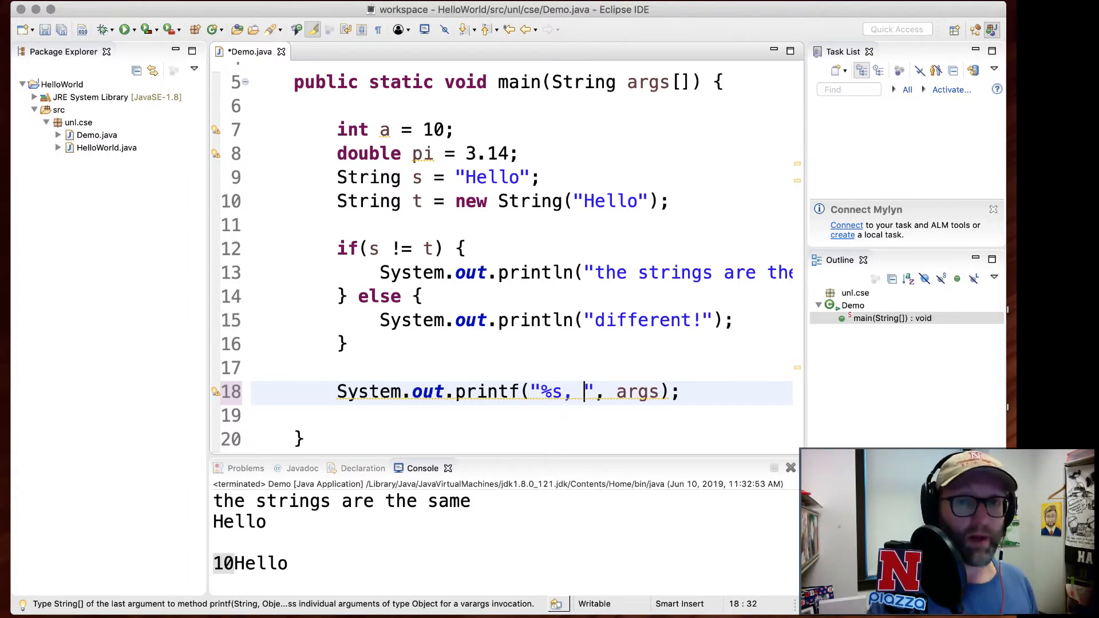
pyautogui.write('%d,')
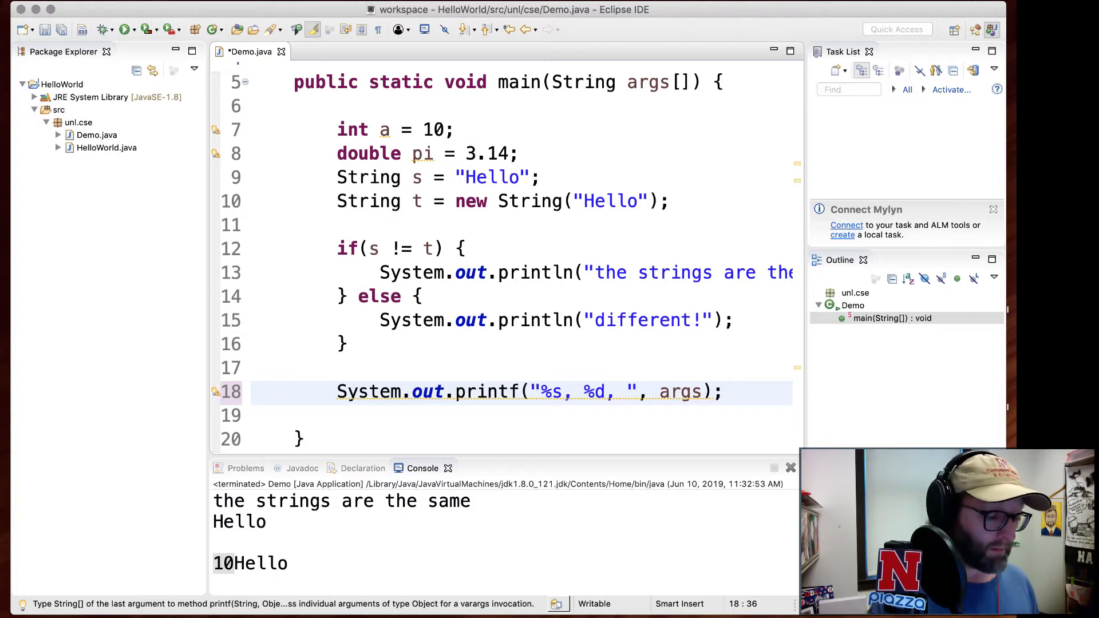
pyautogui.write('%f')
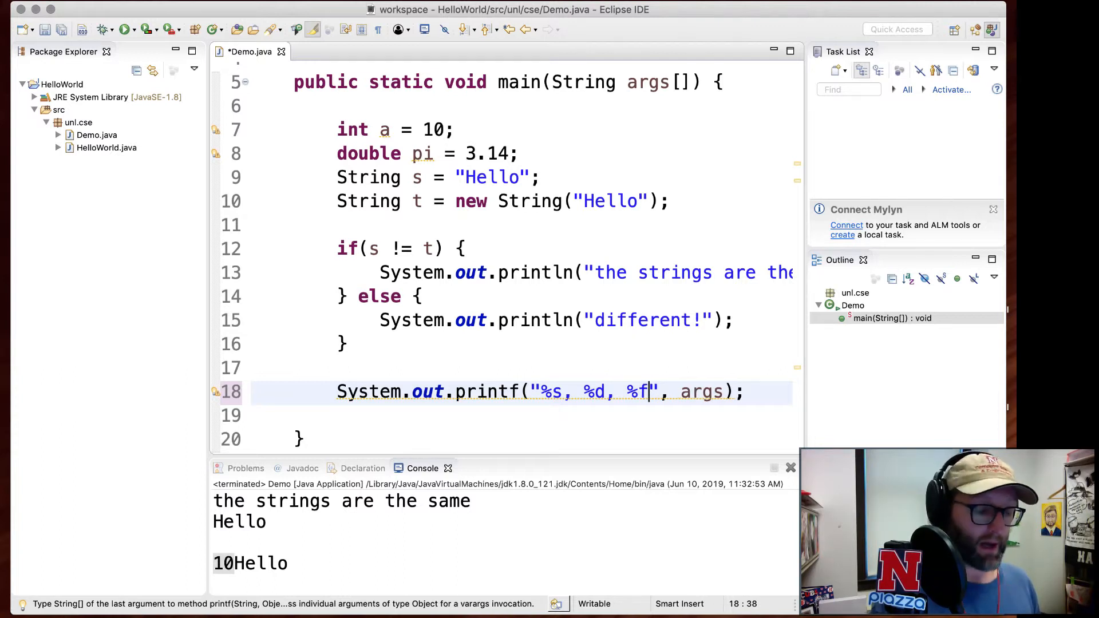
pyautogui.write('\\n')
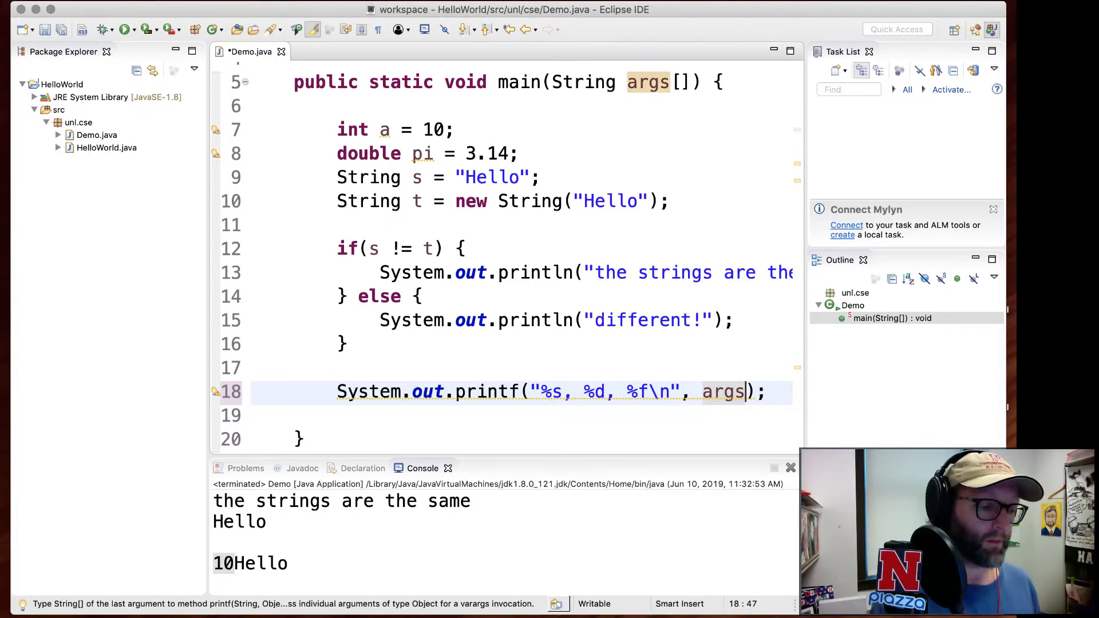
# Pass s, a and pi as the printf arguments so it prints Hello, 10, 3.140000.
pyautogui.write('s')
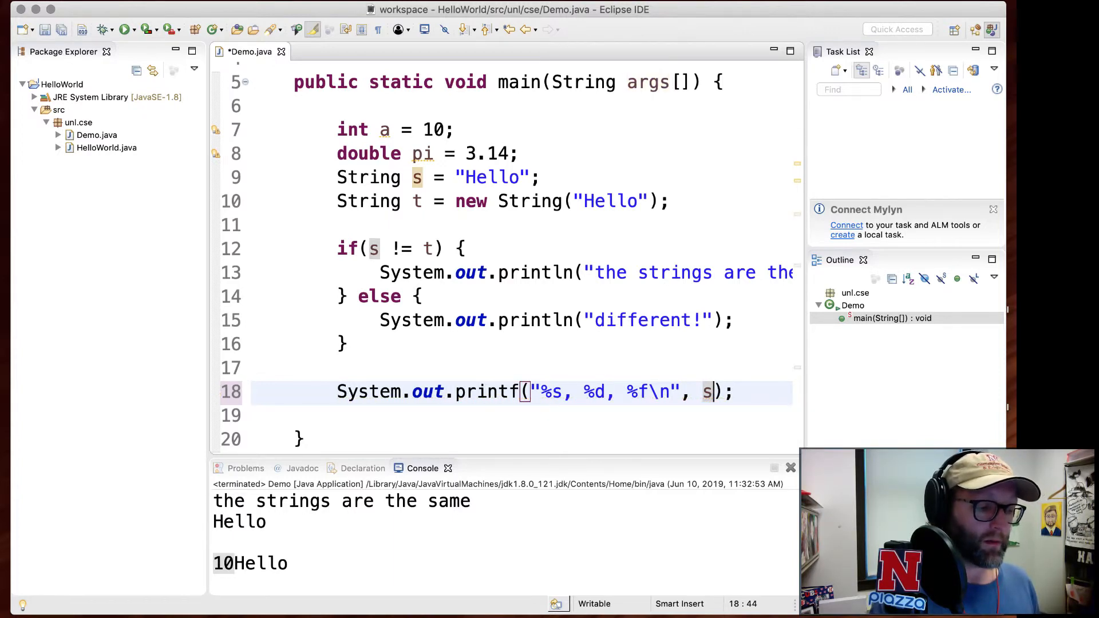
pyautogui.write(',')
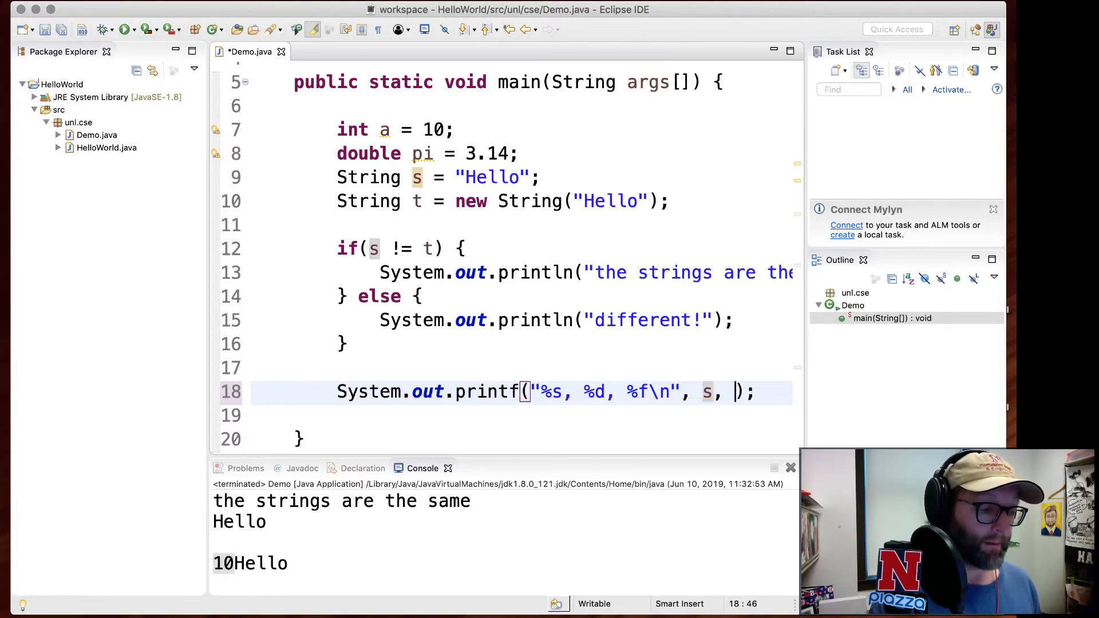
pyautogui.write('a')
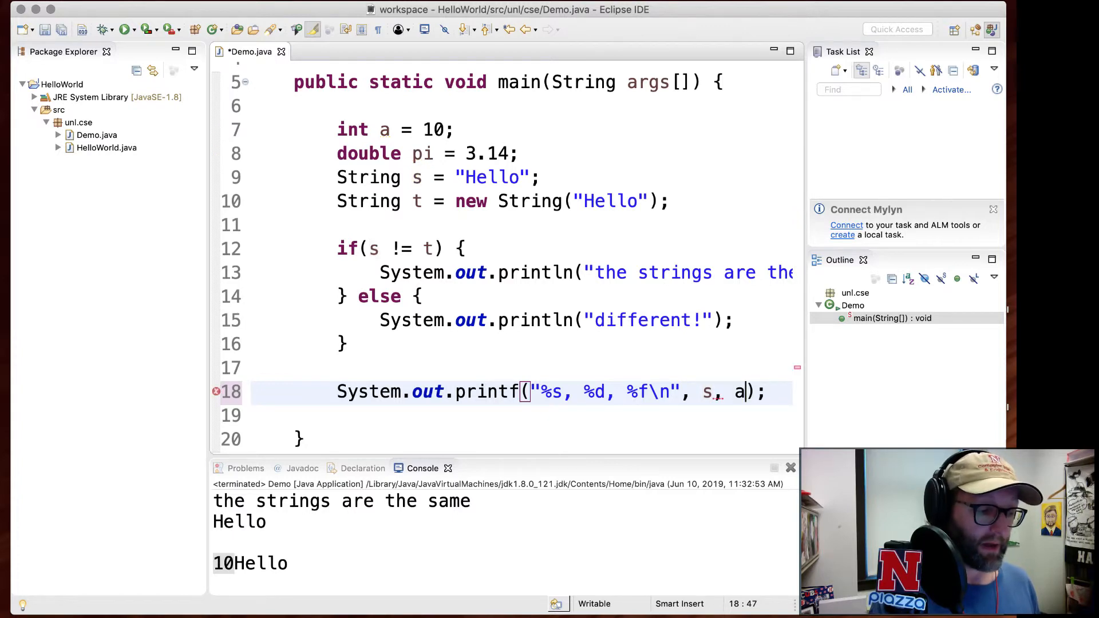
pyautogui.write(', pi')
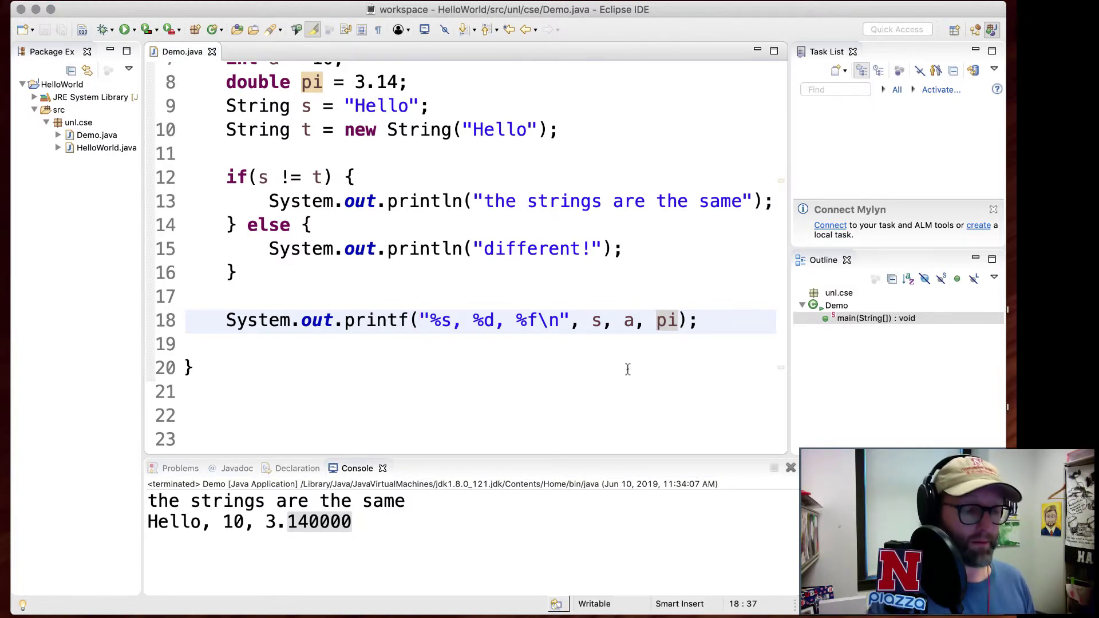
# Change %f to %.2f so pi prints as 3.14, then try %.20f for twenty decimals.
pyautogui.write('.')
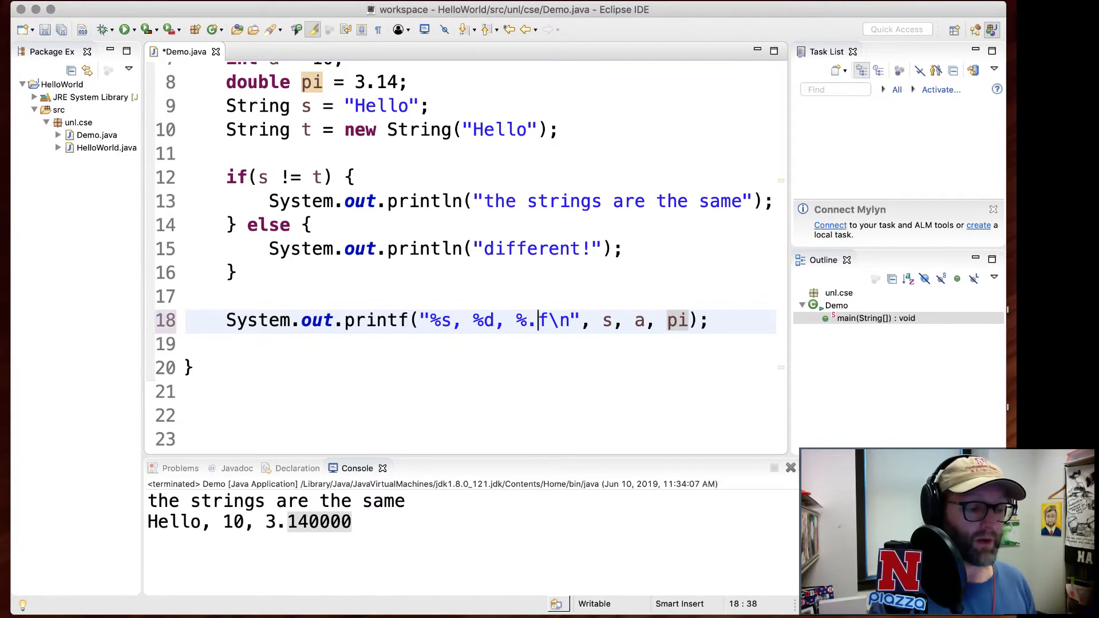
pyautogui.press('BackSpace')
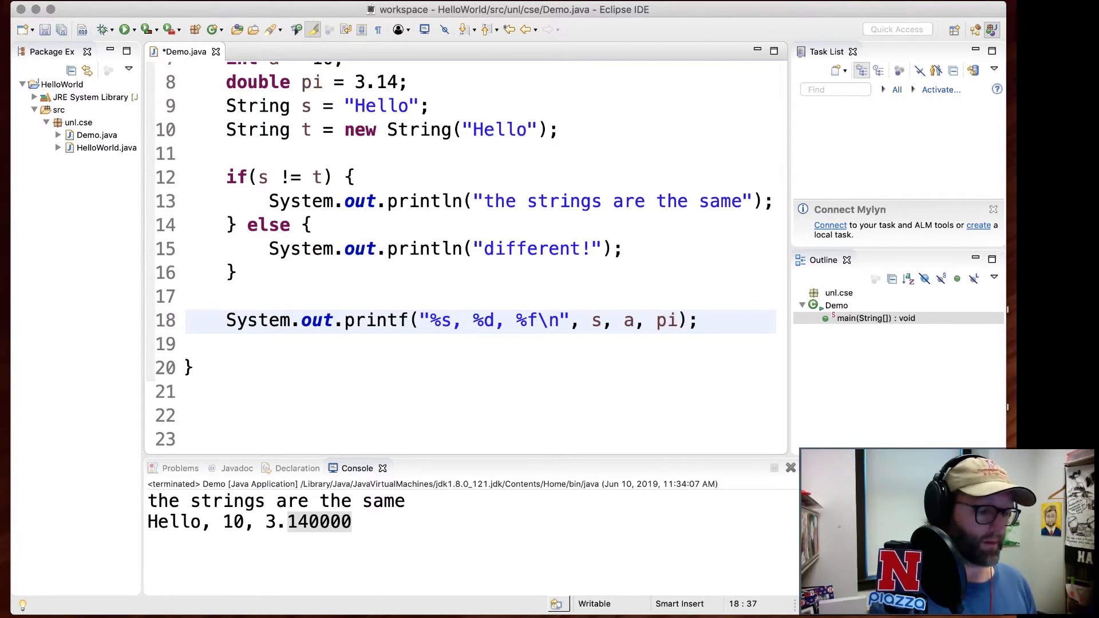
pyautogui.write('.2')
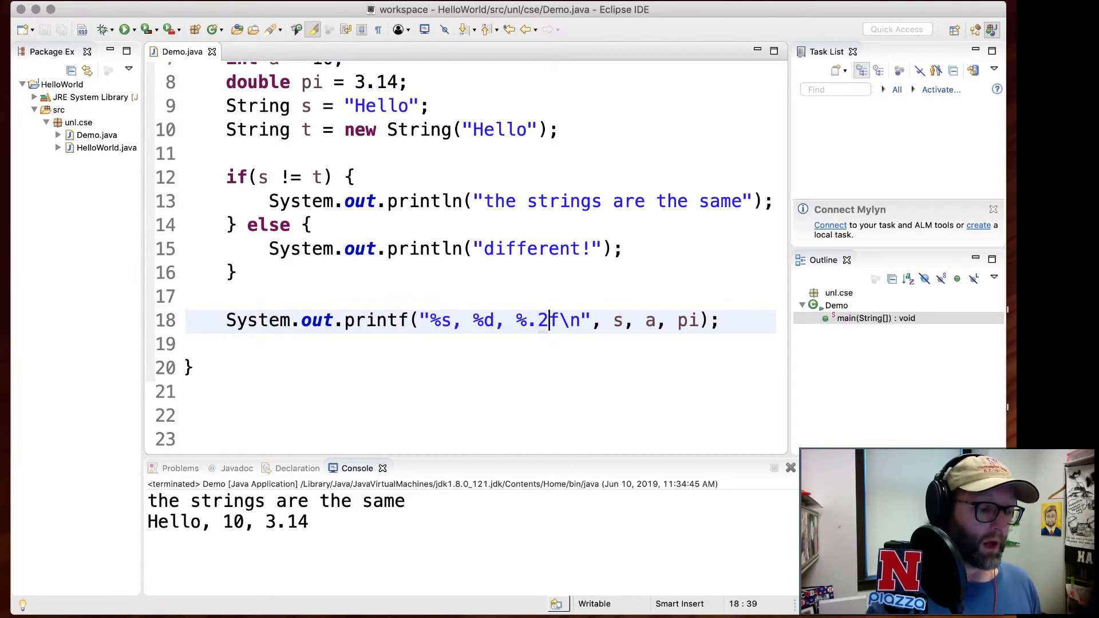
pyautogui.write('0')
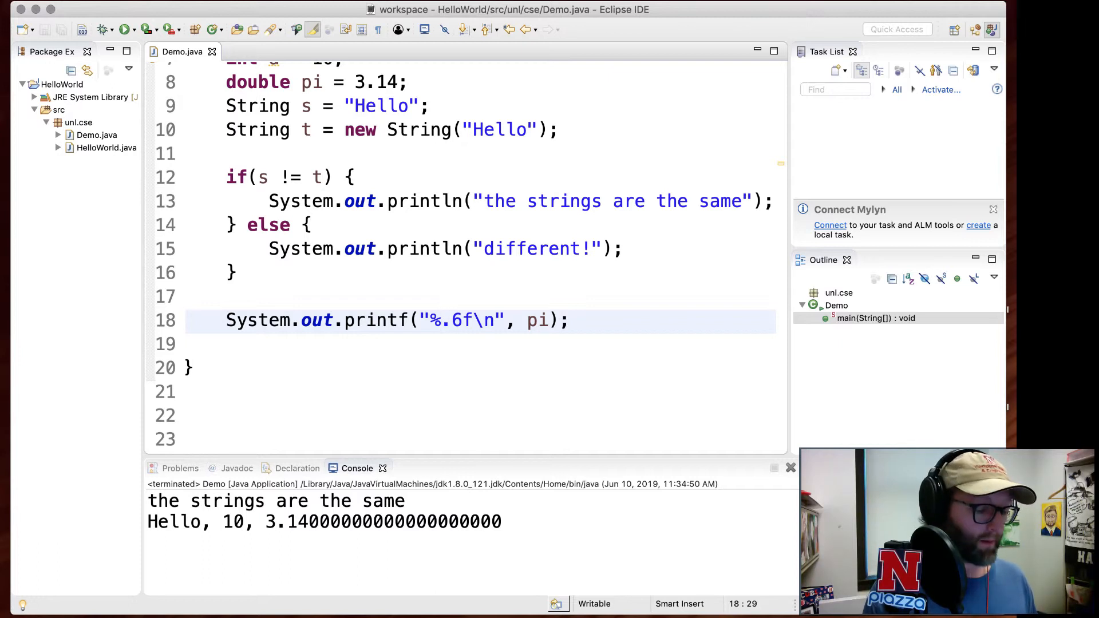
# Print pi as %20.6f right-aligned, then %-20.6f left-aligned before hello!, and switch printf to a.
pyautogui.write('20')
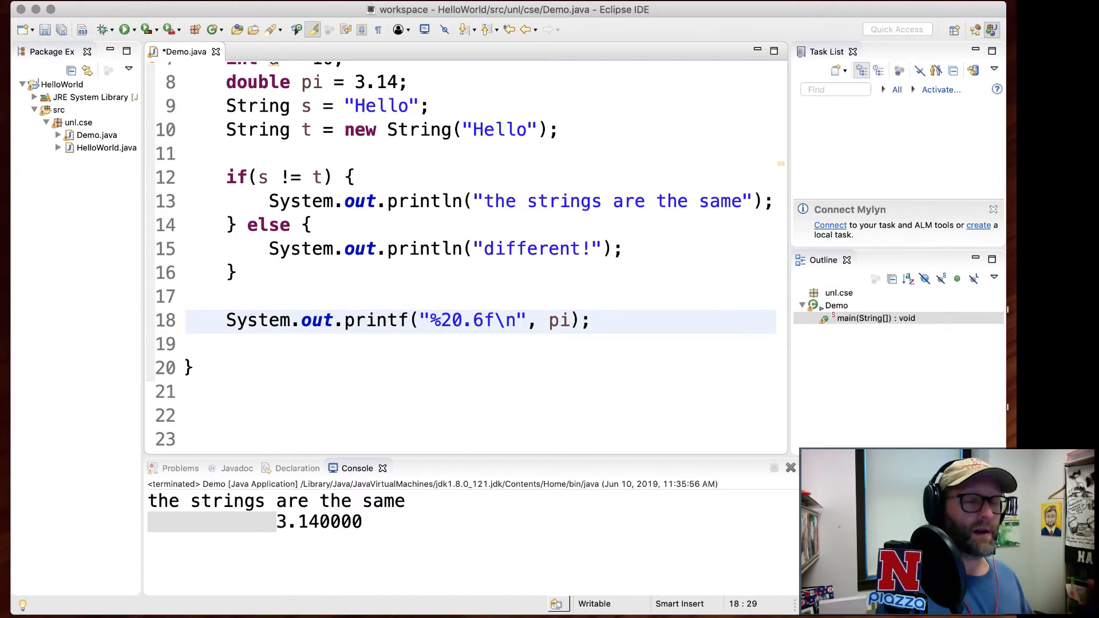
pyautogui.write('-')
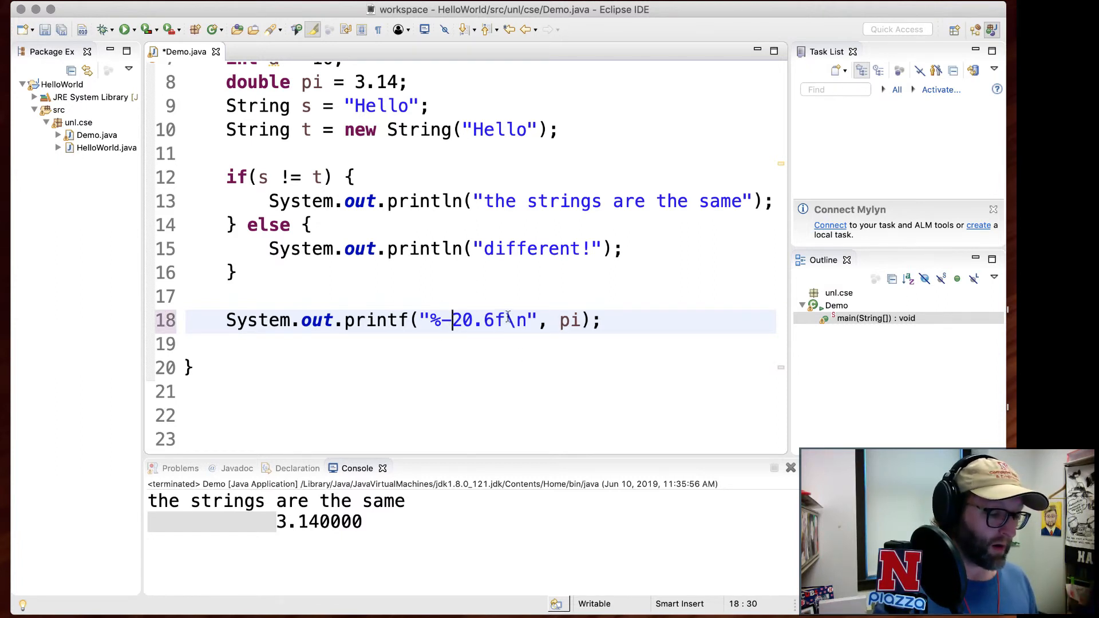
pyautogui.write('hello!')
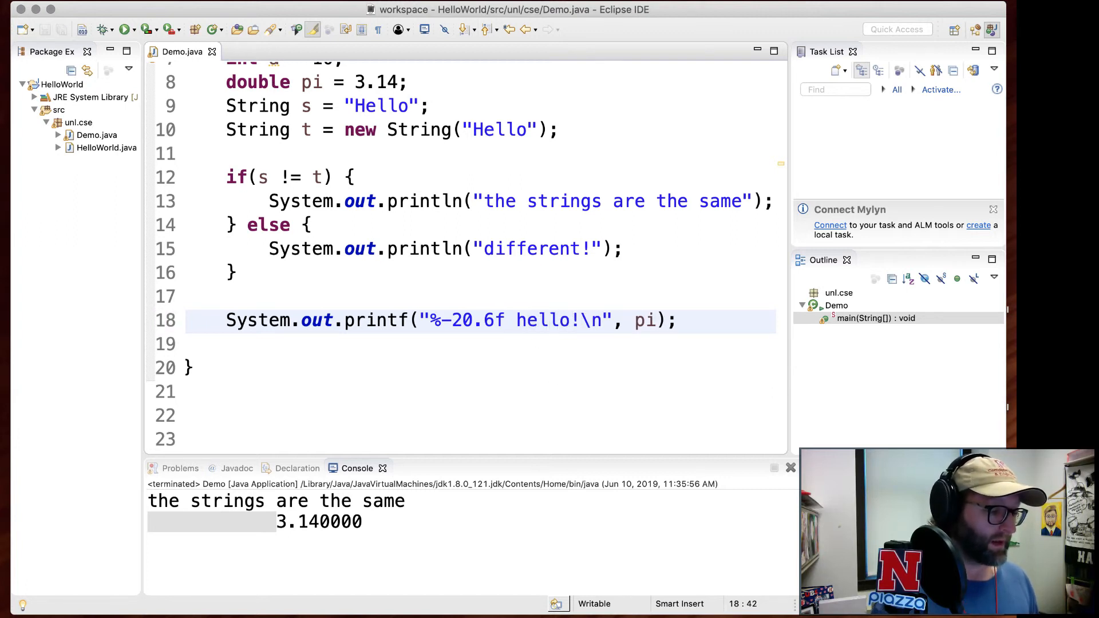
pyautogui.click(117, 27)
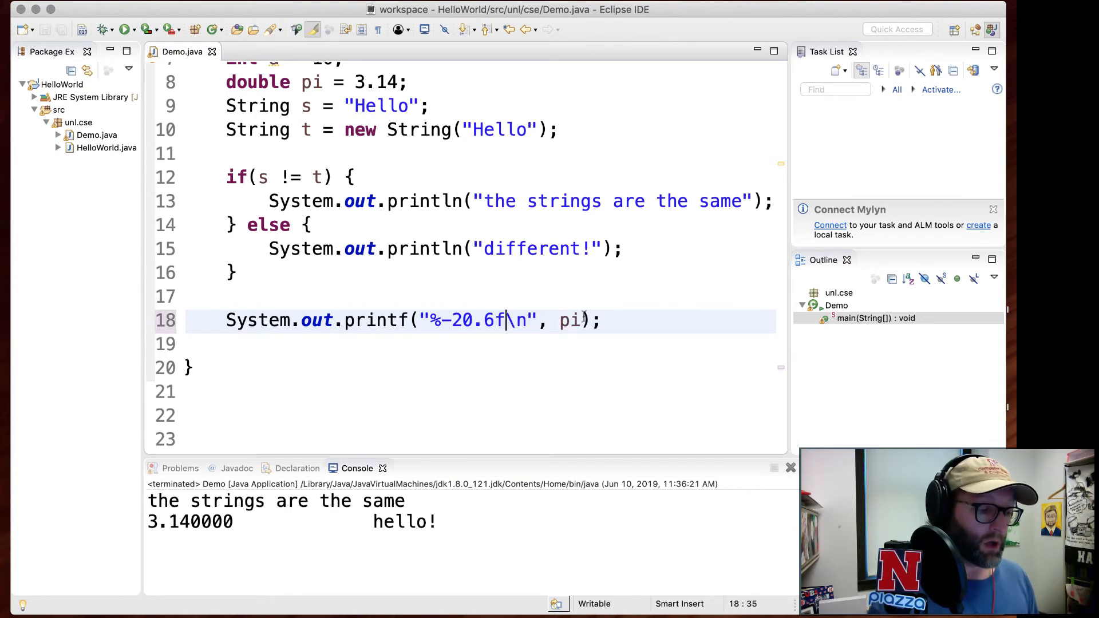
pyautogui.write('a')
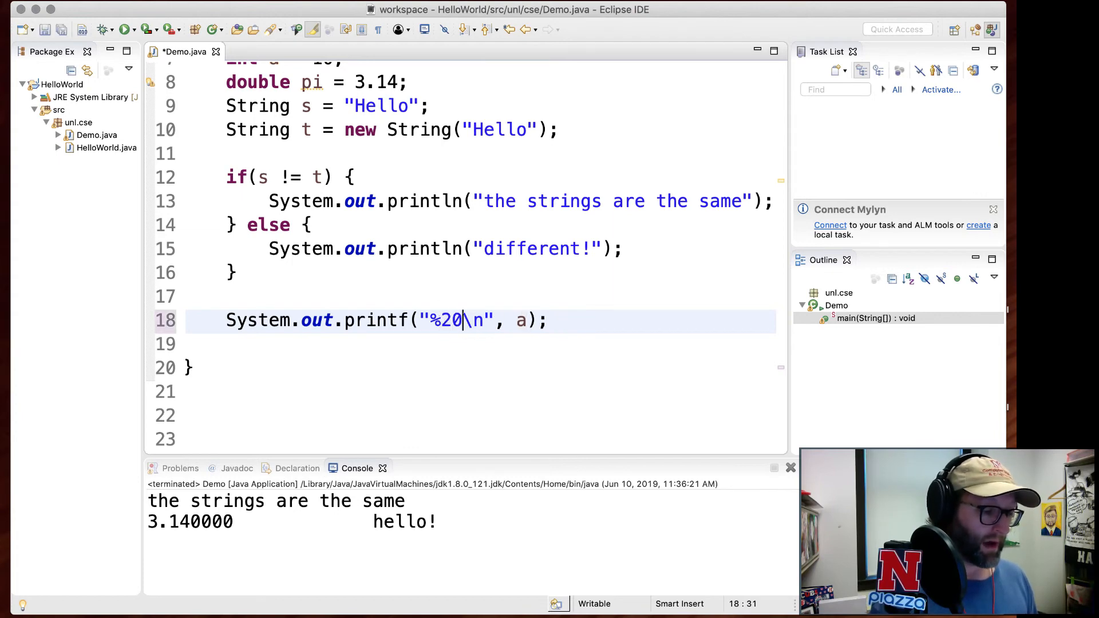
# Print a with %20d and highlight the padding spaces before 10 in the output.
pyautogui.write('\\d\\')
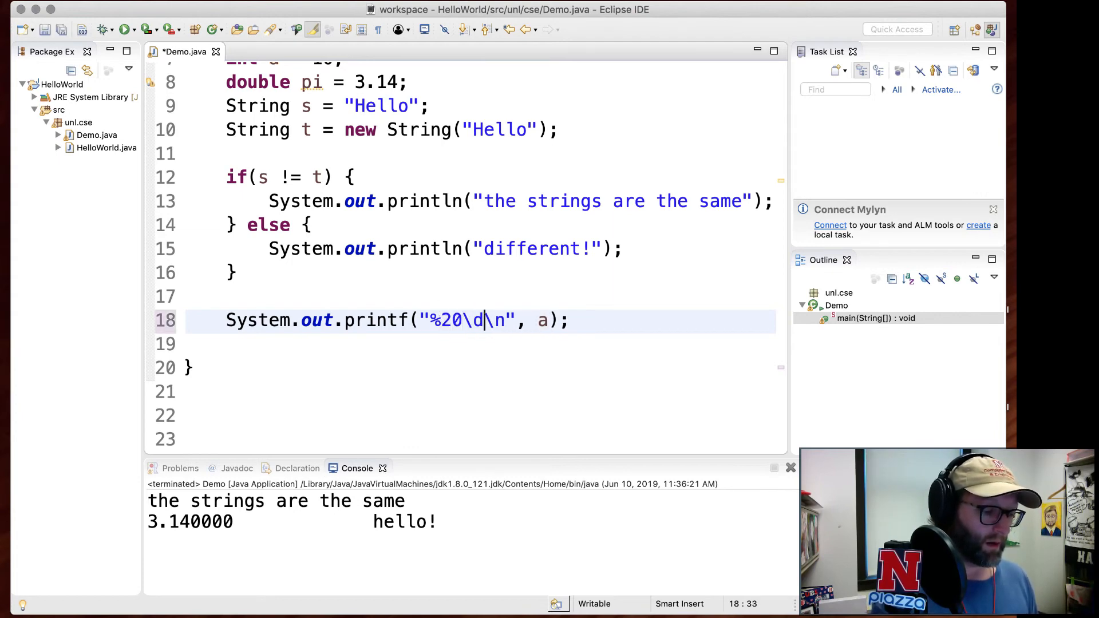
pyautogui.press('Backspace')
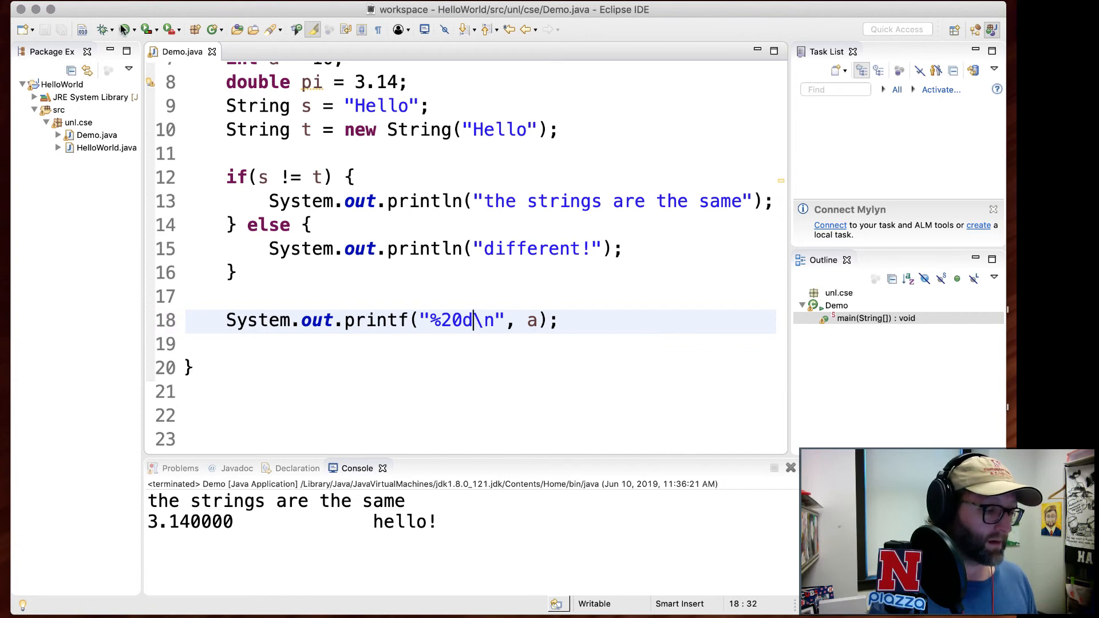
pyautogui.click(113, 28)
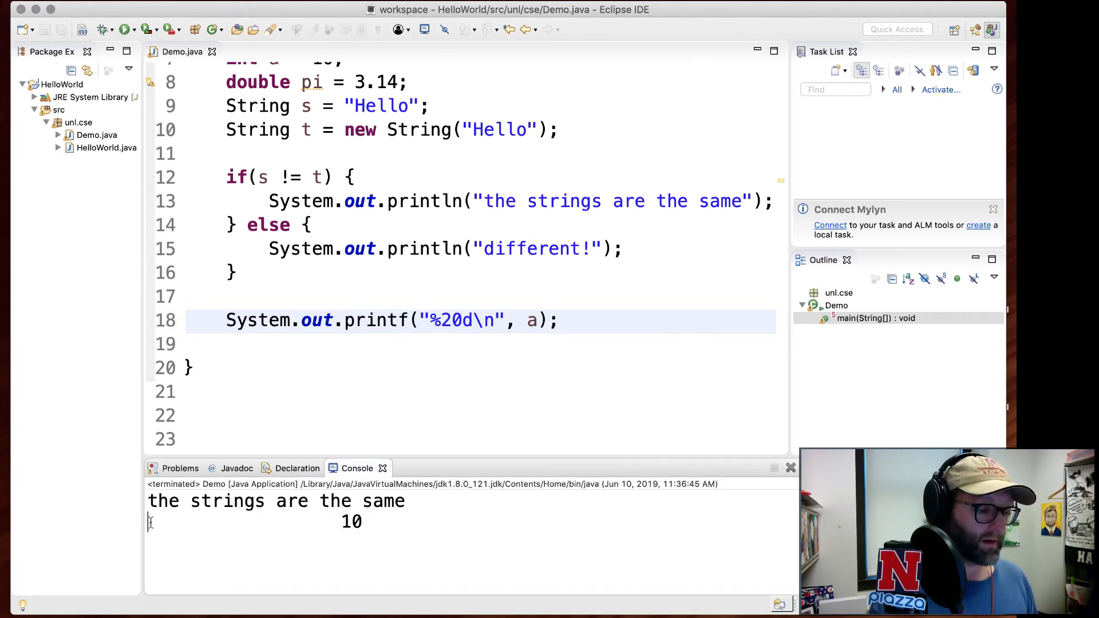
pyautogui.moveTo(148, 519); pyautogui.dragTo(264, 519)
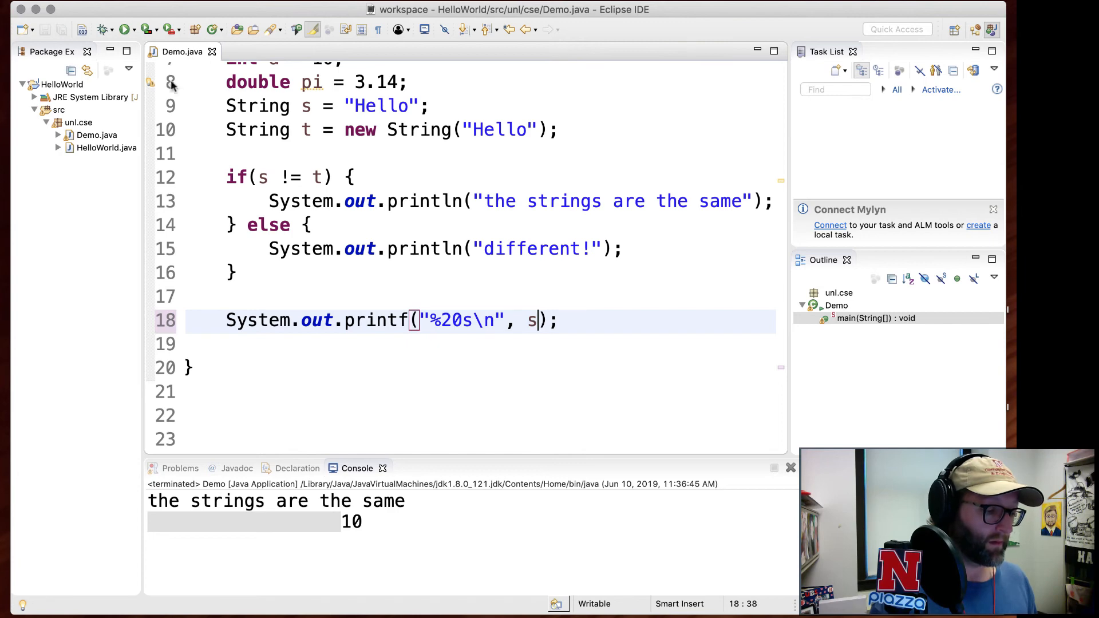
# Print s with %20s right-aligned, then %-20sfoo so Hello is padded before foo.
pyautogui.click(122, 25)
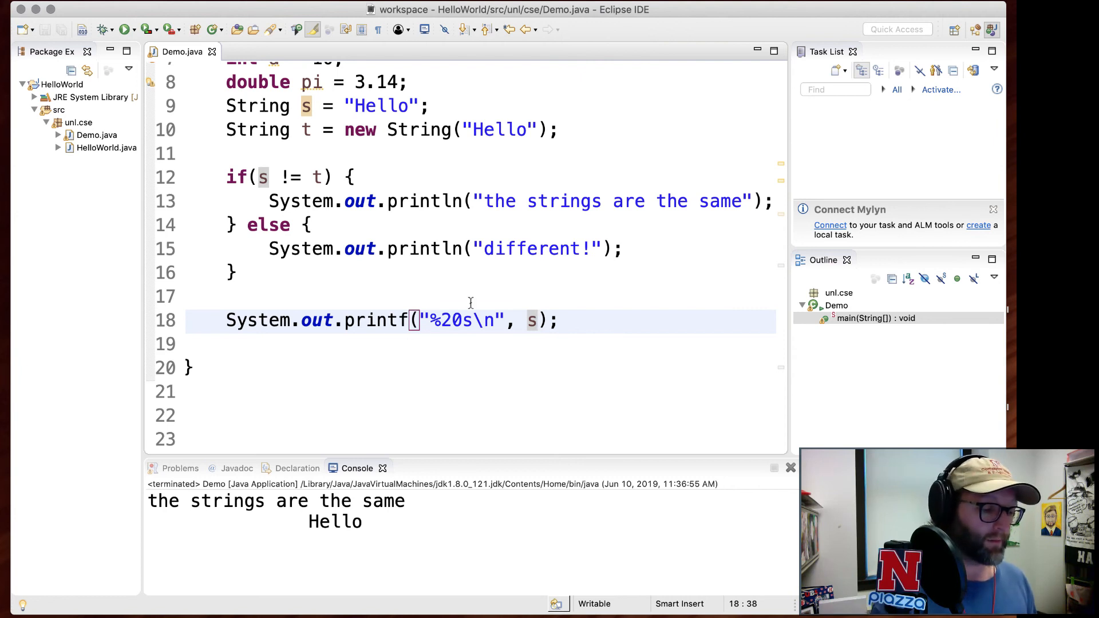
pyautogui.write('-')
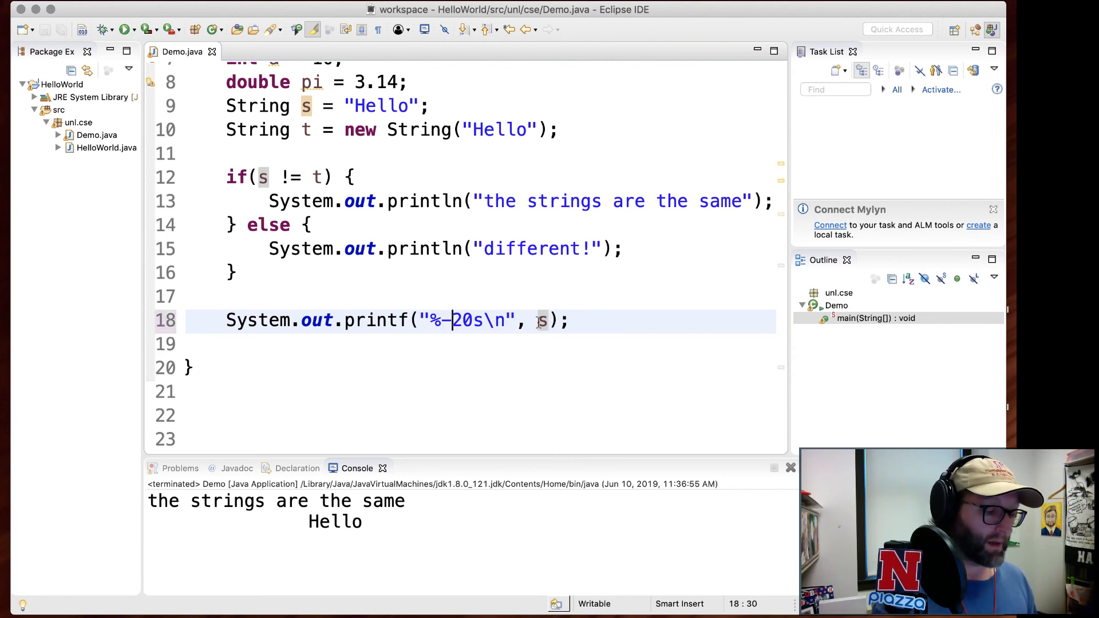
pyautogui.write('foo')
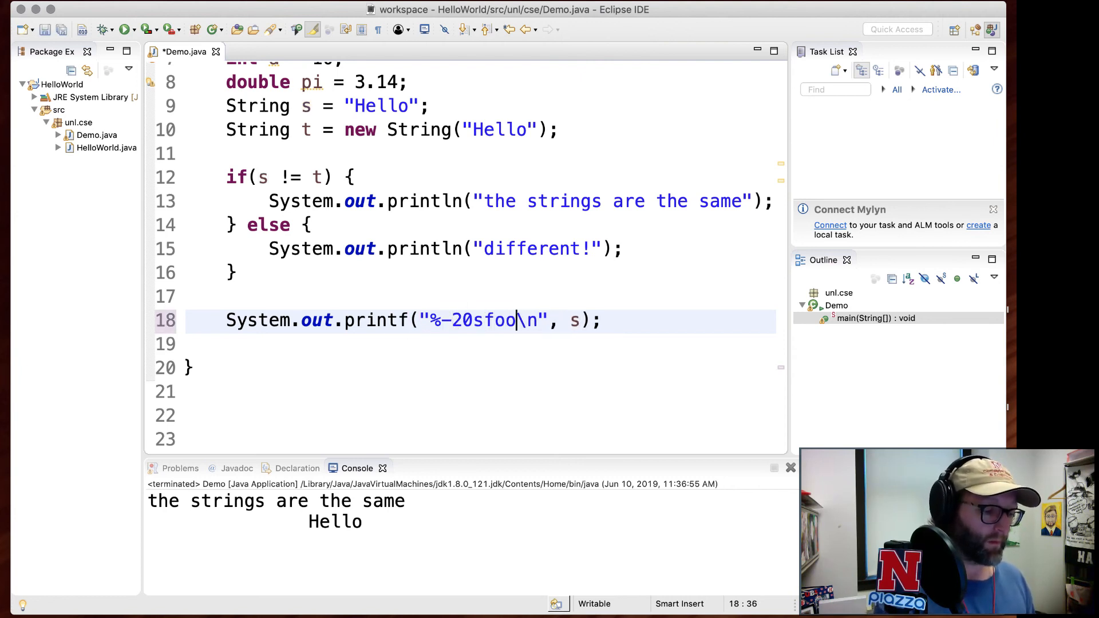
pyautogui.click(118, 30)
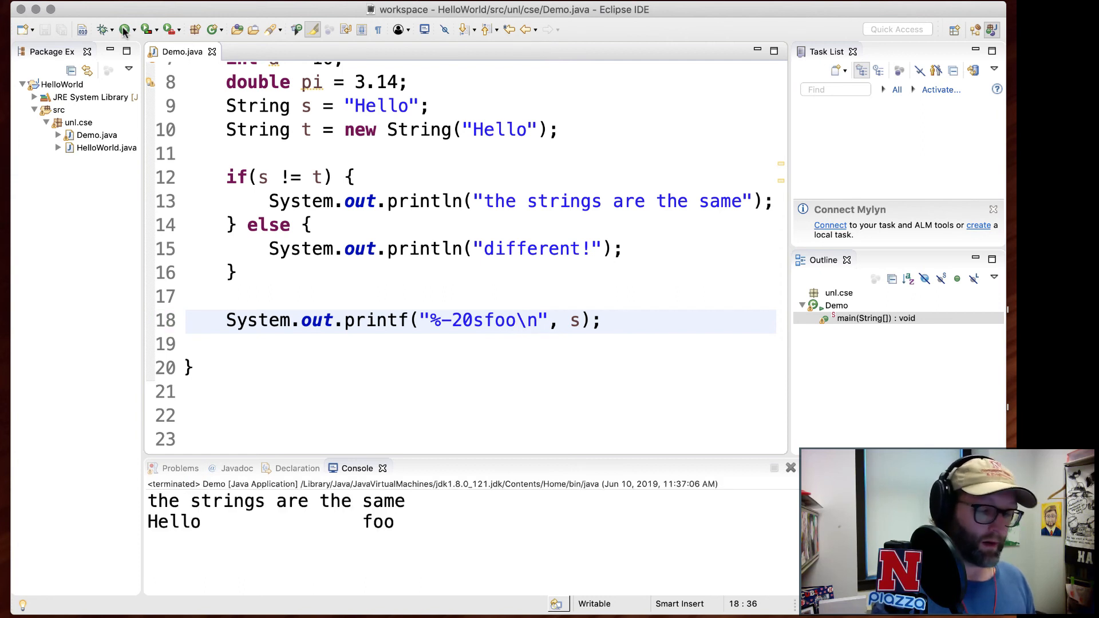